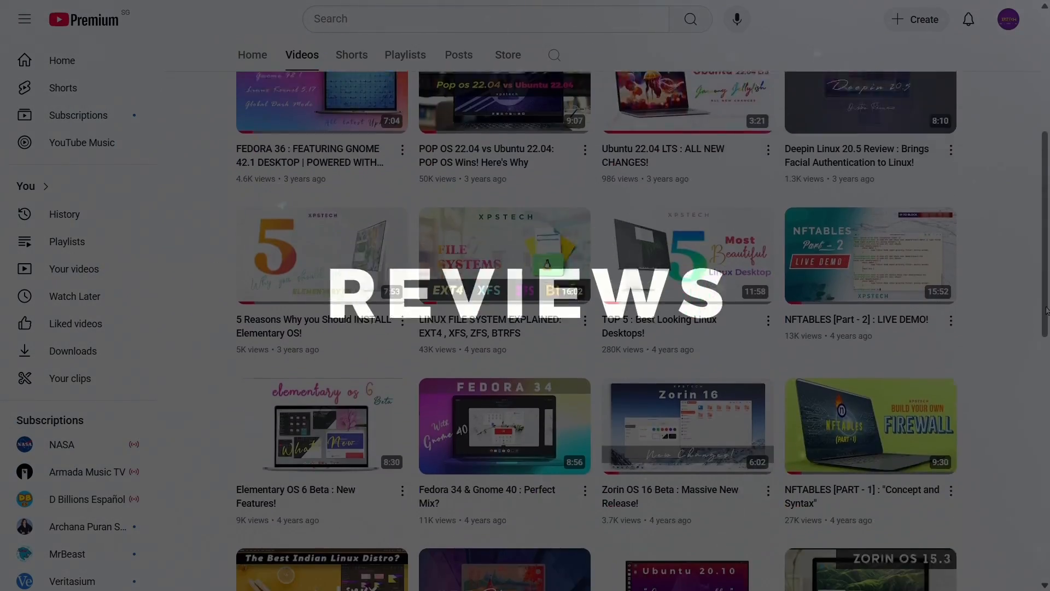
- Scroll down through the channel's list of deepin review videos
scroll(down, 3)
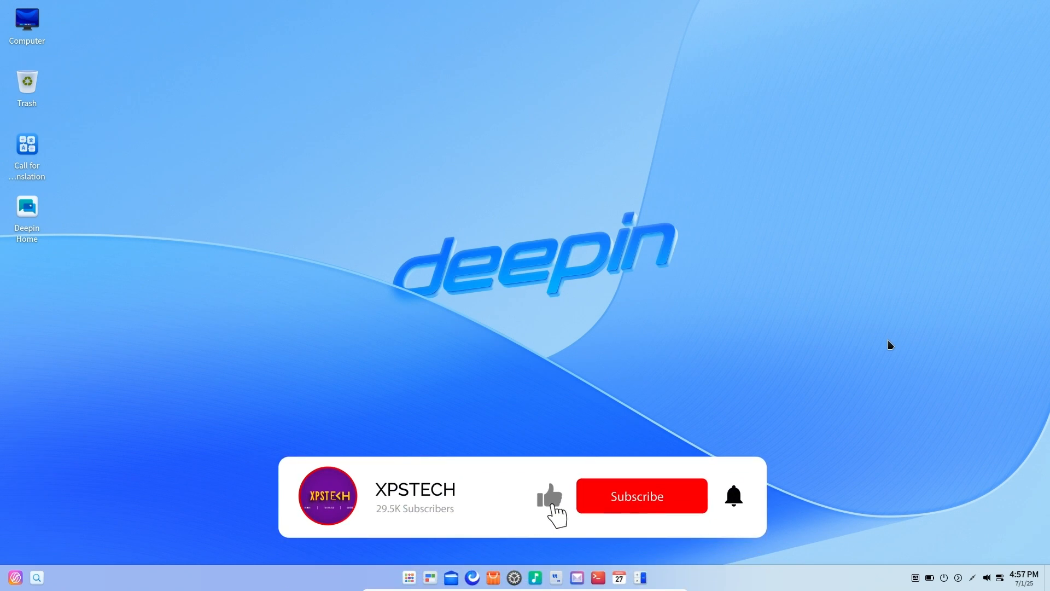
click(640, 496)
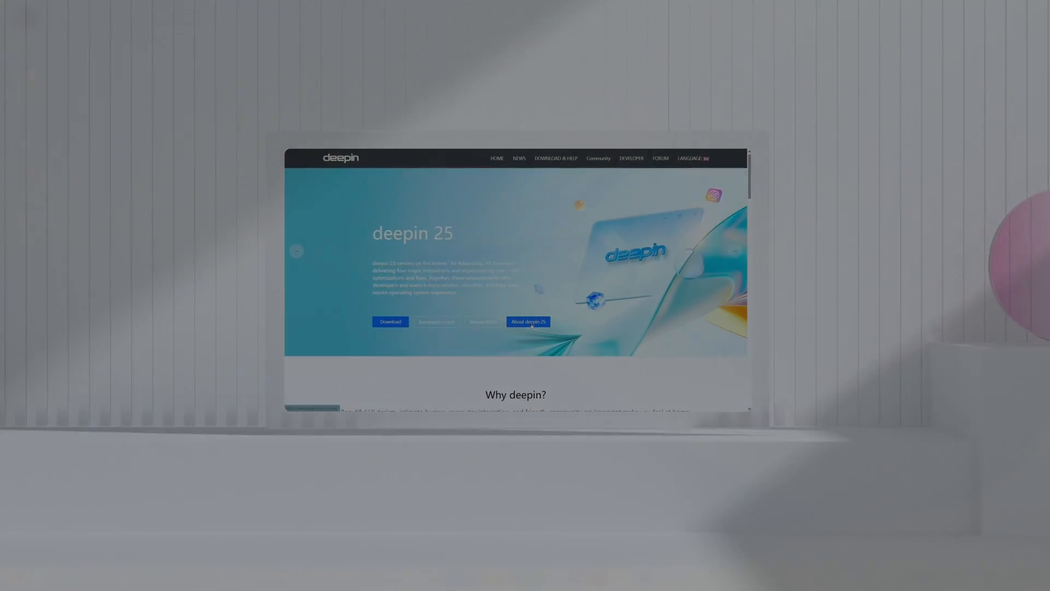
- Open Control Center's Touchpad settings and scroll down to the three-finger gesture actions
right_click(342, 385)
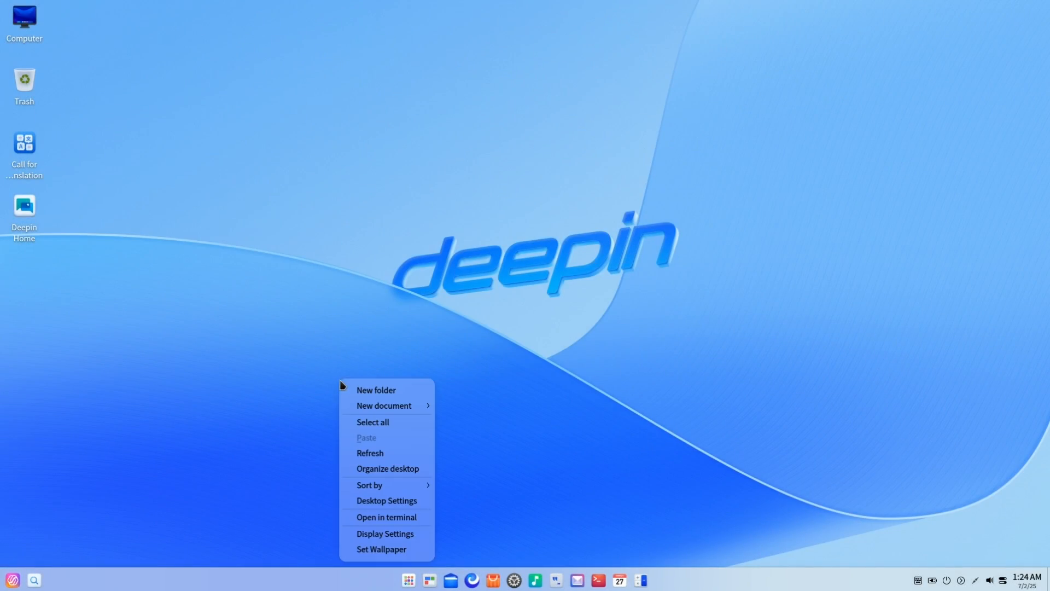
click(381, 549)
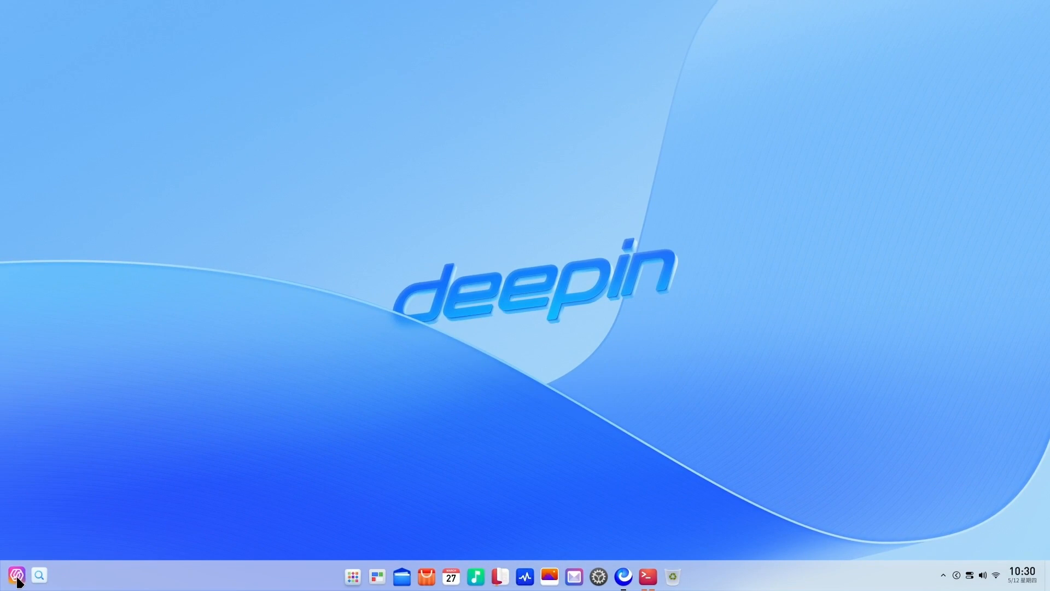
click(16, 575)
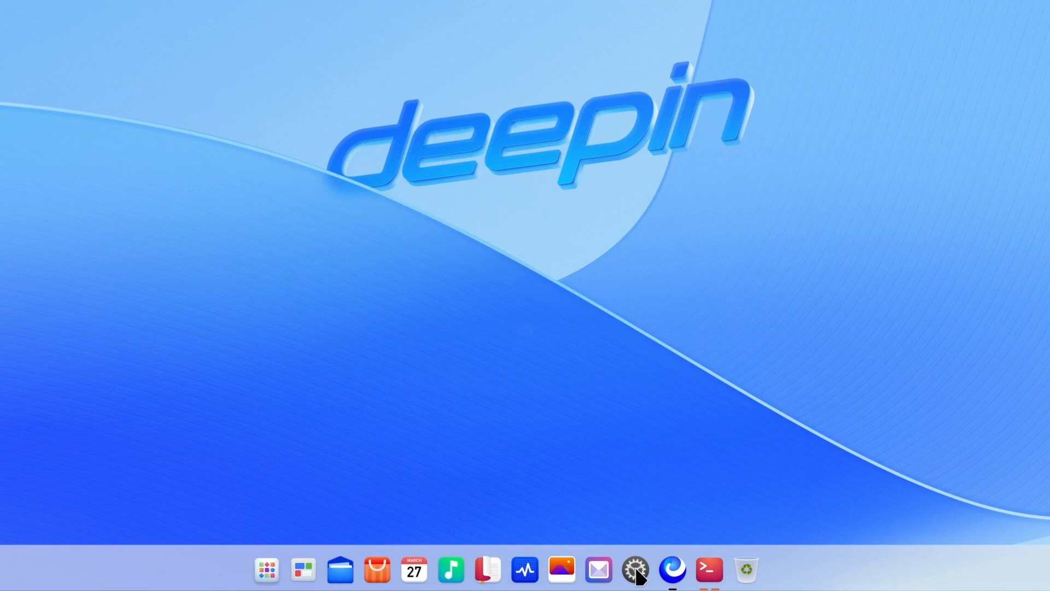
click(635, 570)
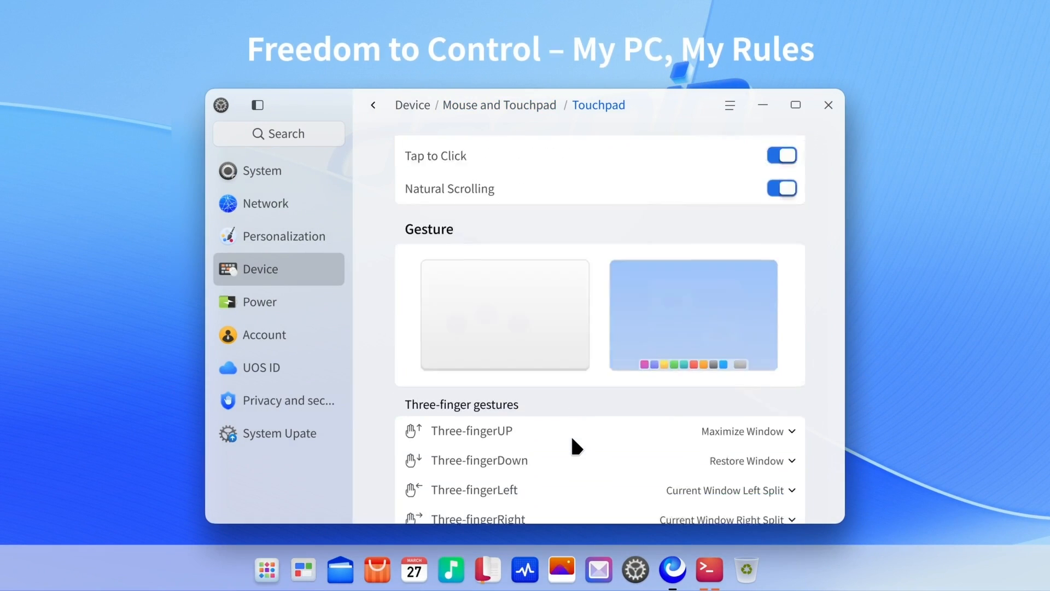
scroll(down, 3)
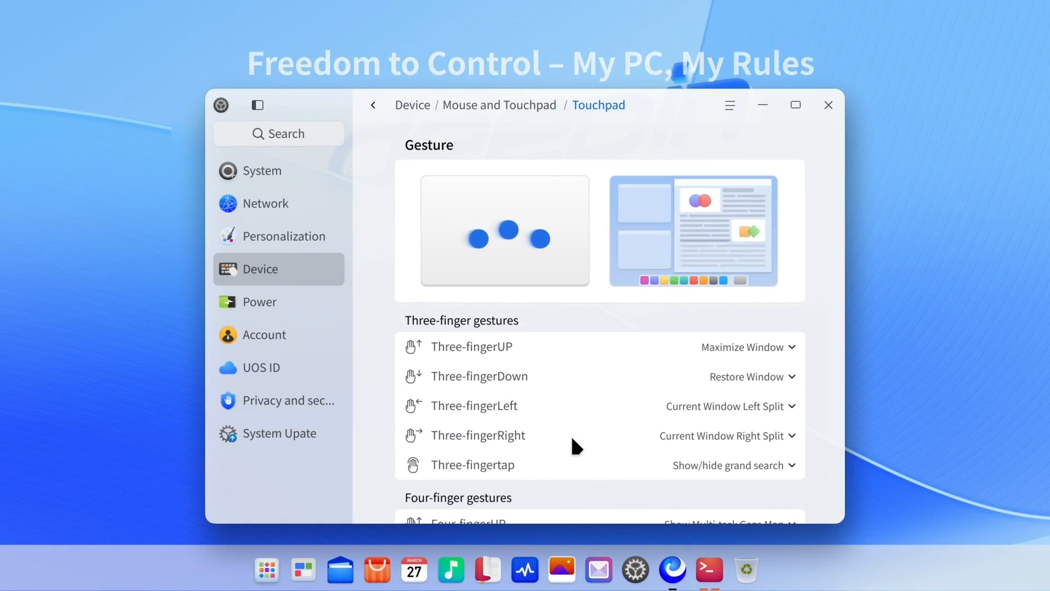
click(266, 571)
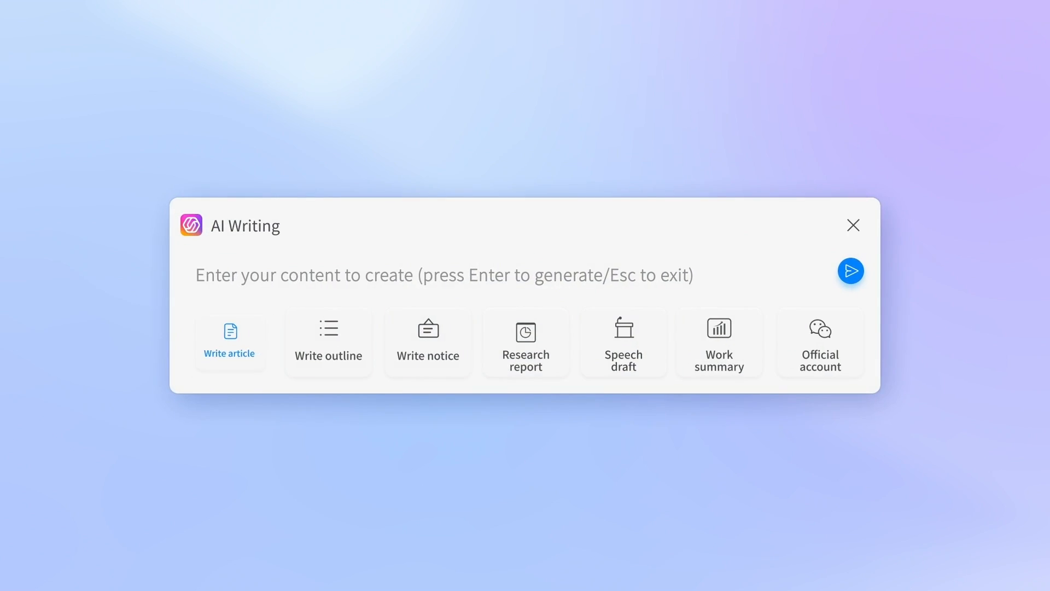
- Try AI Writing's Write outline and Research report prompts, then translate a selected web paragraph
click(328, 342)
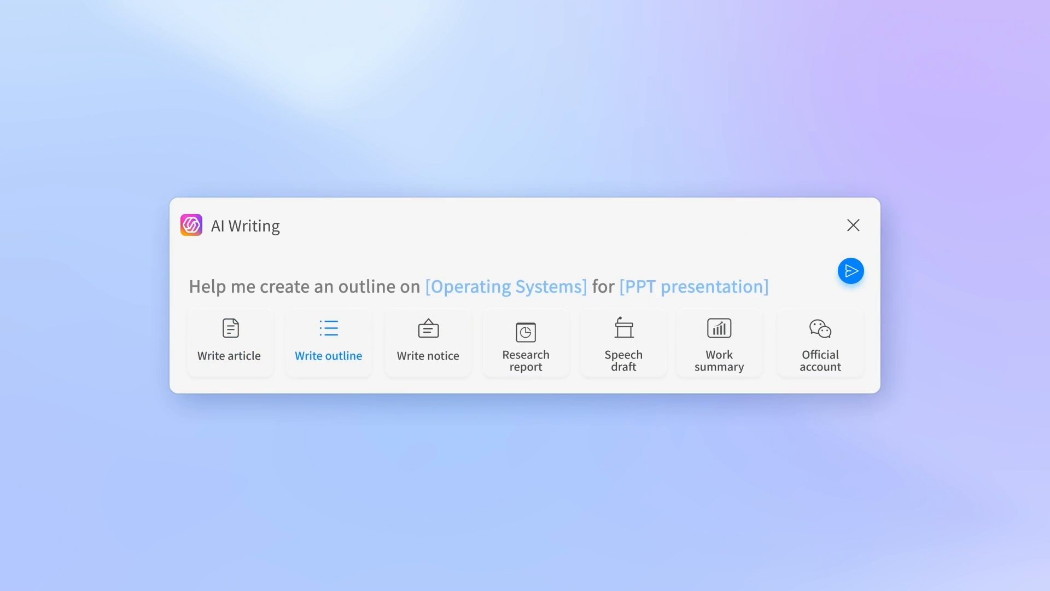
click(526, 343)
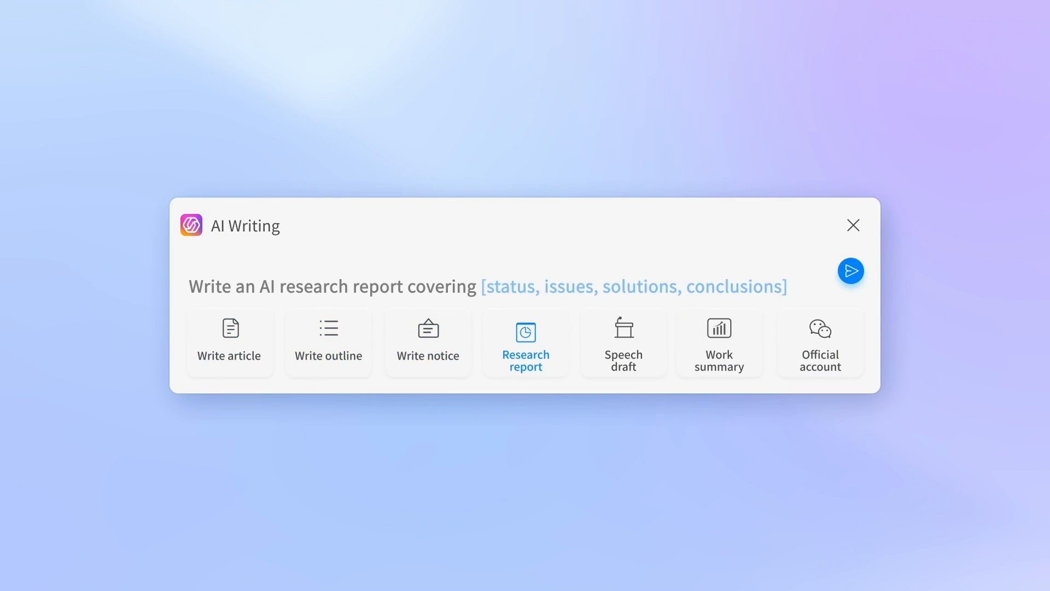
click(853, 224)
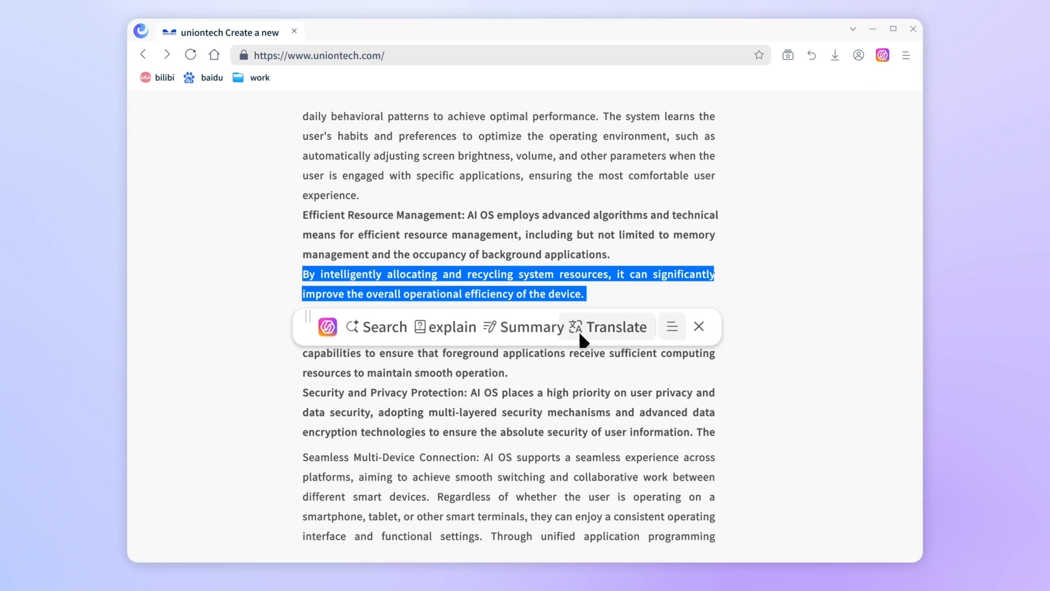
click(611, 327)
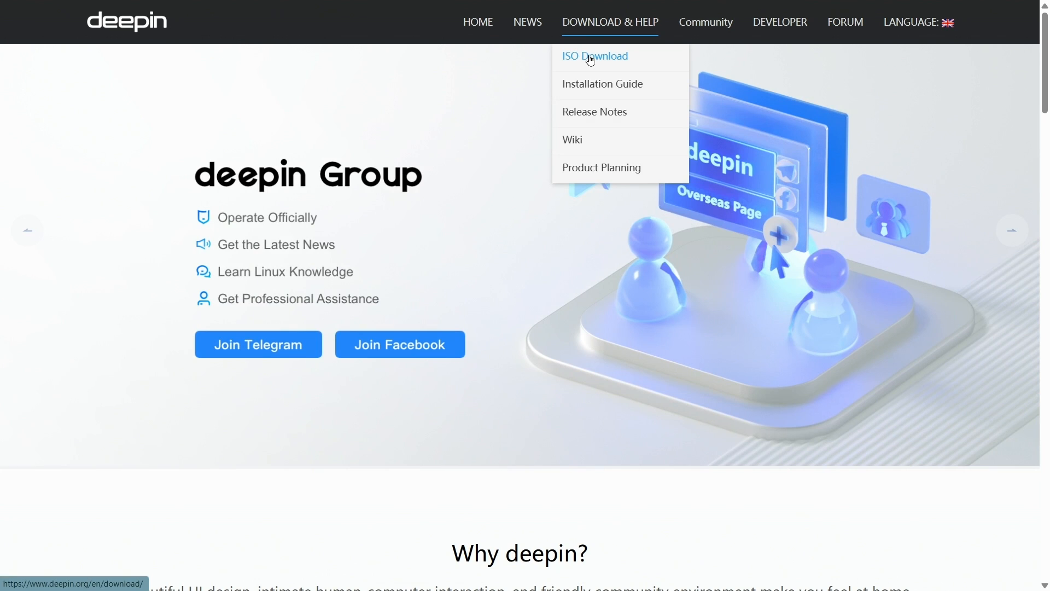
- Go to ISO Download and highlight the community amd64 ISO's 5.9 GiB size
click(595, 56)
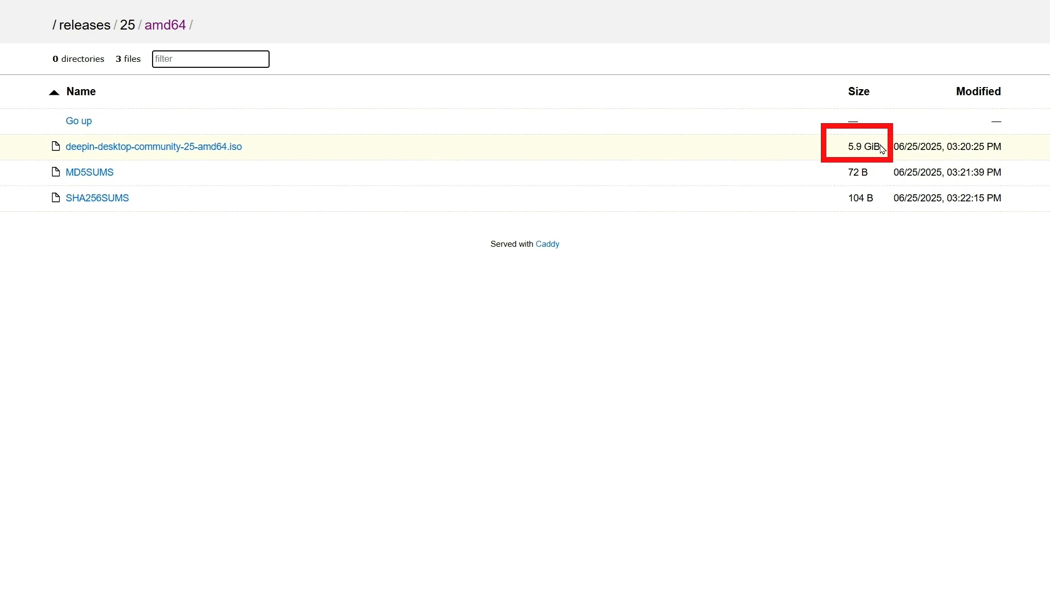
double_click(862, 146)
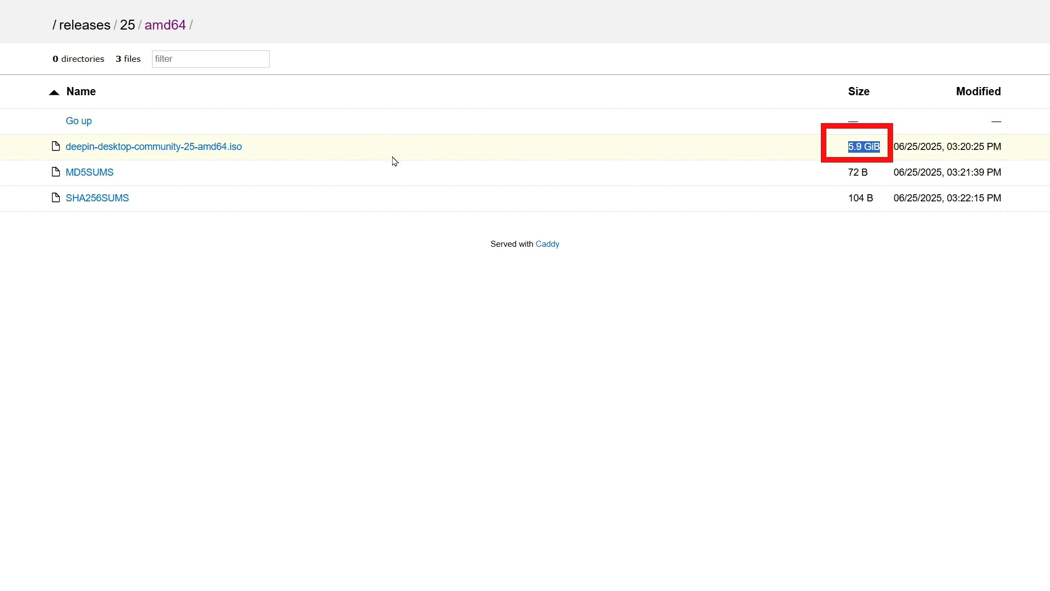
mouse_move(168, 147)
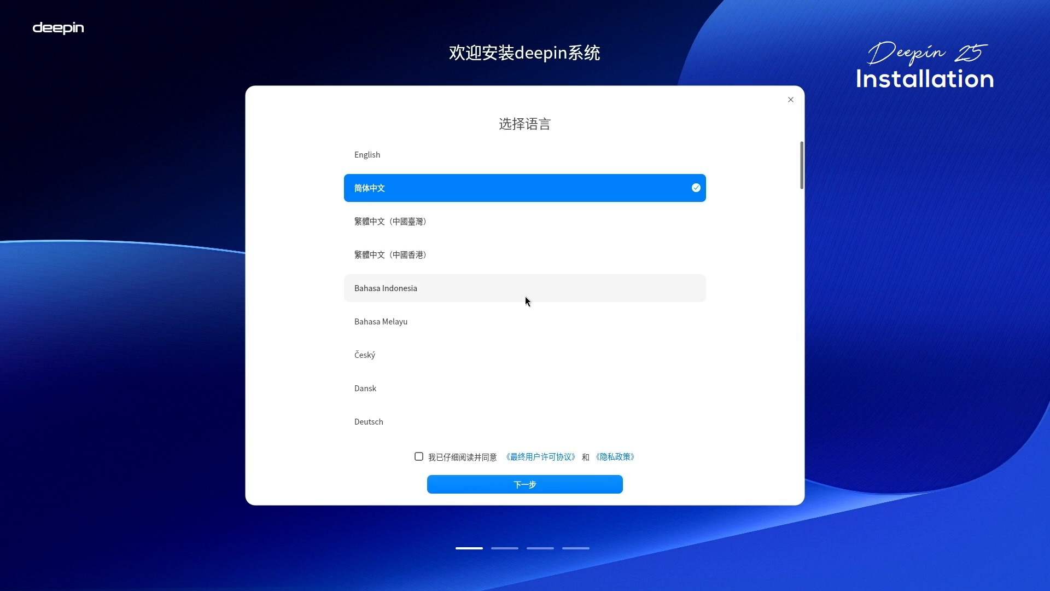
- Choose English, accept the license, preview Install uimg, then select Install ISO
click(367, 155)
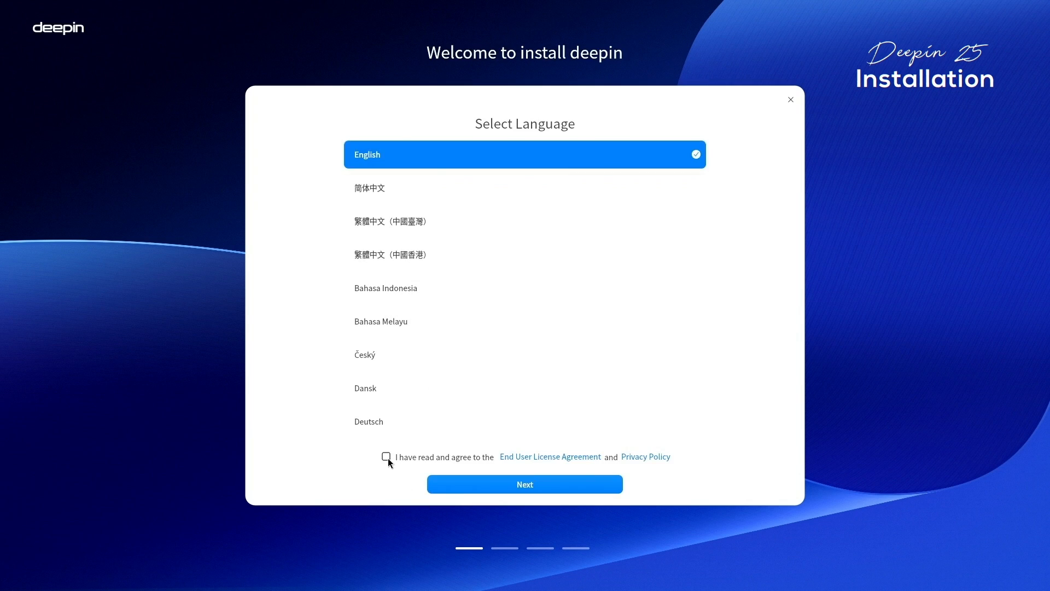
click(524, 483)
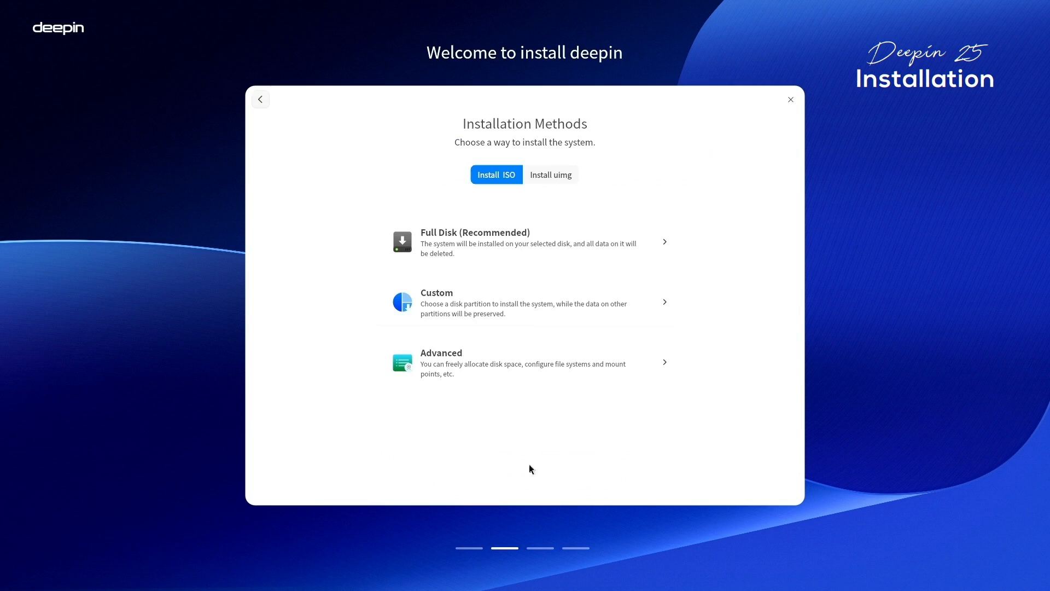
mouse_move(476, 155)
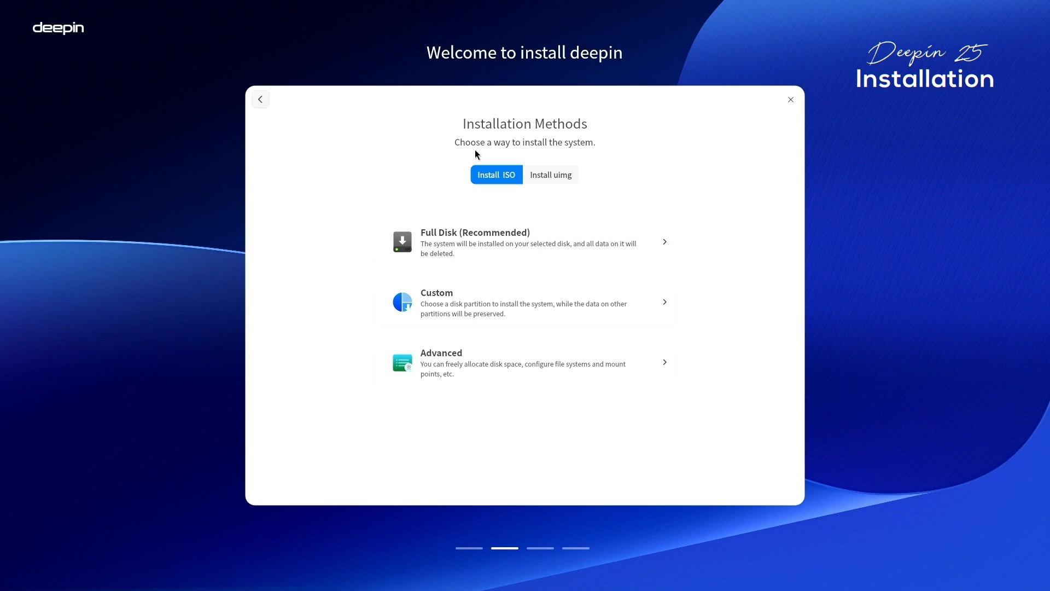
mouse_move(543, 146)
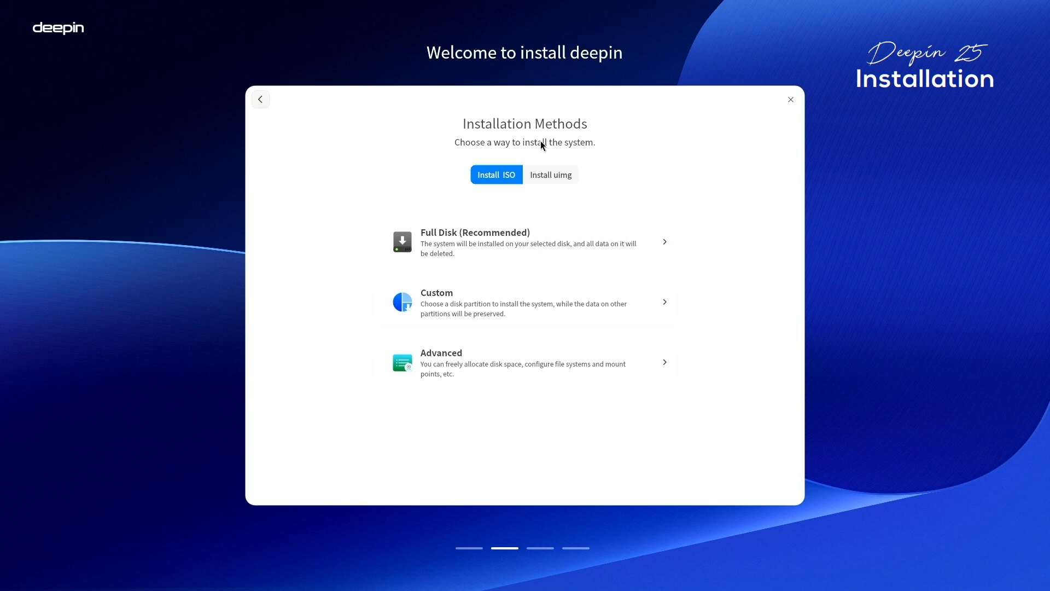
mouse_move(551, 174)
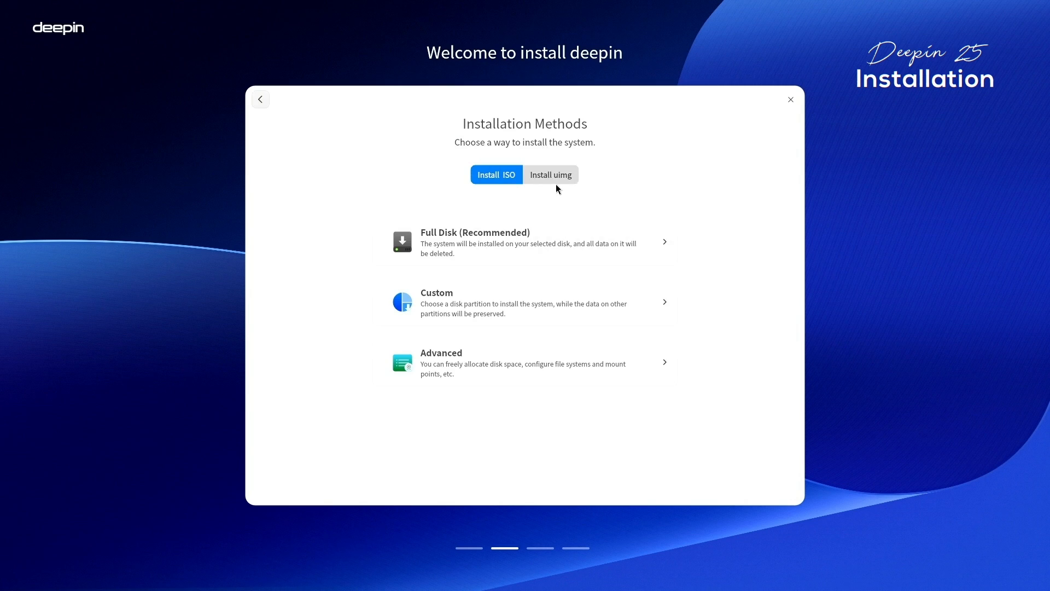
mouse_move(561, 183)
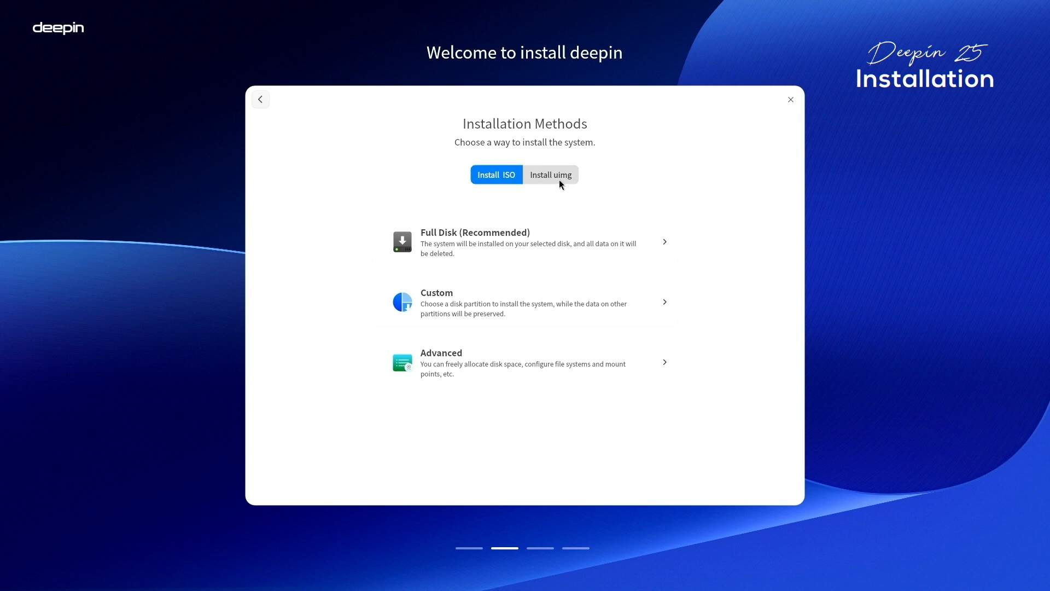
click(551, 175)
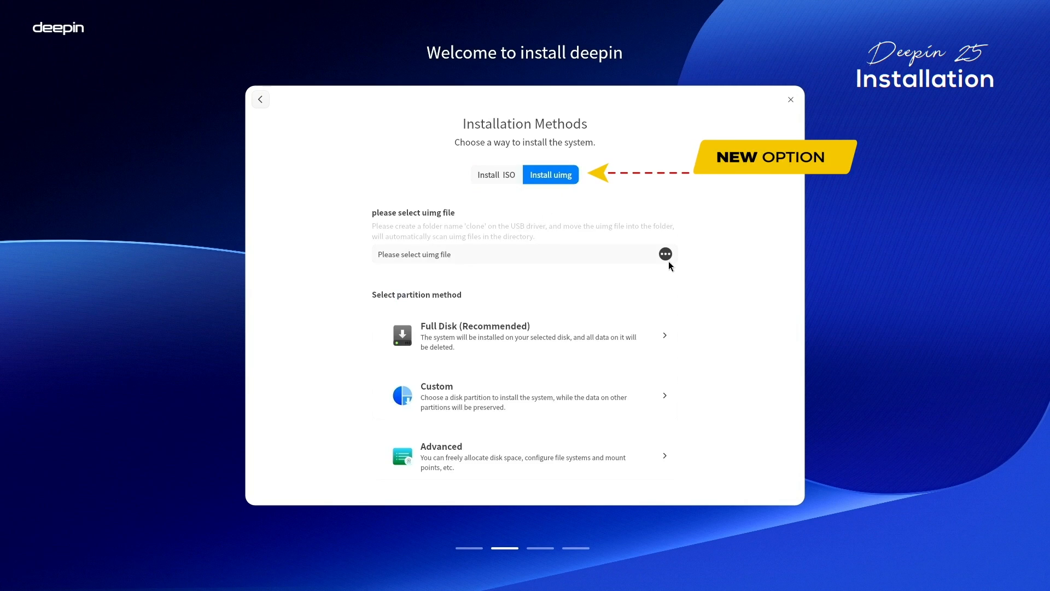
click(665, 254)
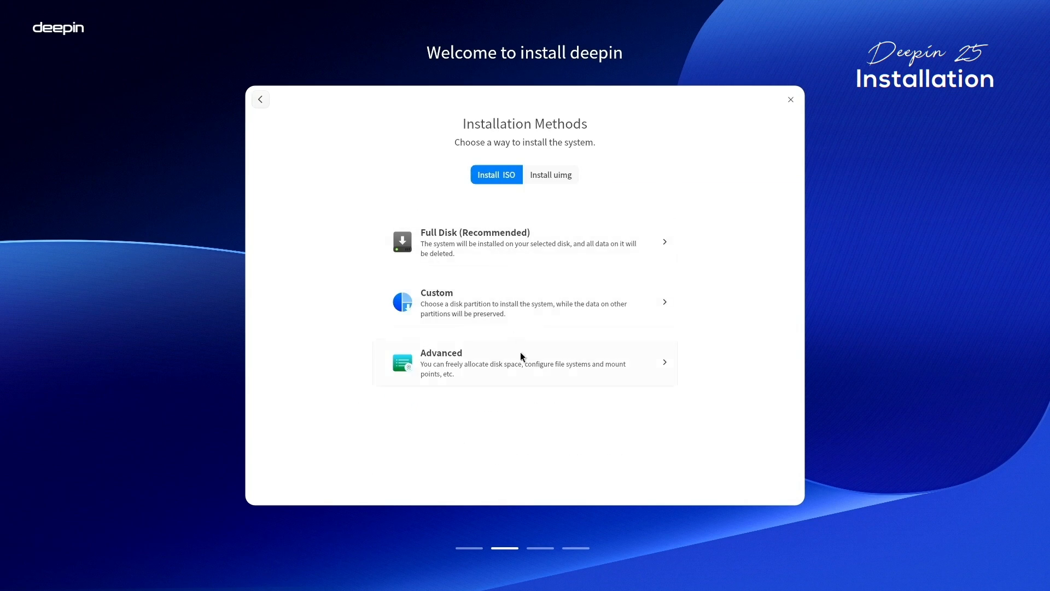
mouse_move(775, 289)
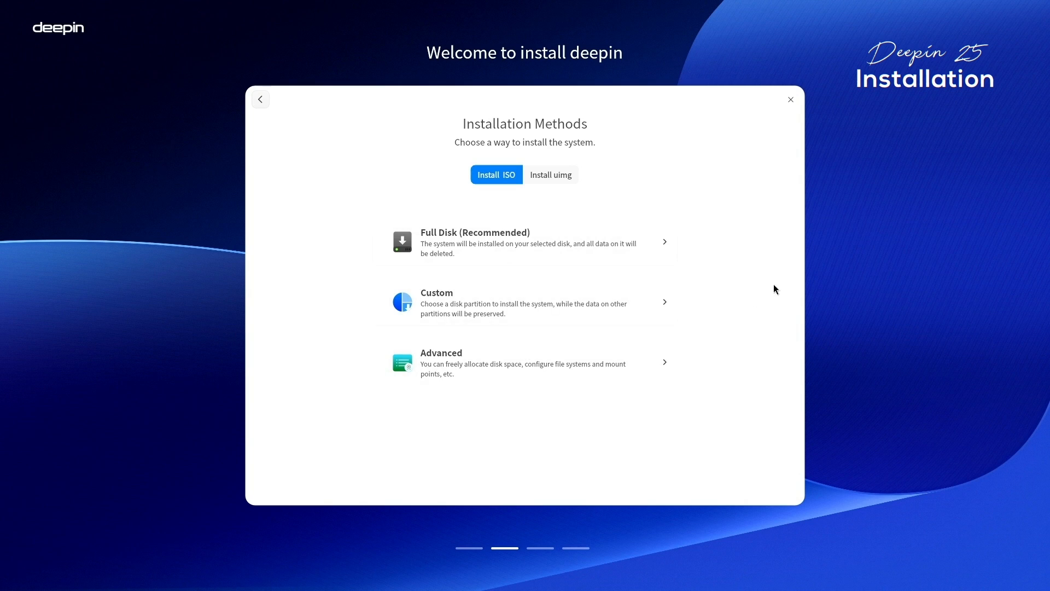
mouse_move(544, 249)
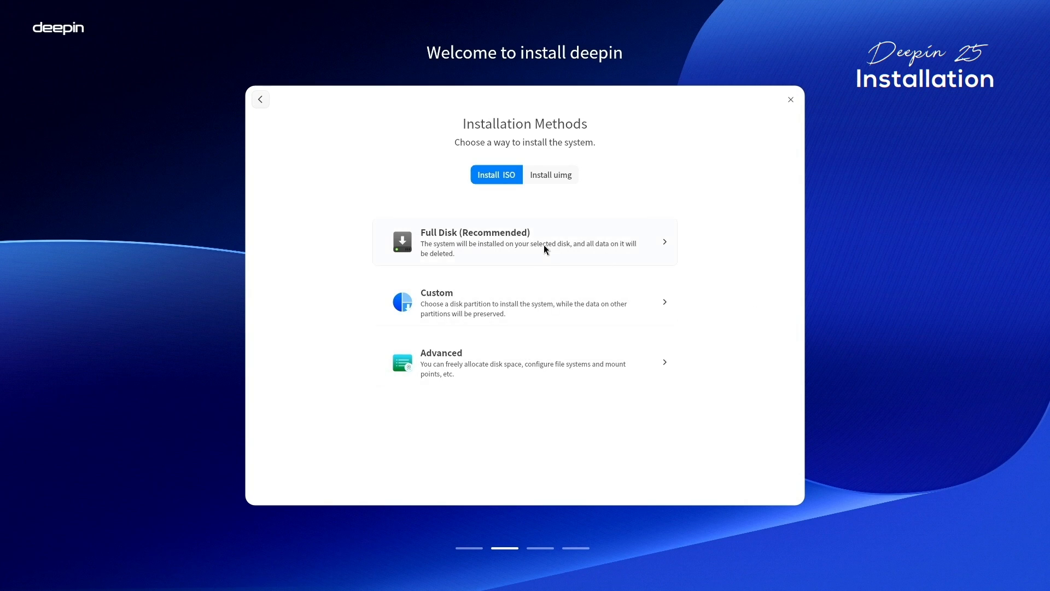
click(524, 241)
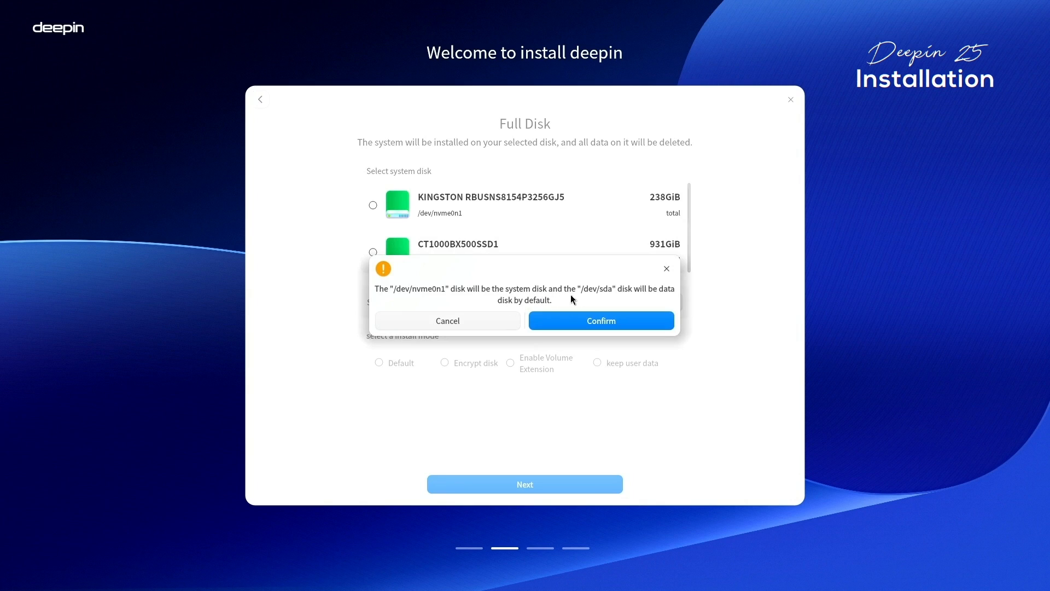
mouse_move(674, 289)
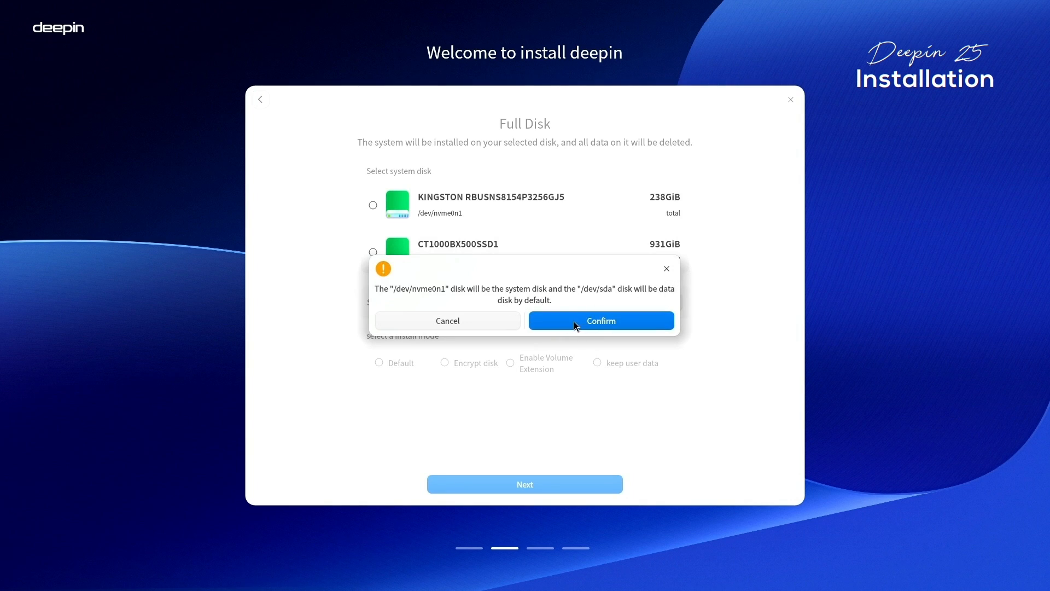
click(600, 320)
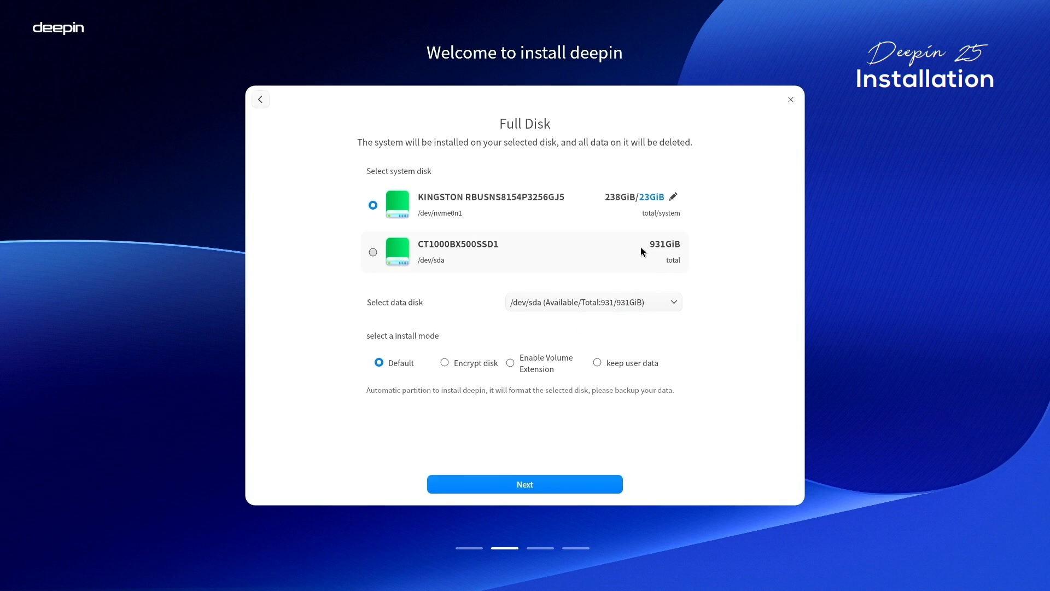
mouse_move(340, 136)
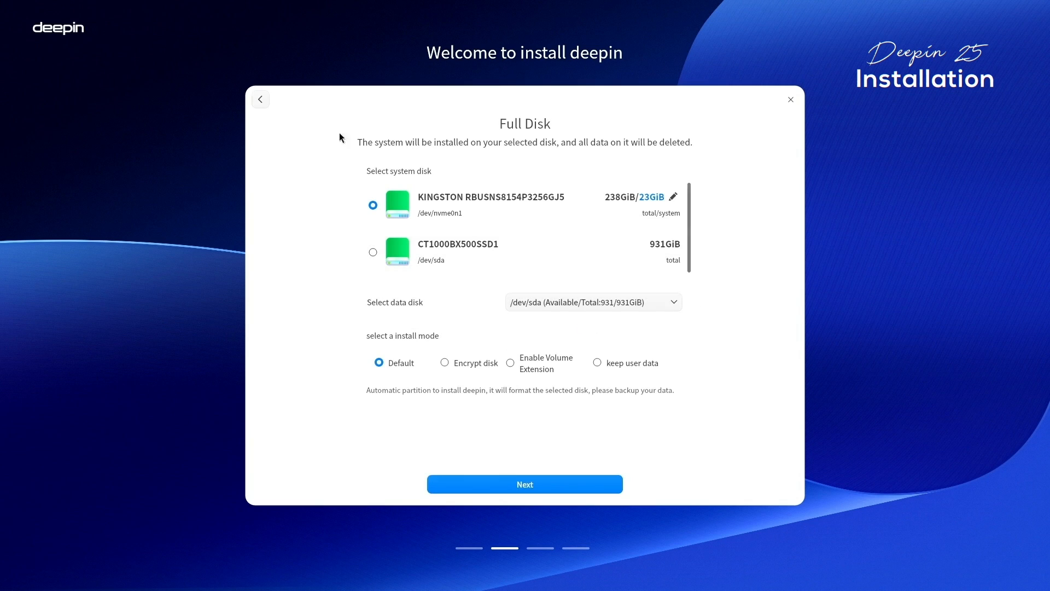
click(261, 99)
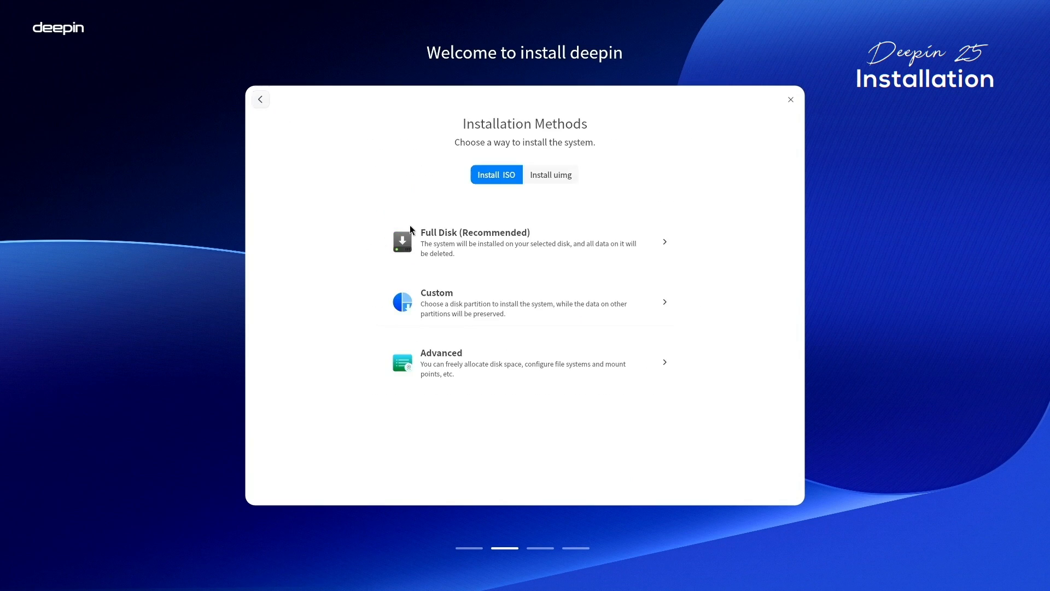
- Browse the Custom option's existing partitions on both disks, then return to installation methods
click(524, 302)
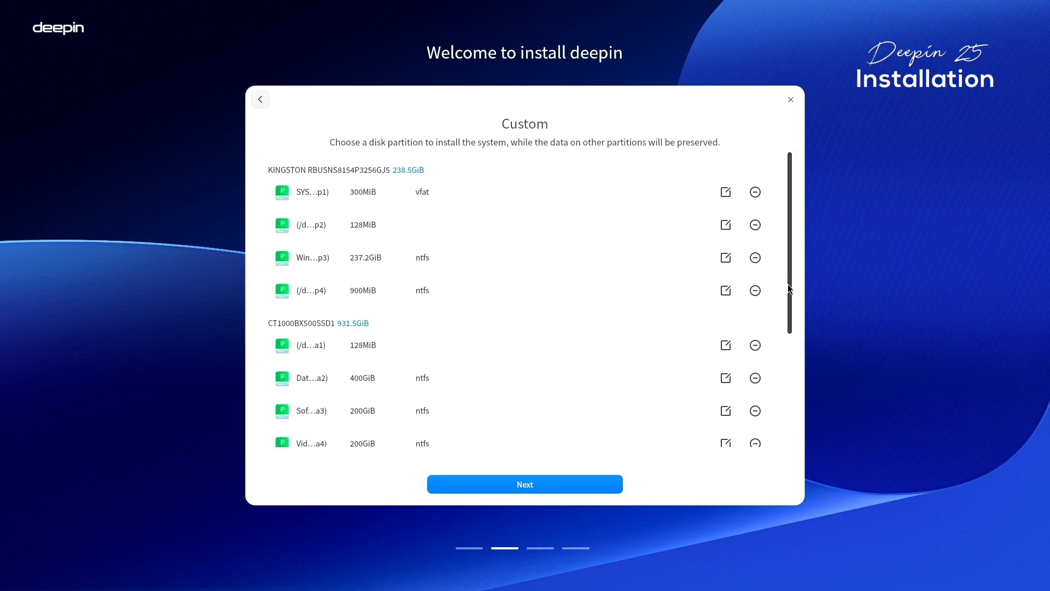
scroll(down, 3)
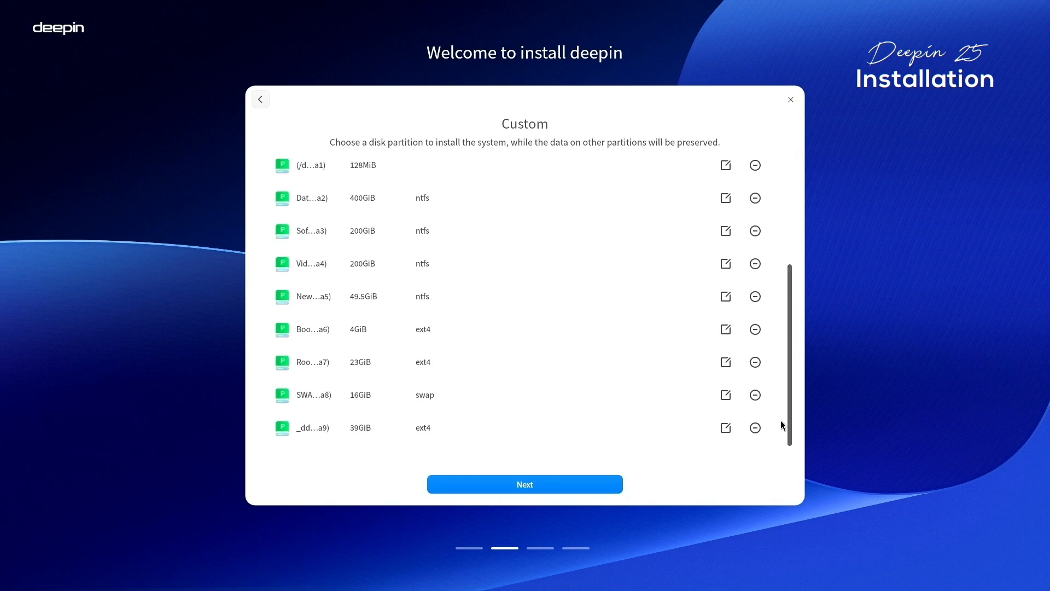
scroll(up, 3)
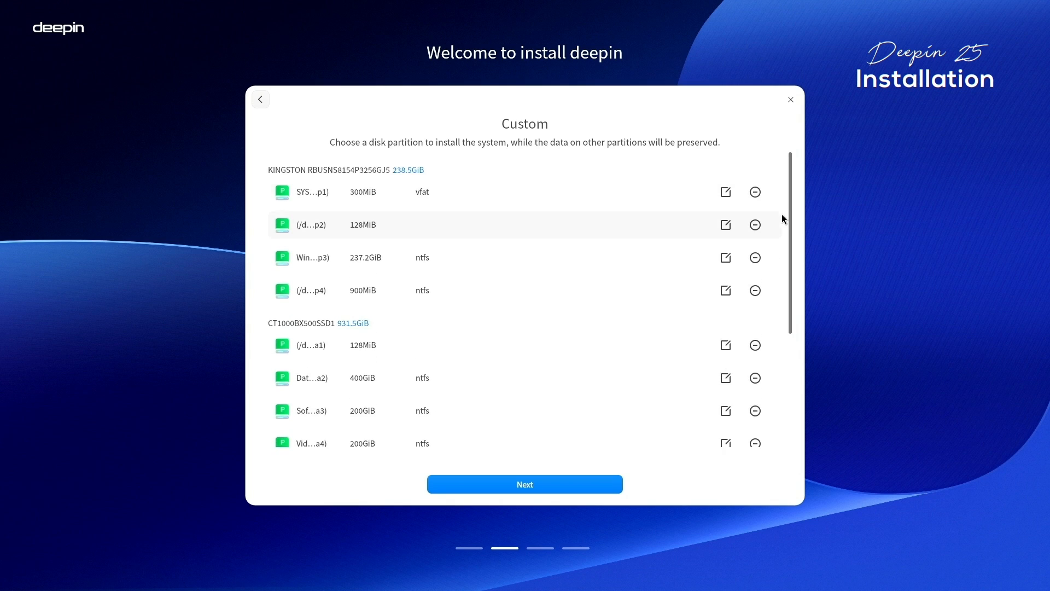
mouse_move(791, 247)
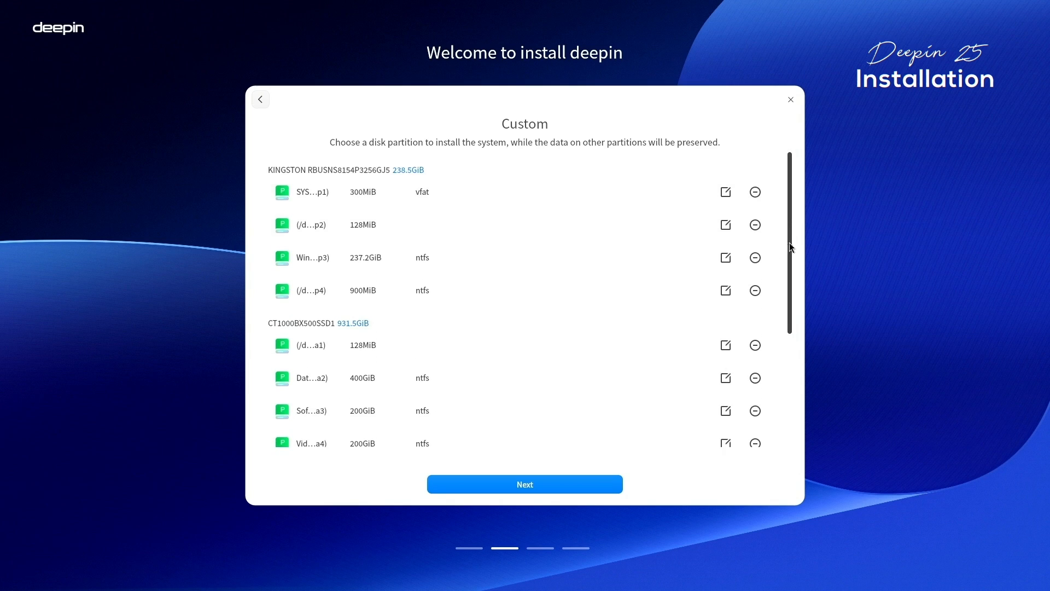
scroll(down, 3)
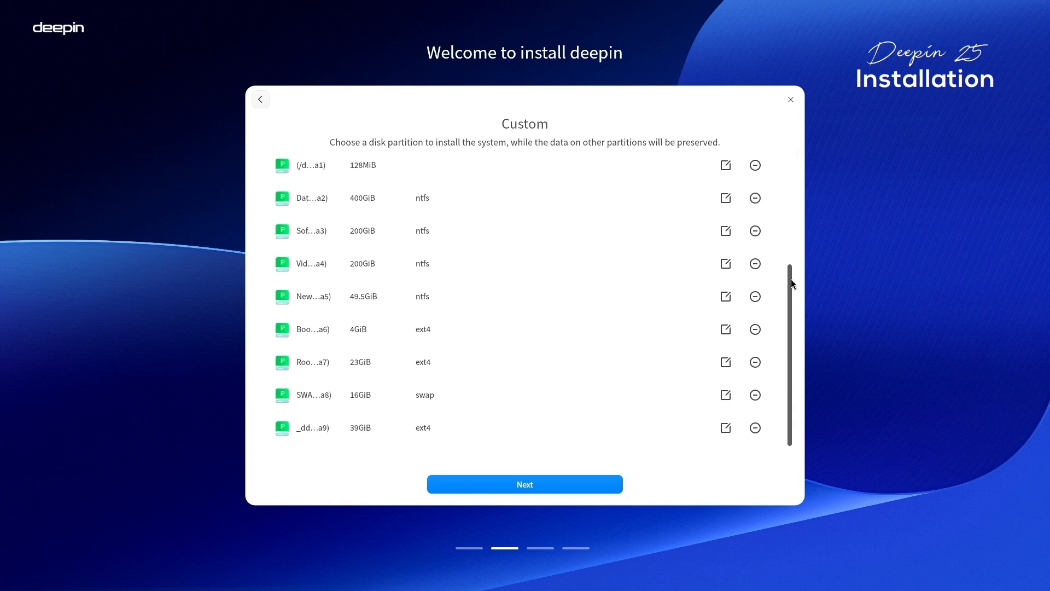
scroll(up, 3)
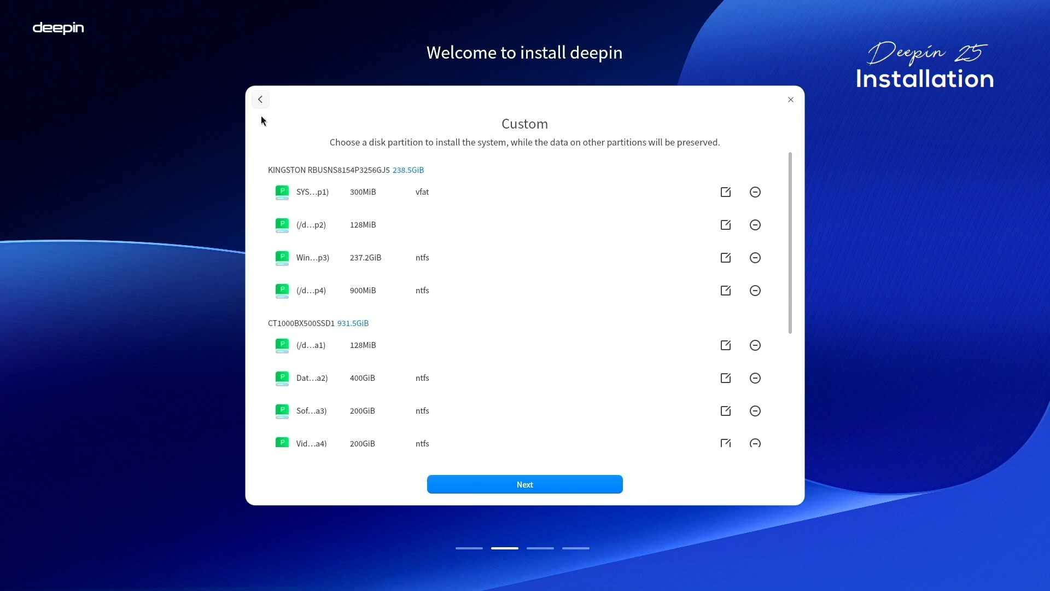
mouse_move(261, 99)
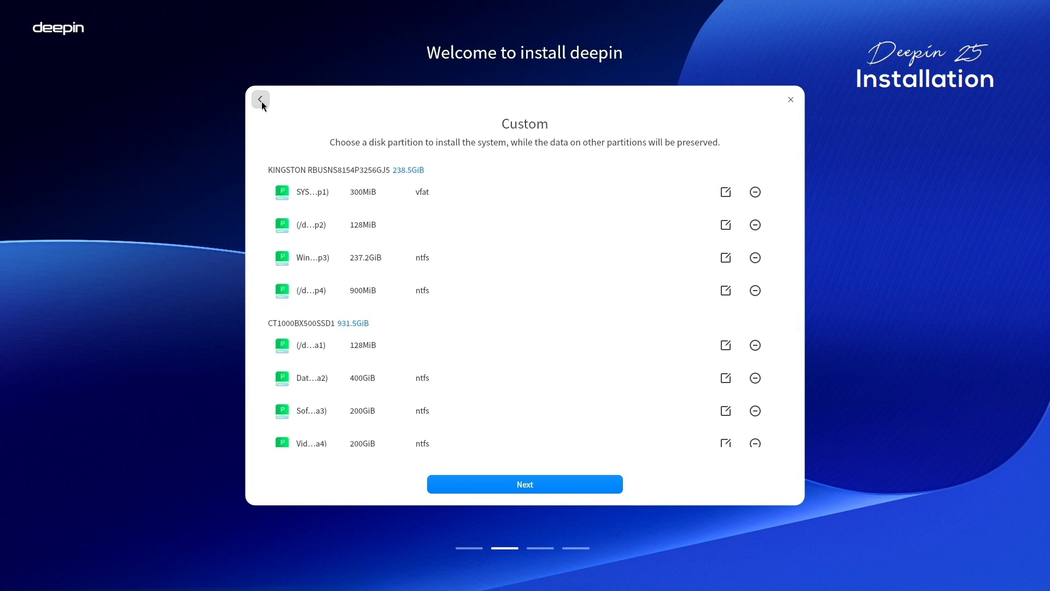
click(260, 99)
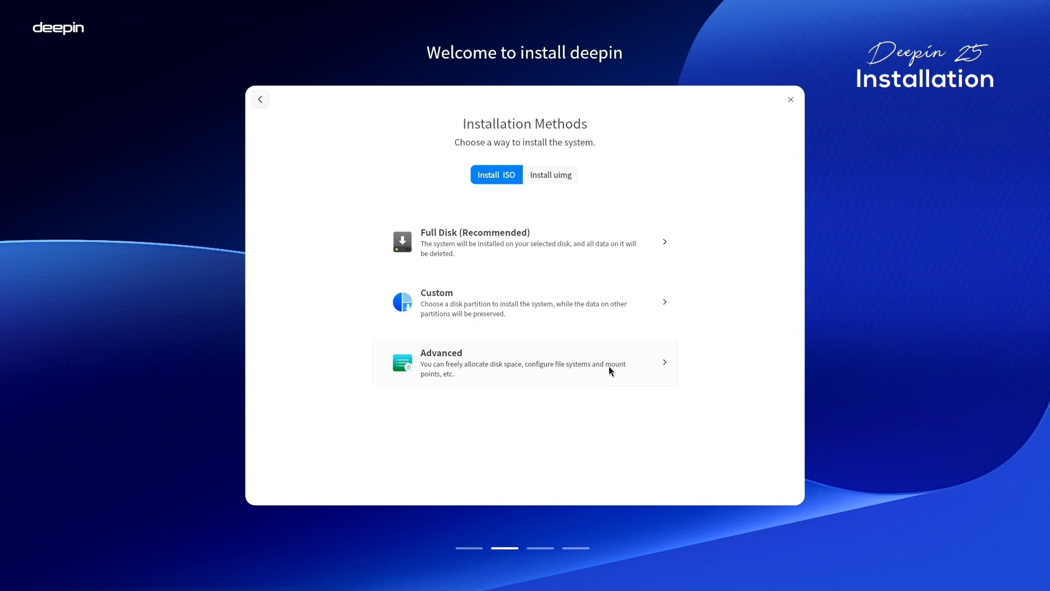
- Open Advanced partitioning and scroll through its partition table
click(525, 362)
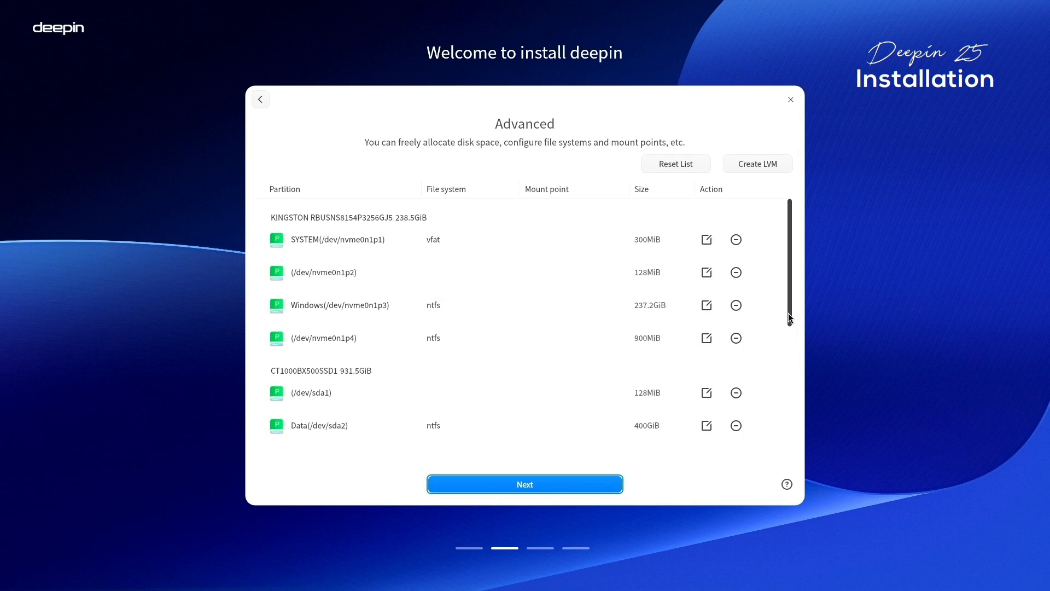
scroll(down, 3)
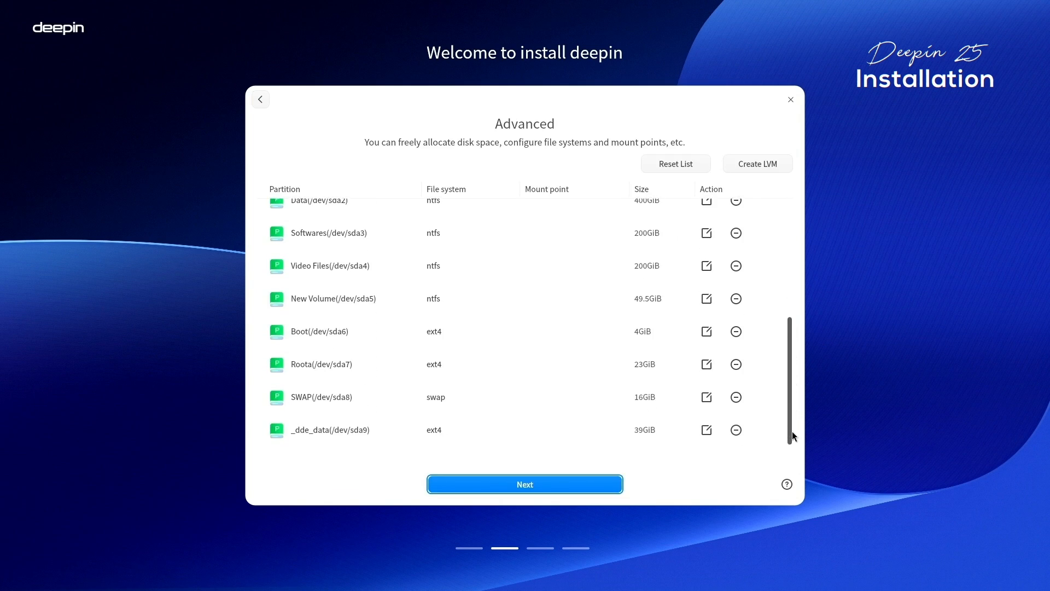
scroll(up, 3)
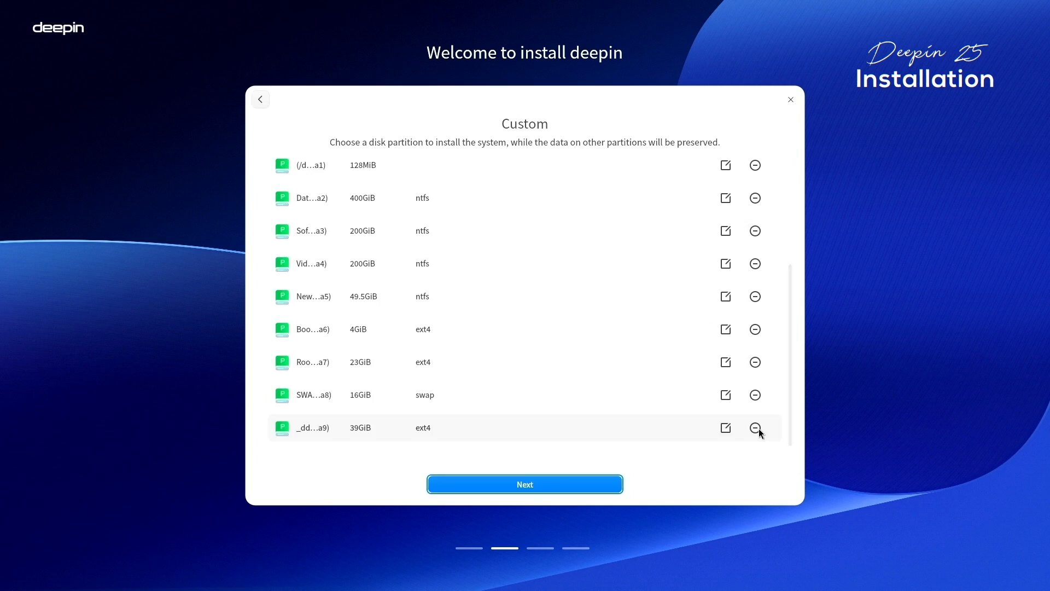
- Delete the sda6–sda9 partitions, accept the suggested system/data split, and continue
click(755, 427)
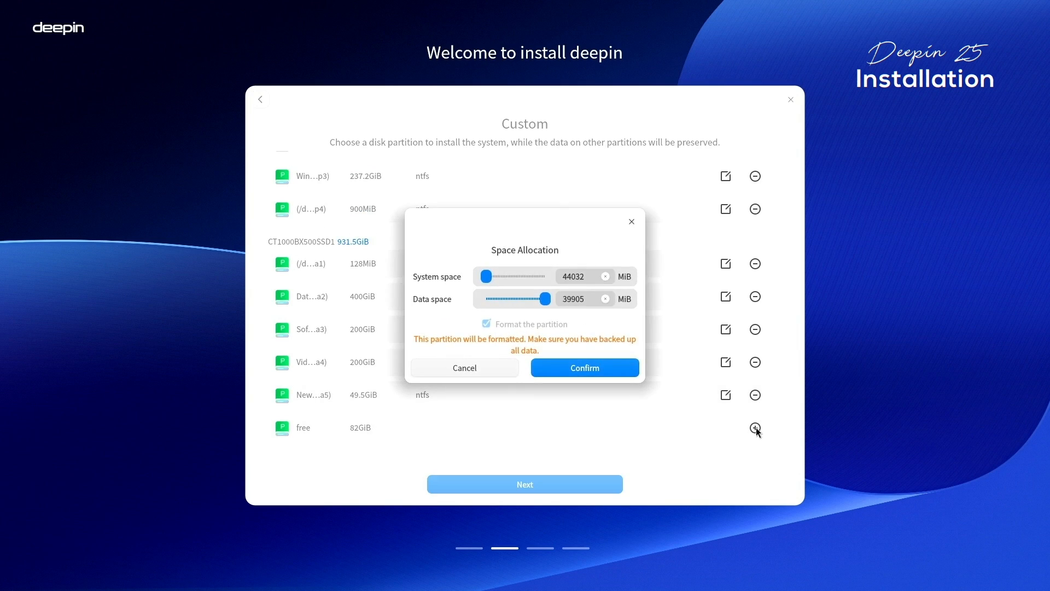
click(584, 367)
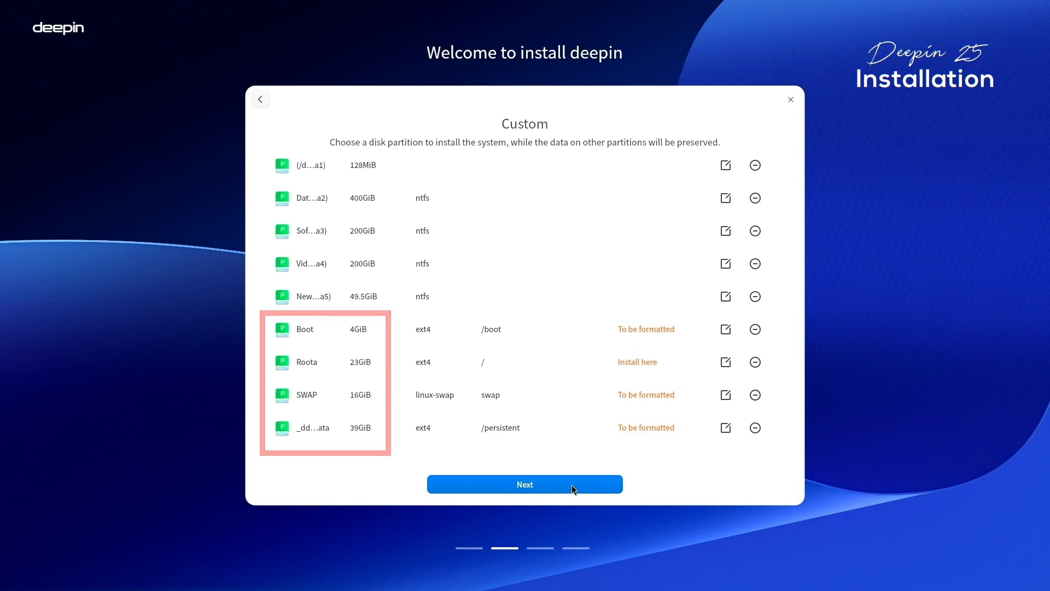
click(524, 483)
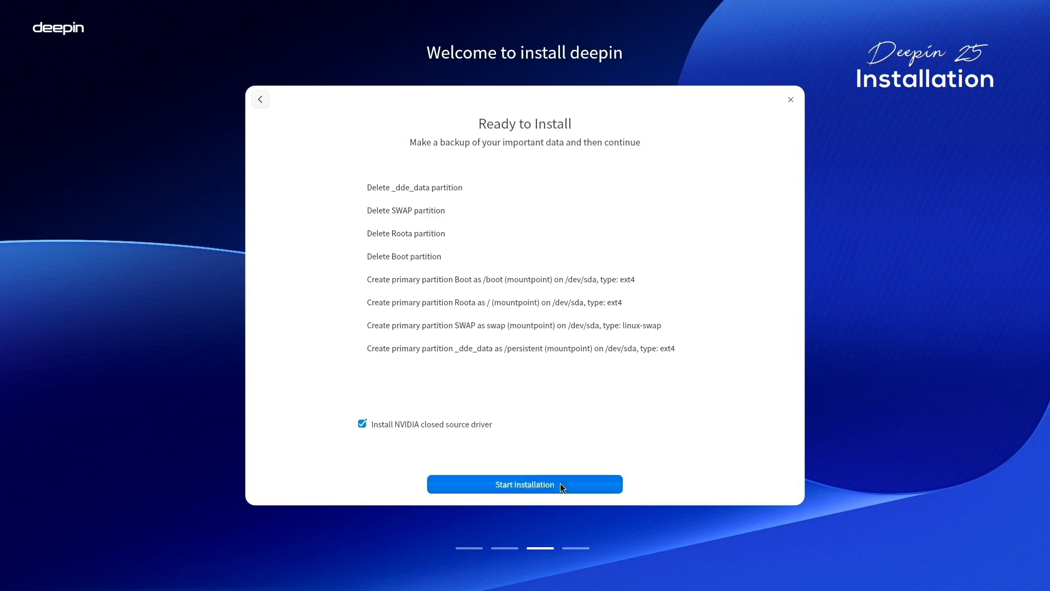
- Start installation, continue past Create Accounts, and set the time zone to Kolkata via 'kol'
click(525, 483)
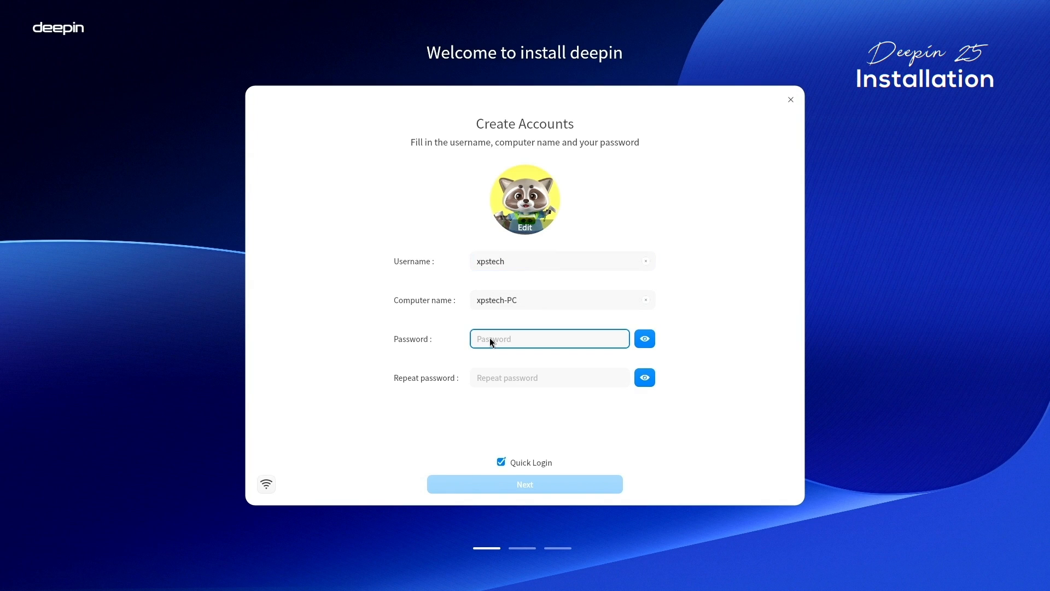
click(524, 484)
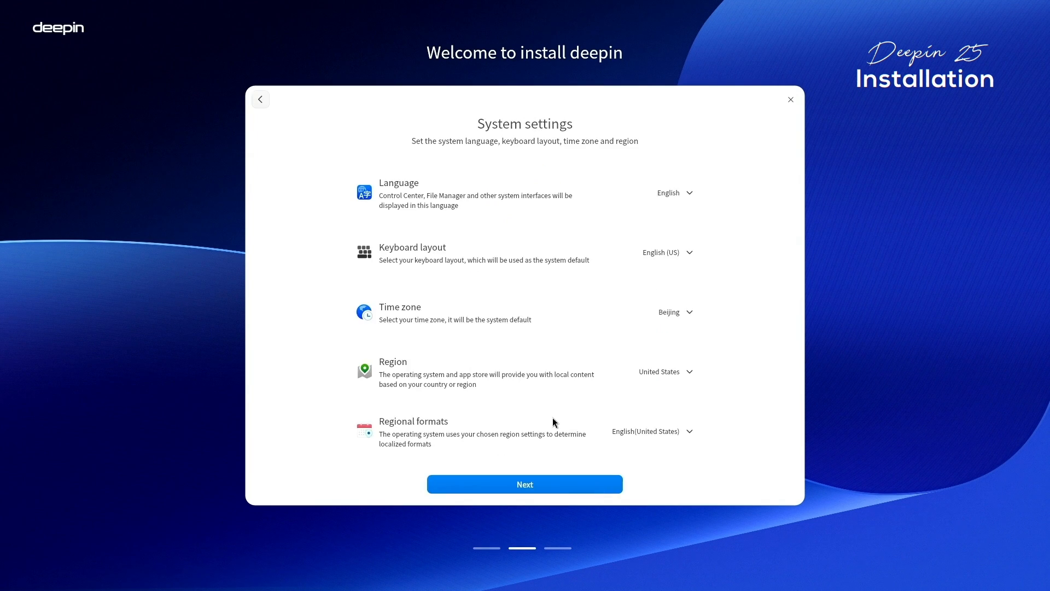
mouse_move(716, 337)
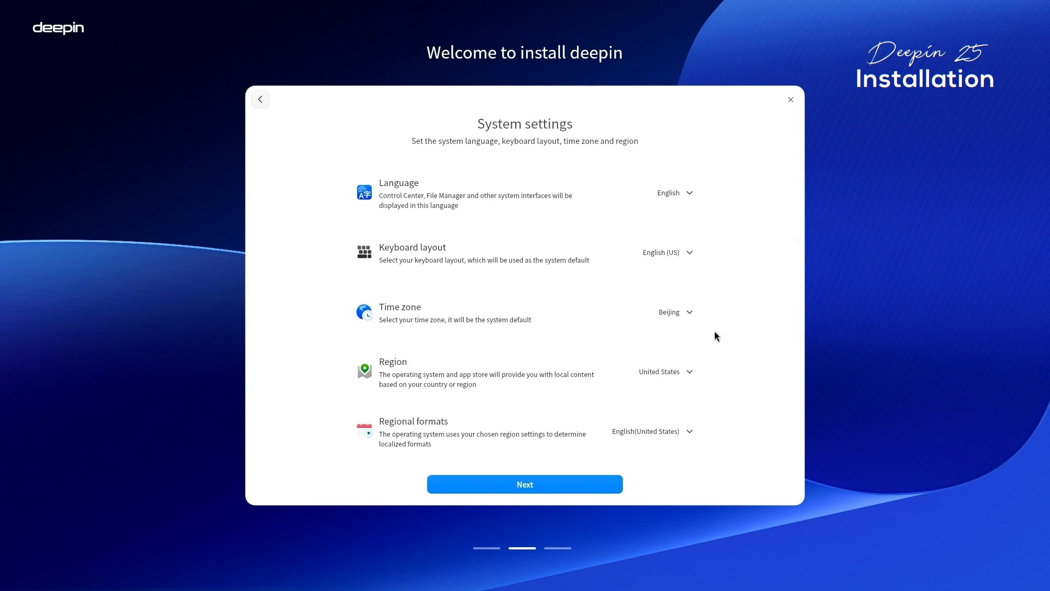
click(675, 311)
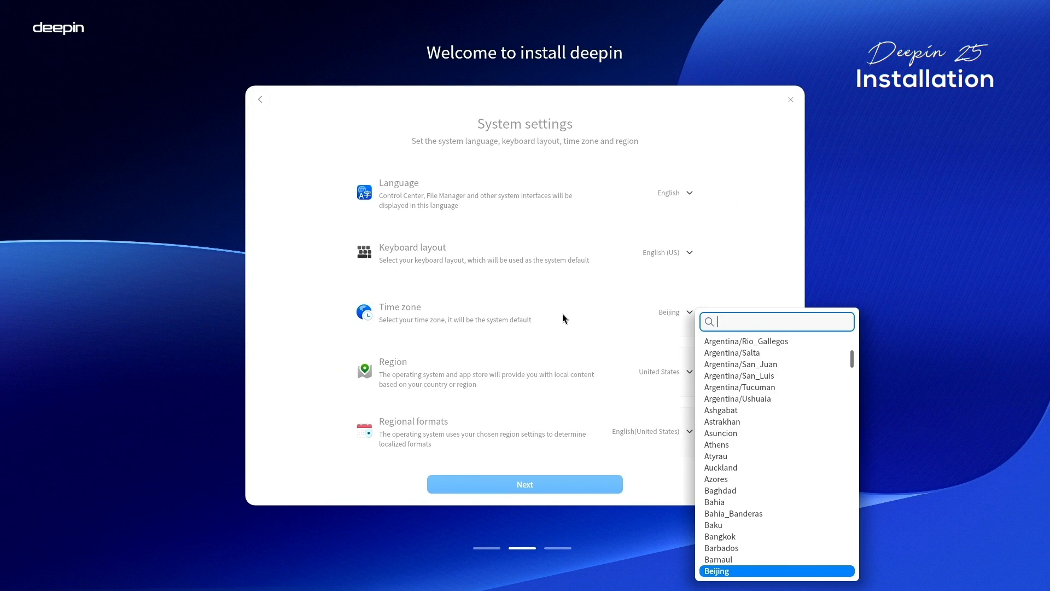
text(kol)
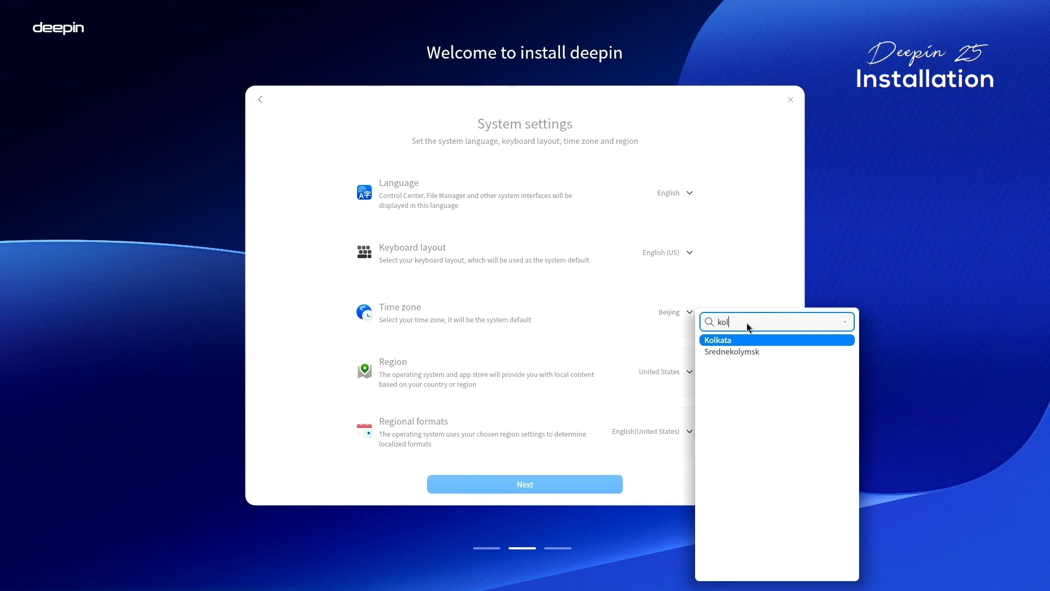
click(525, 484)
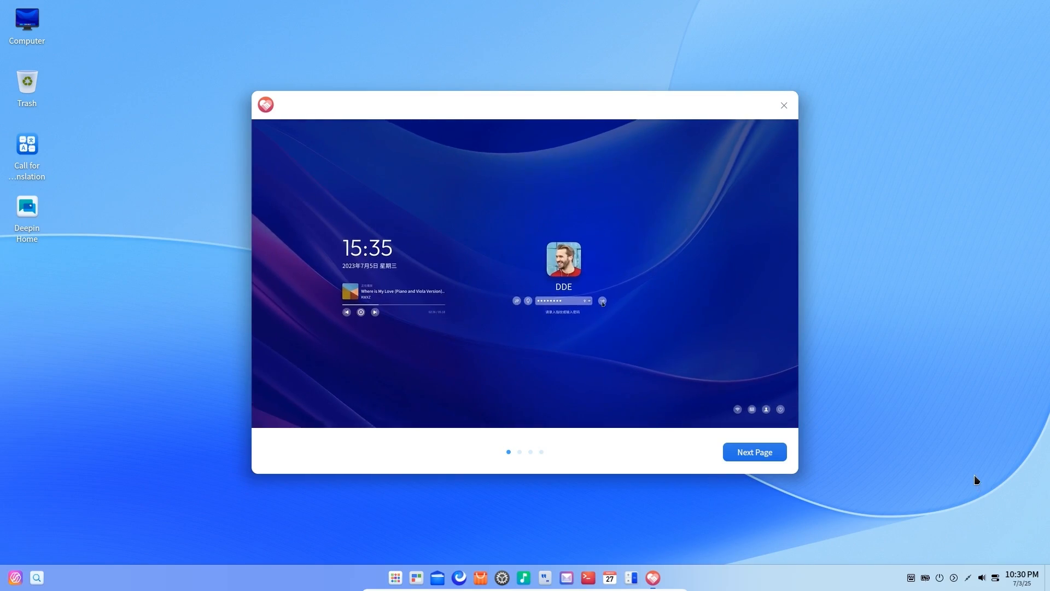
- Close the welcome tour, dismiss the desktop menu, and scroll through the Launcher's app list
click(754, 451)
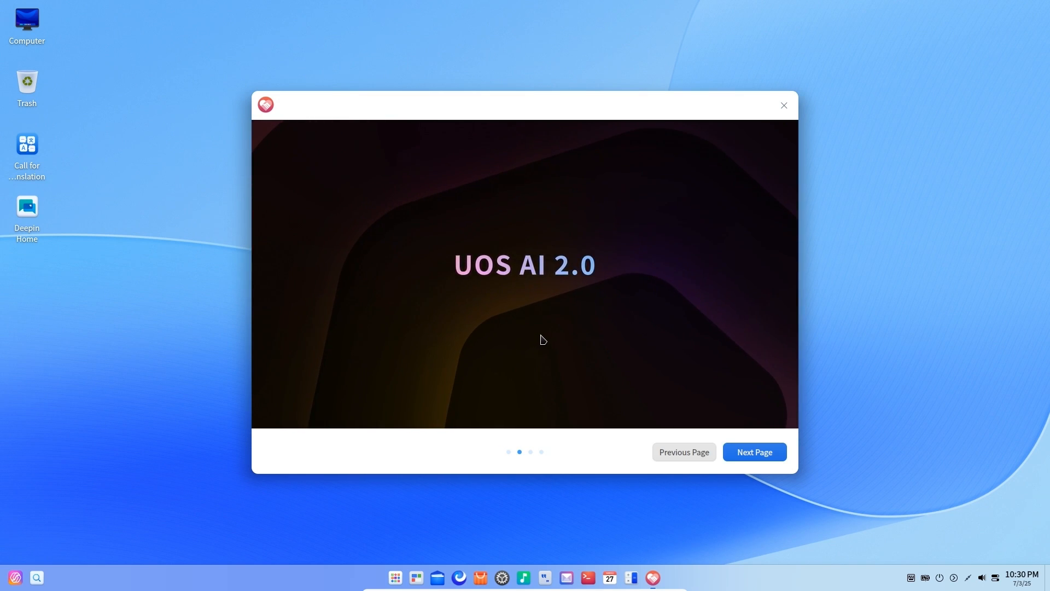
click(783, 105)
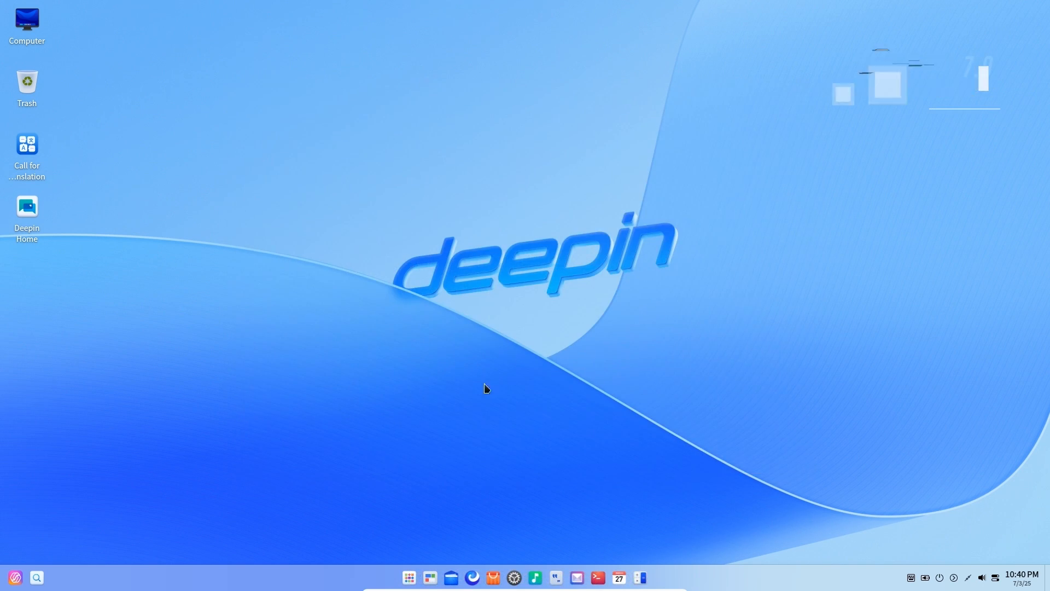
right_click(487, 388)
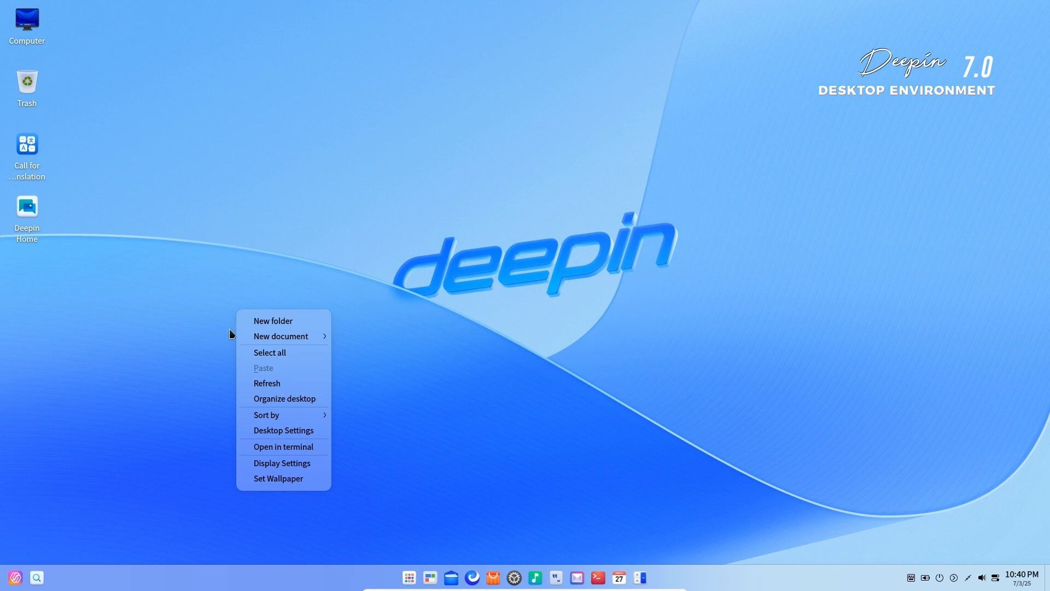
click(468, 499)
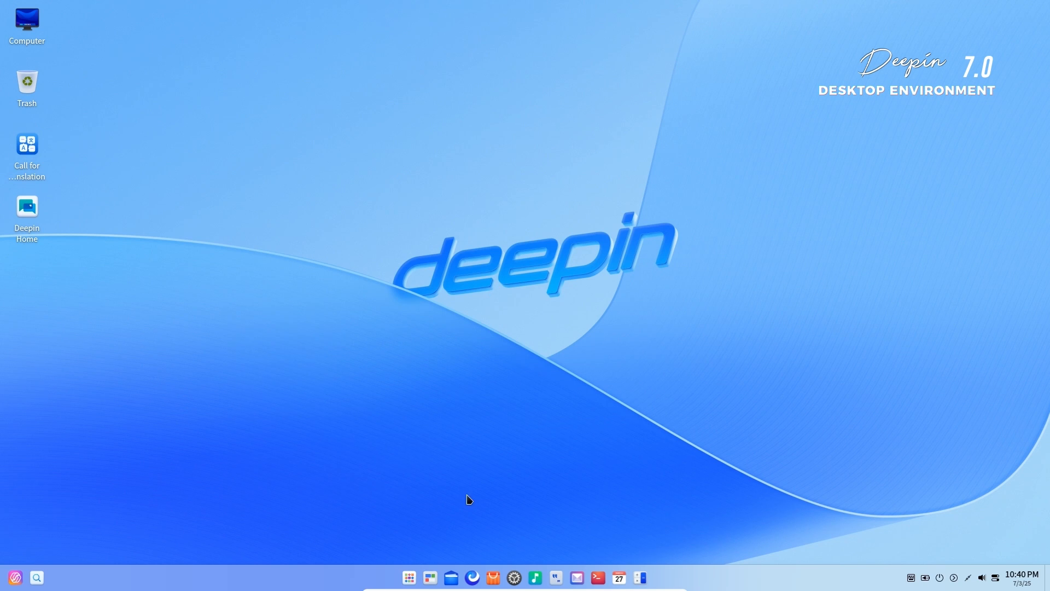
mouse_move(415, 581)
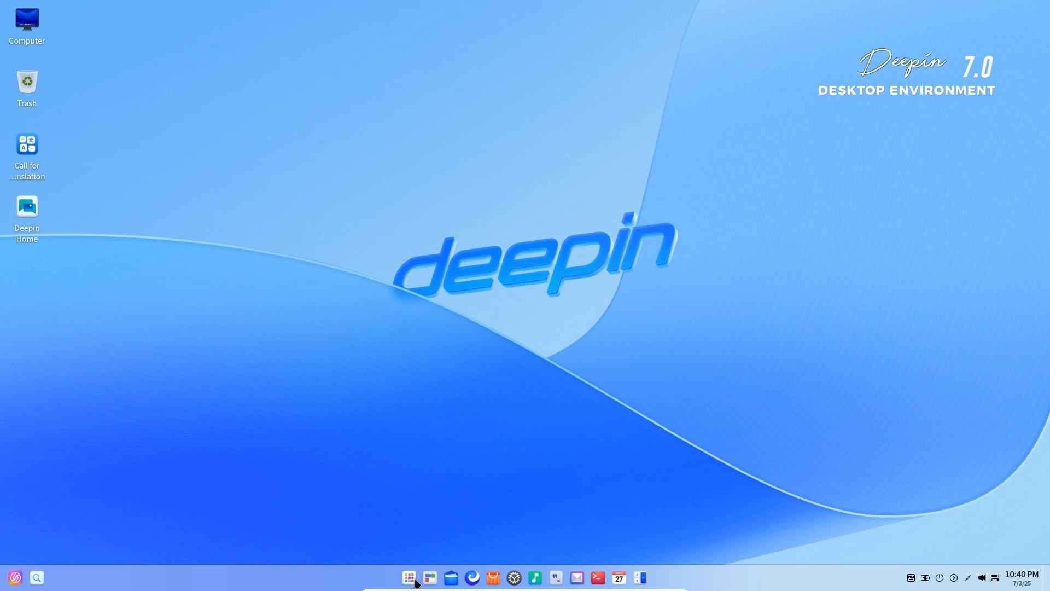
click(409, 578)
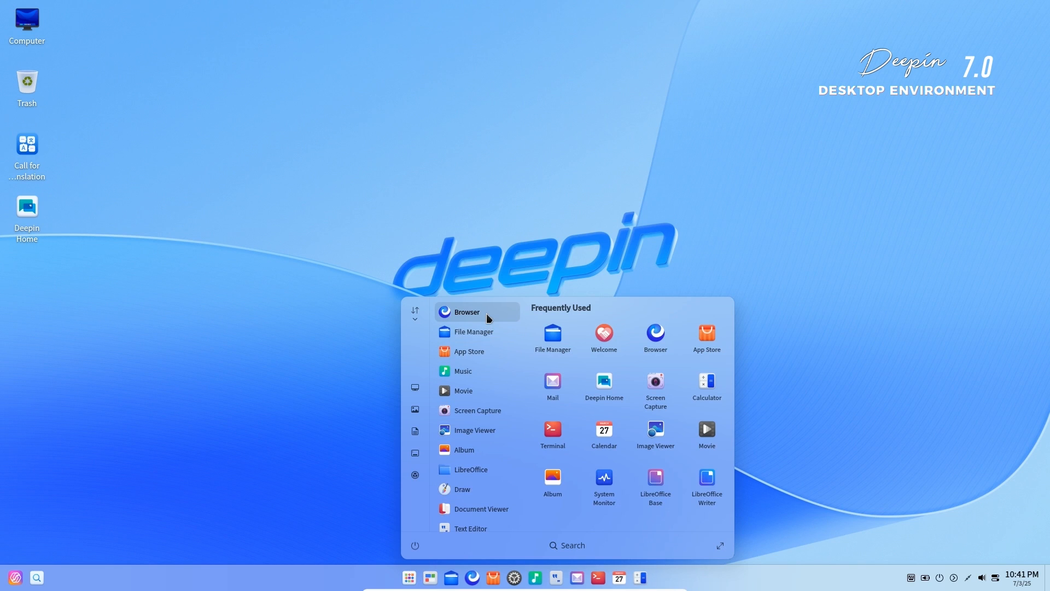
scroll(down, 3)
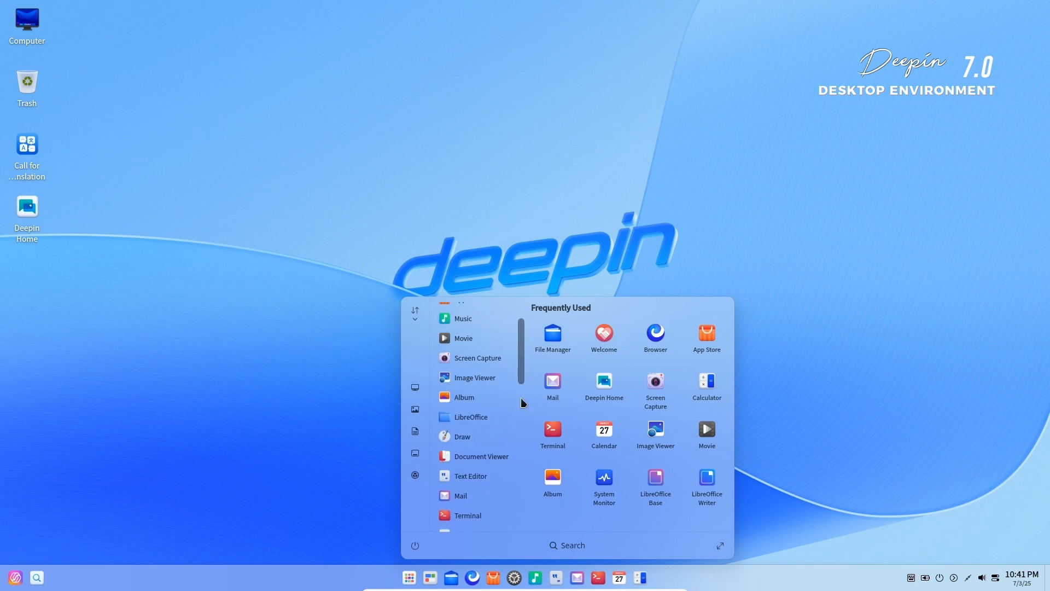
scroll(down, 3)
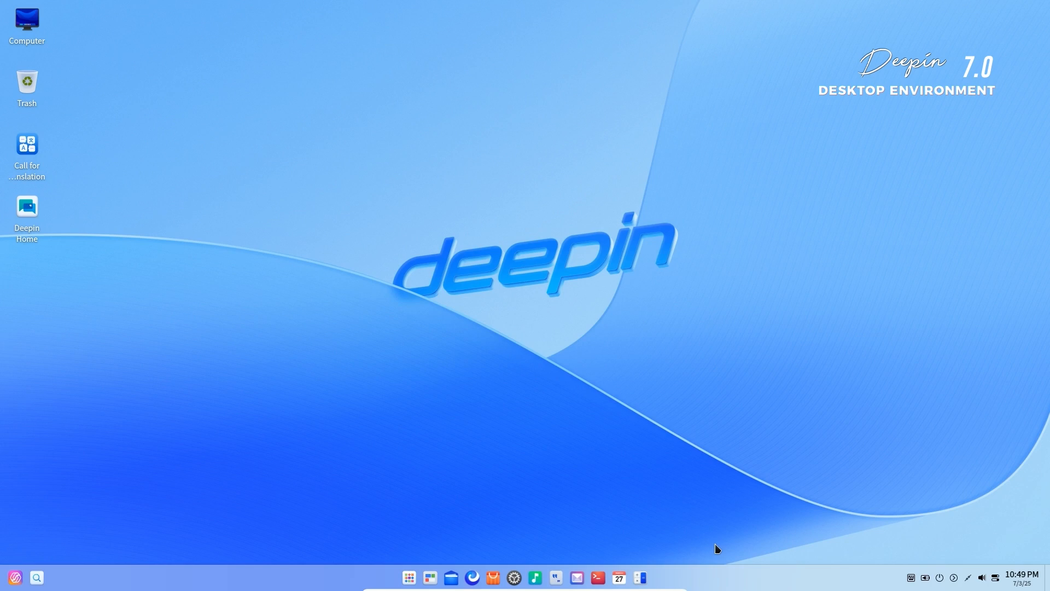
- Open the dock's plugin icon settings, scroll through the Plugin Area list, then close them
click(408, 578)
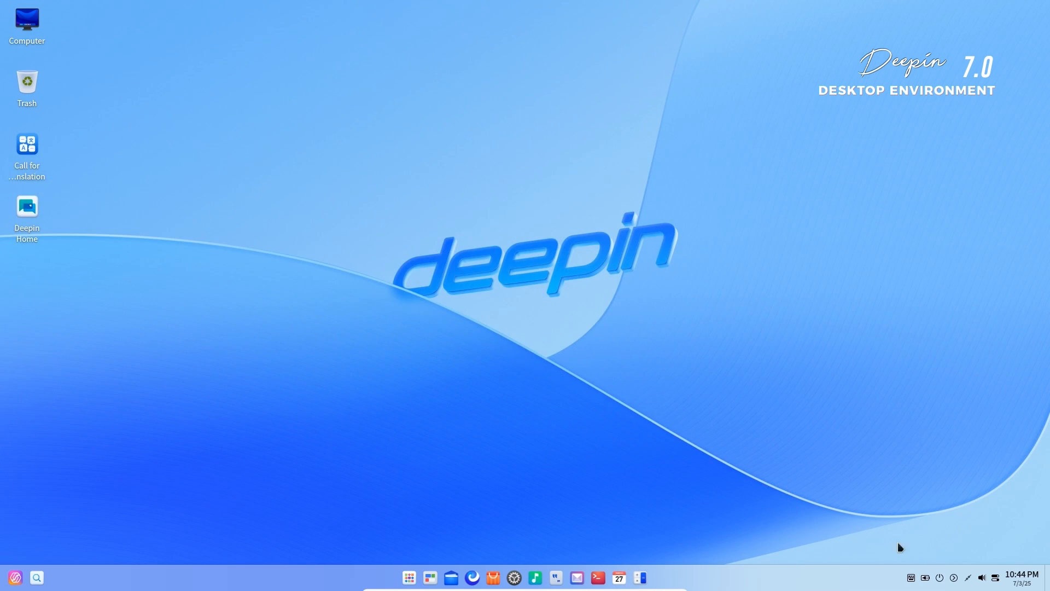
click(1019, 578)
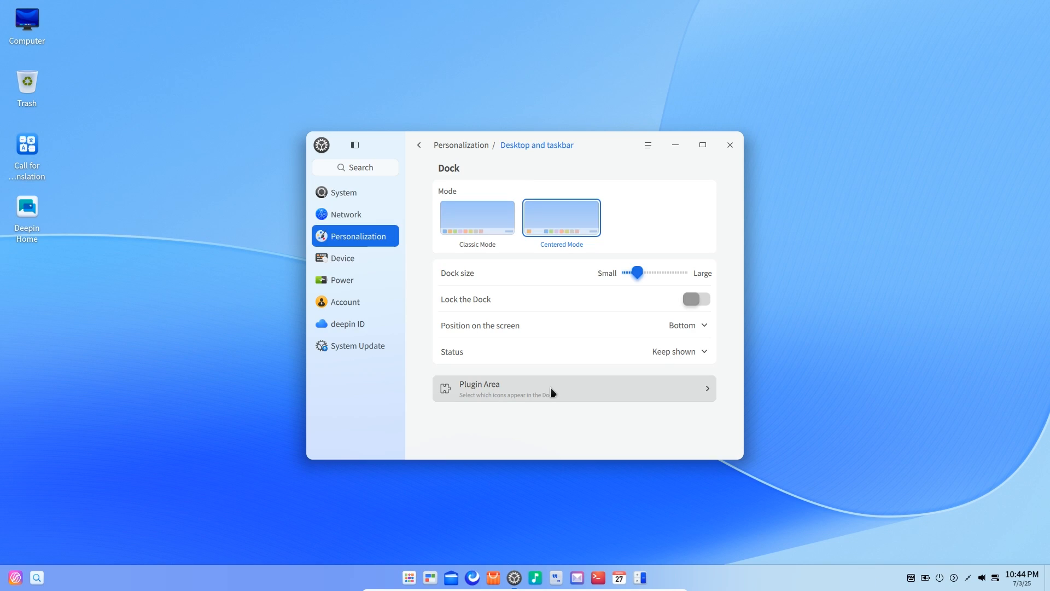
click(573, 389)
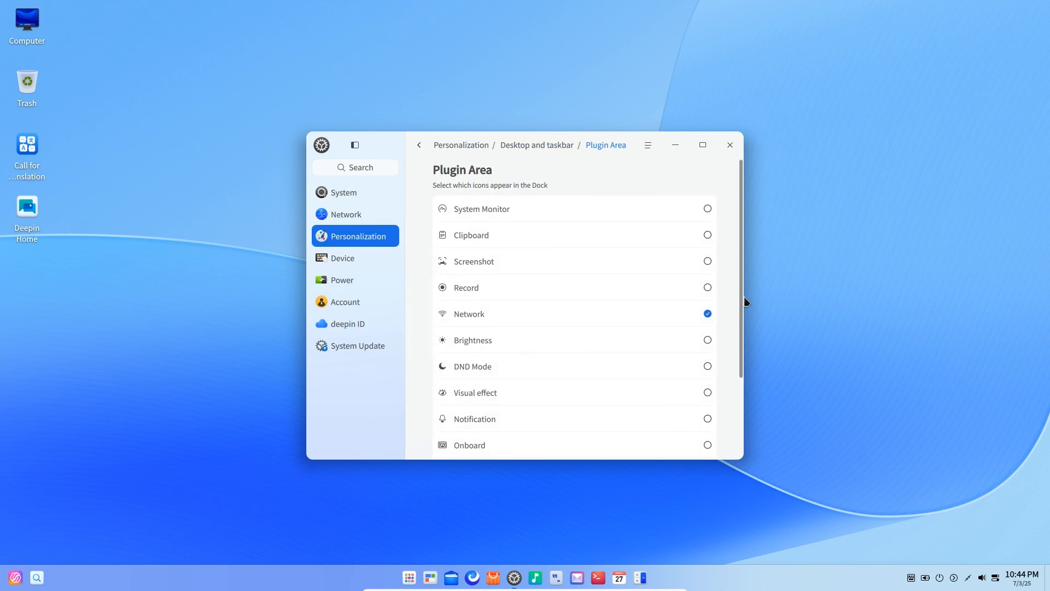
scroll(down, 3)
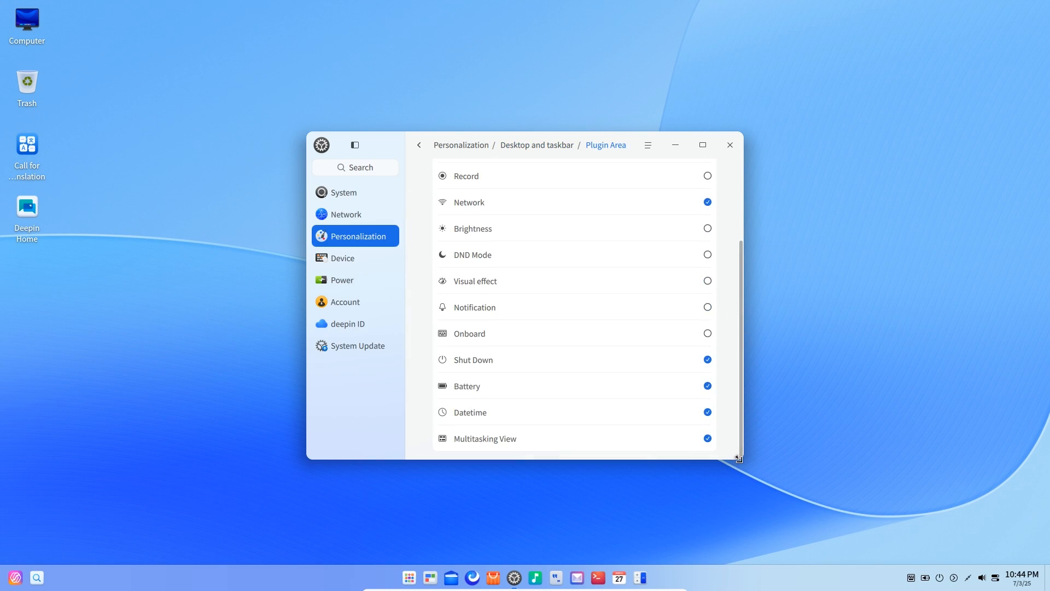
click(729, 144)
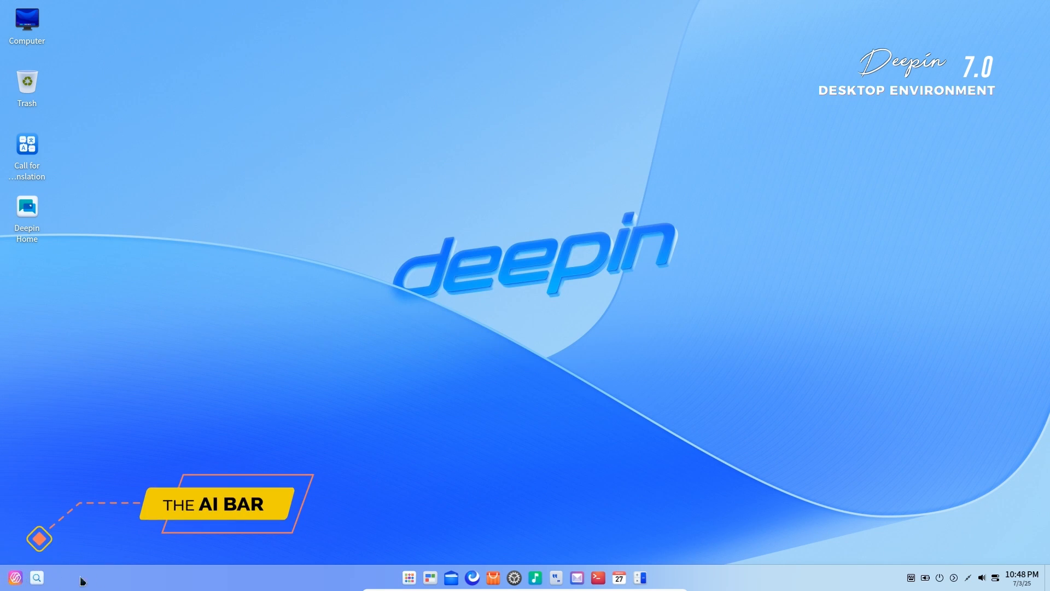
mouse_move(77, 546)
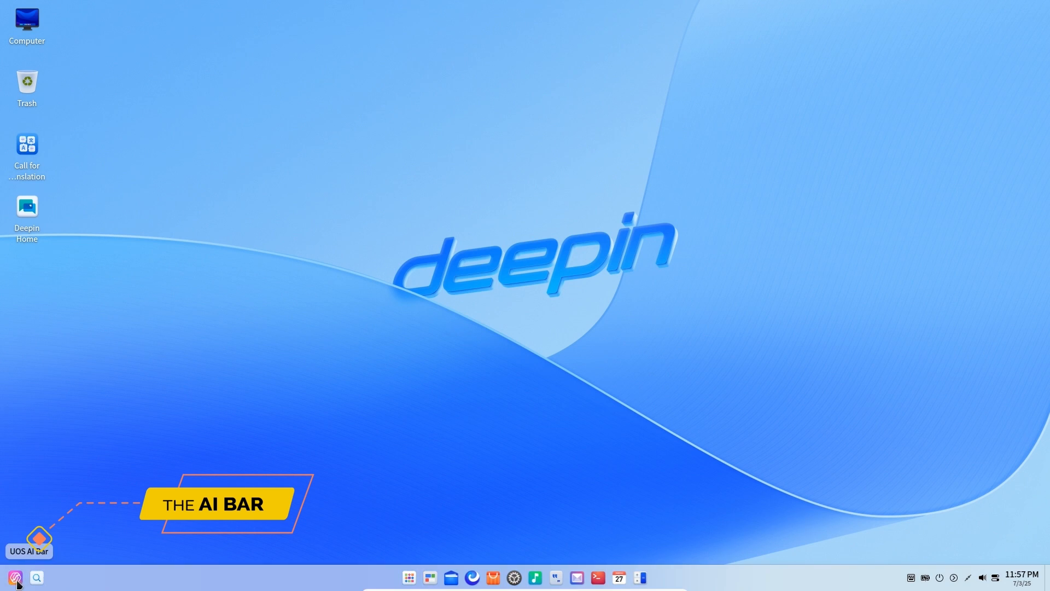
- Start a UOS AI voice chat, then open AI Writing with the Write outline template
click(14, 578)
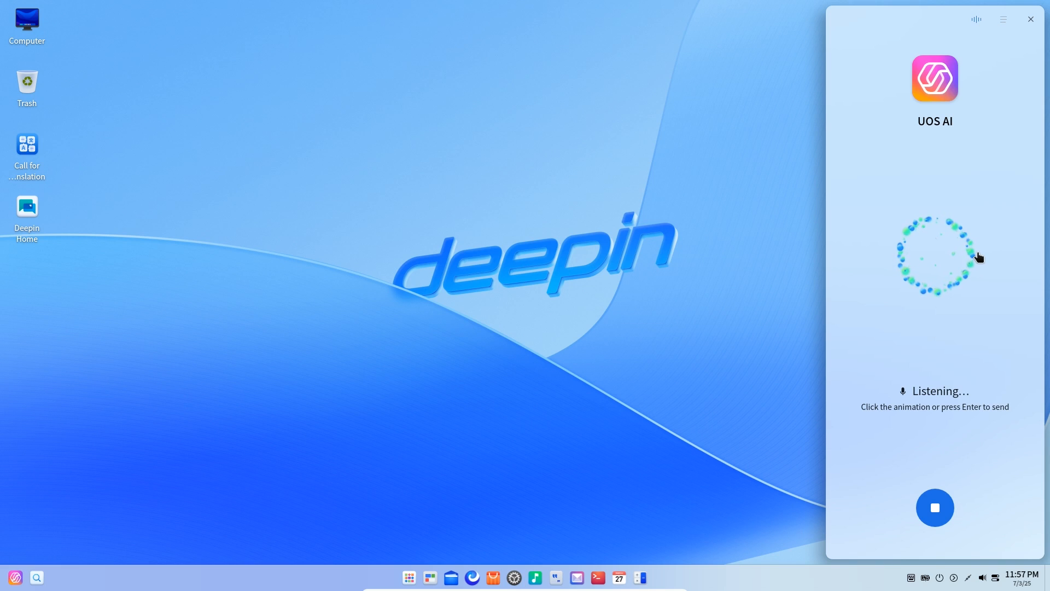
mouse_move(979, 287)
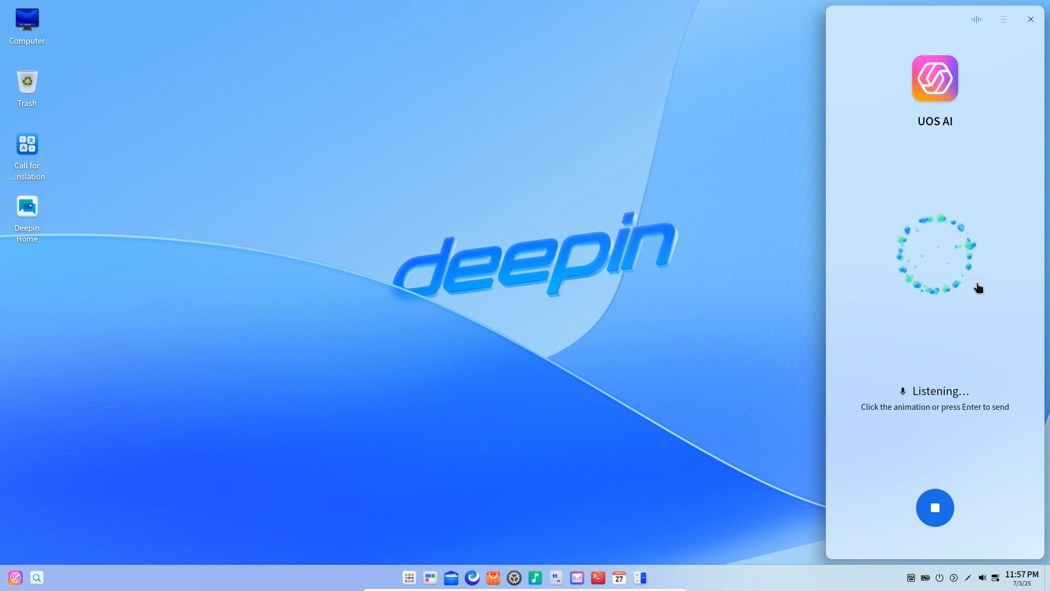
click(1030, 19)
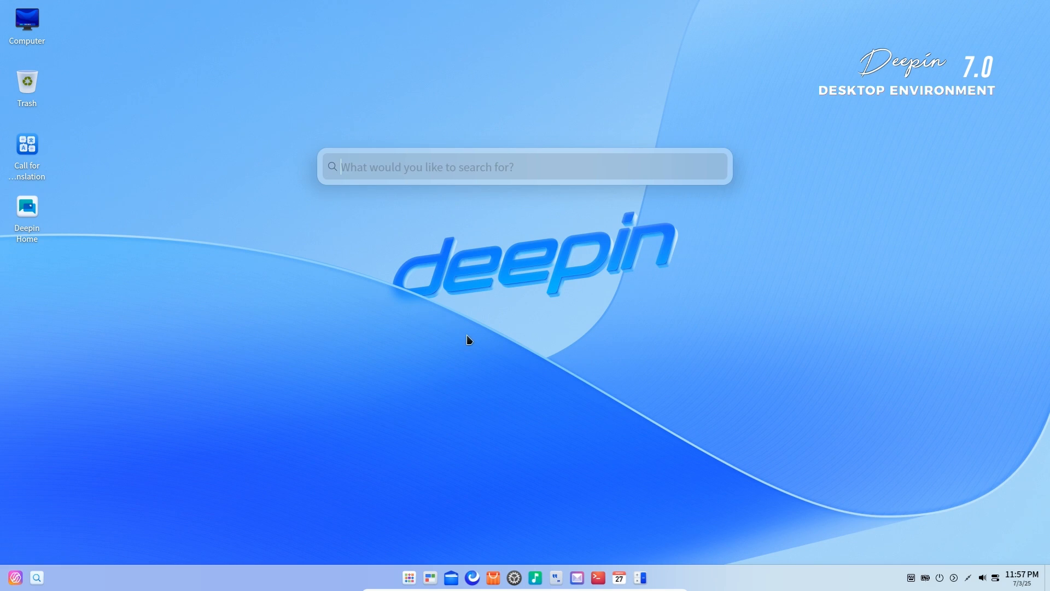
click(15, 577)
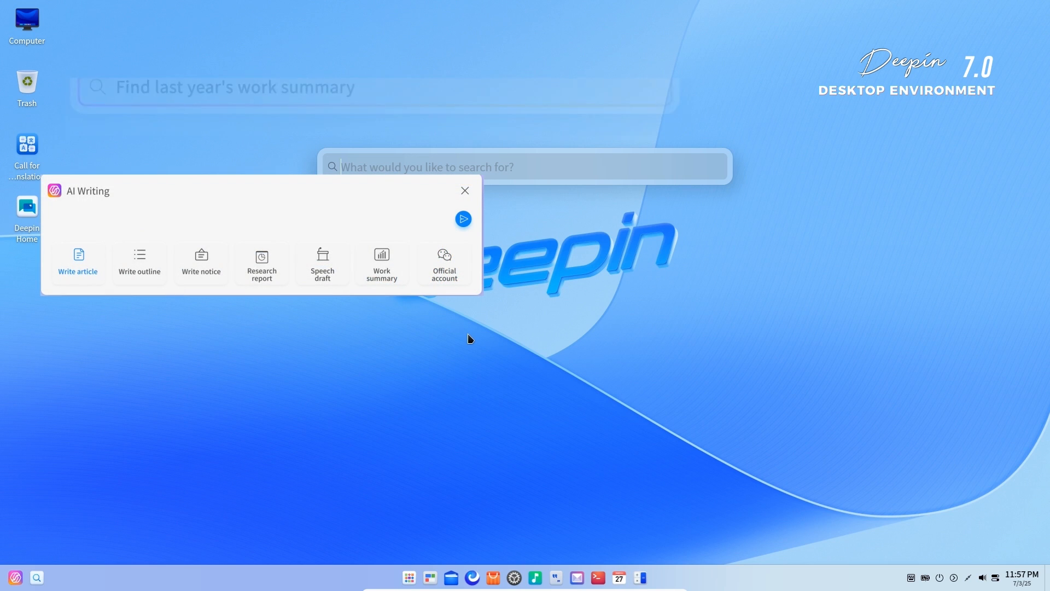
click(139, 262)
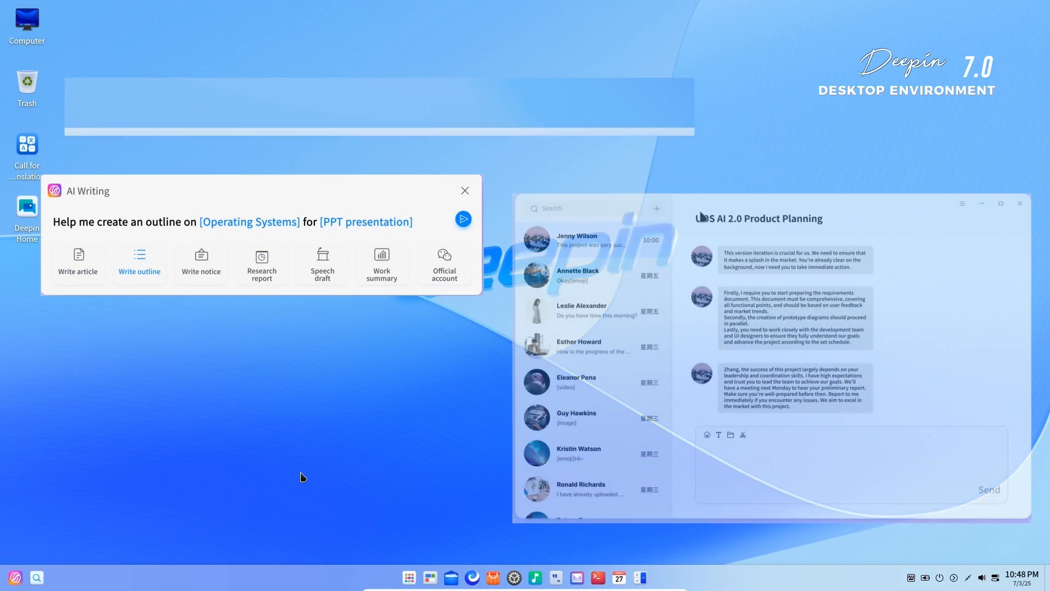
click(261, 261)
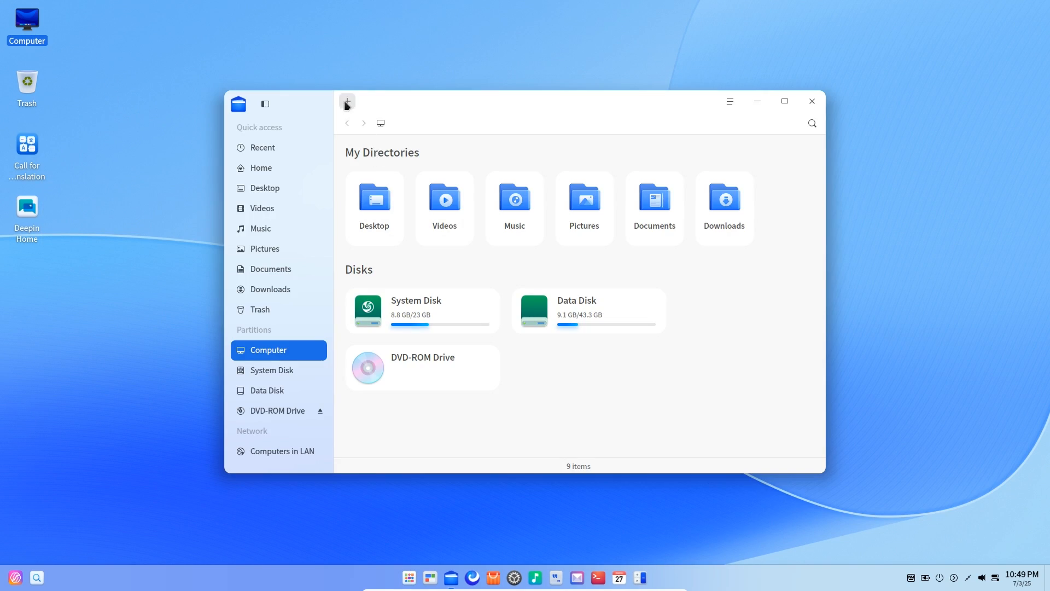
- Open a second Computer tab and search files for 'welcom'
click(347, 101)
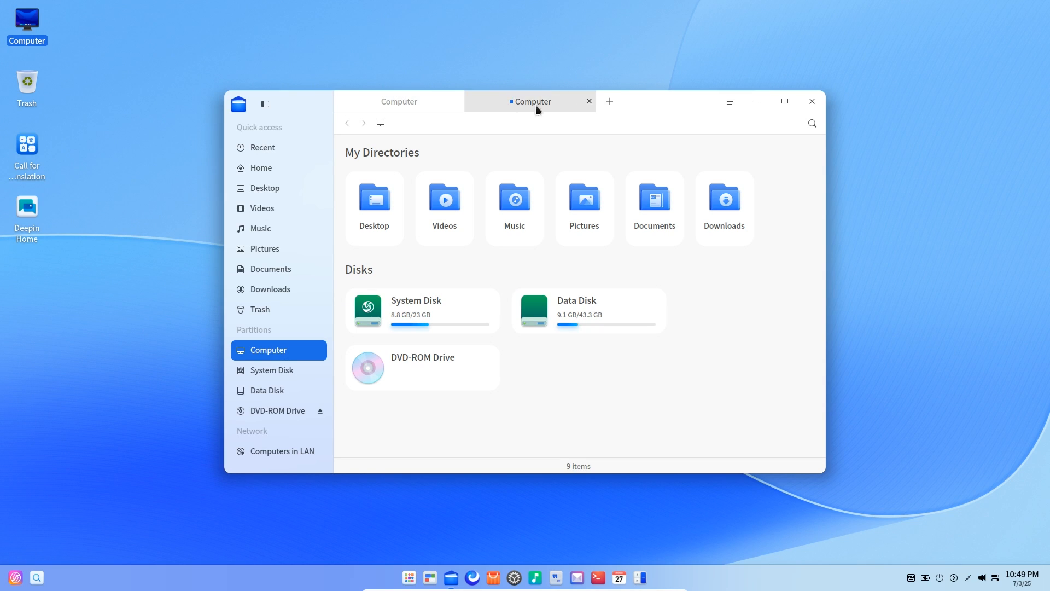
mouse_move(650, 111)
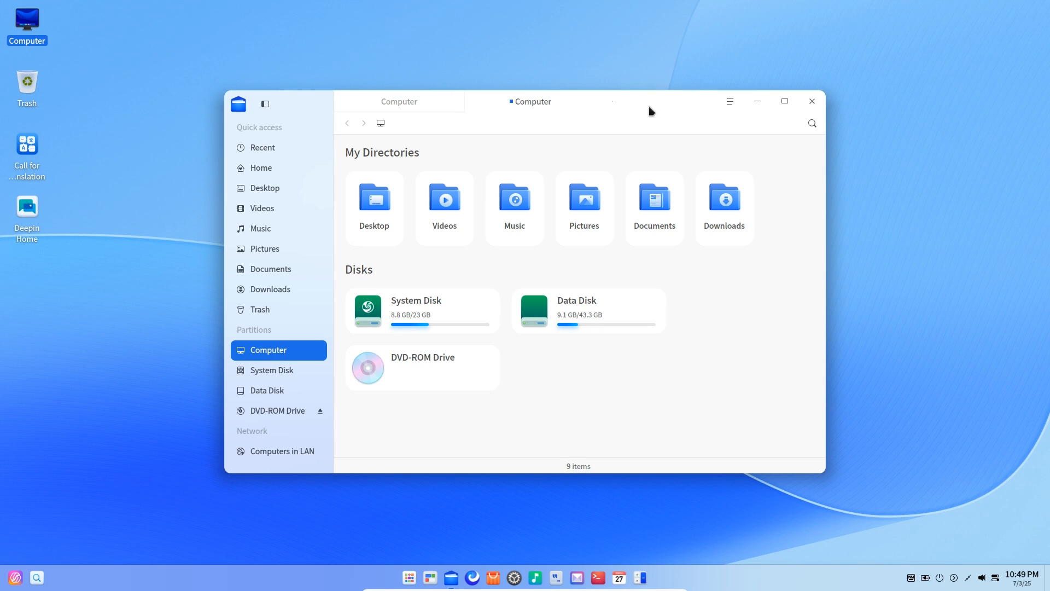
click(811, 123)
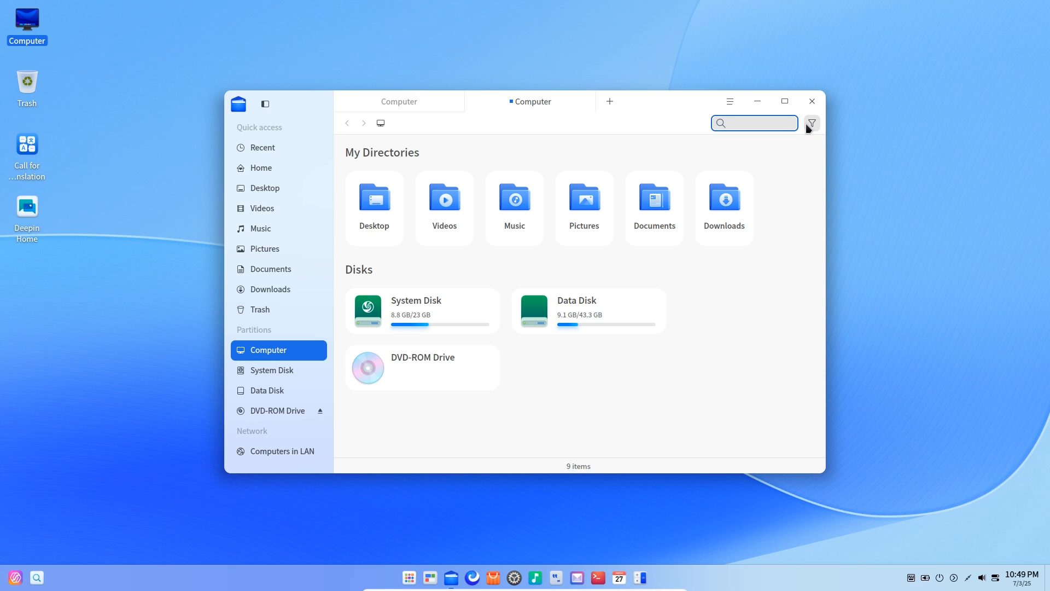
text(wel)
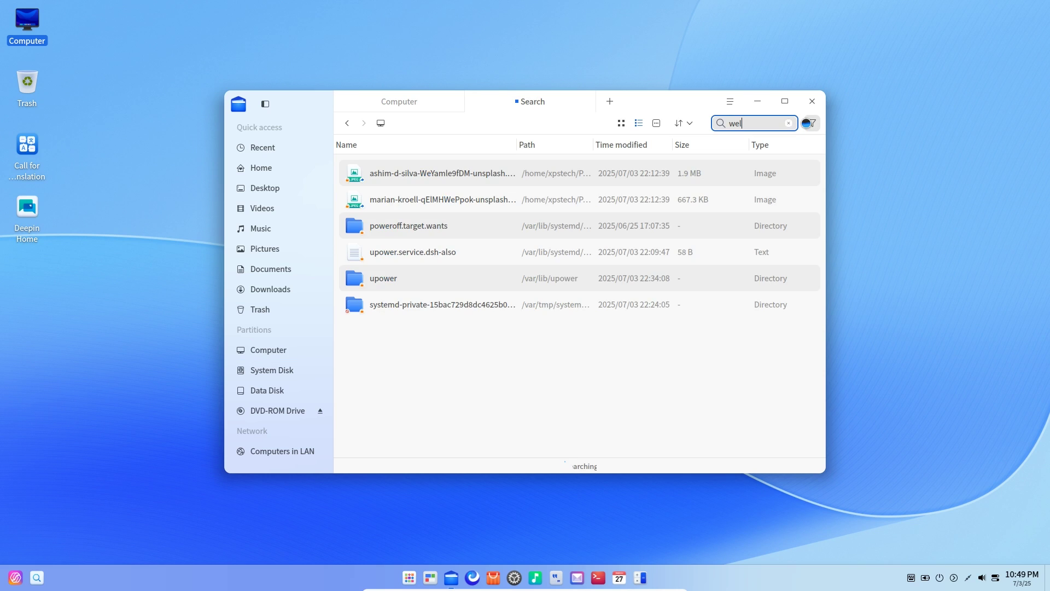
text(com)
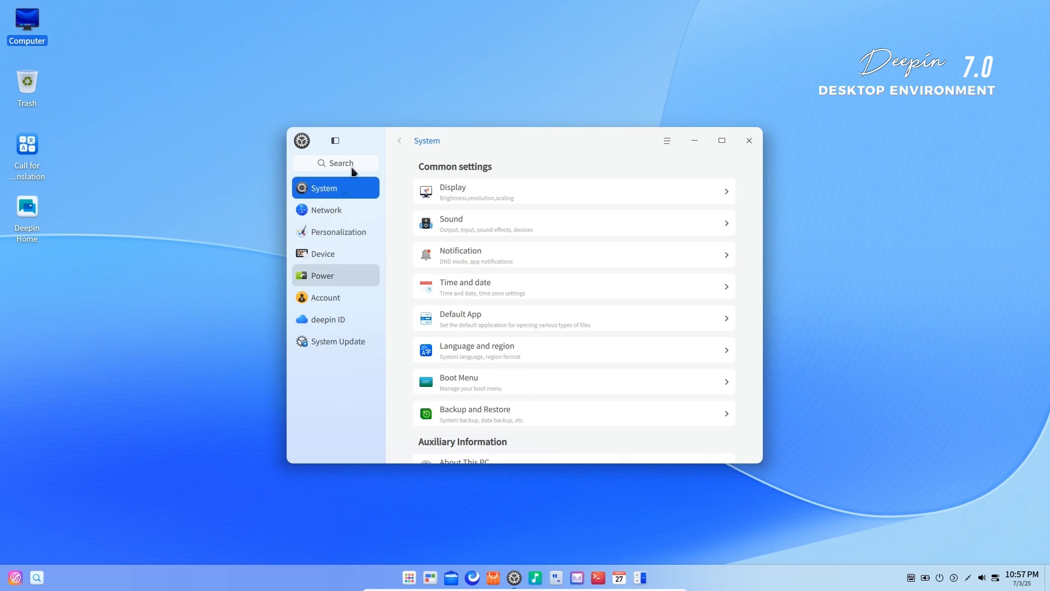
- Browse Network, Personalization and Desktop and taskbar Plugin Area settings, then close the window
click(326, 209)
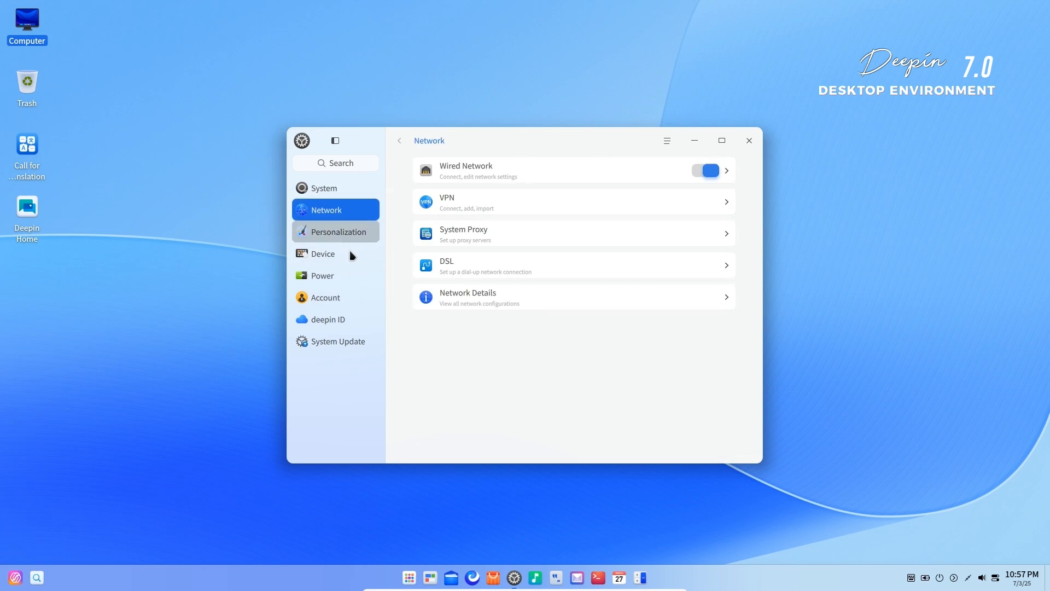
click(338, 231)
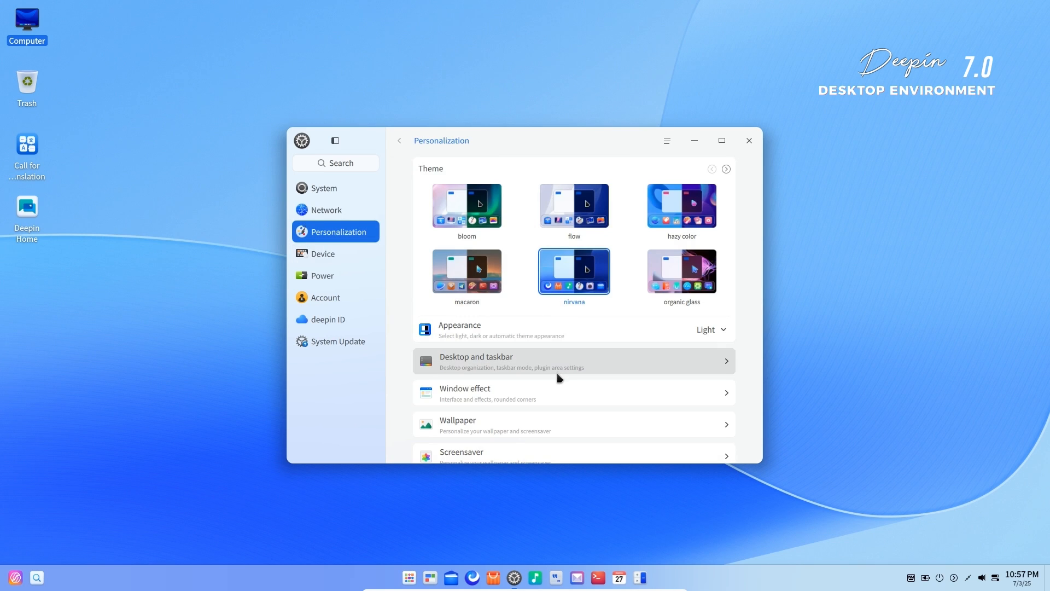
click(559, 361)
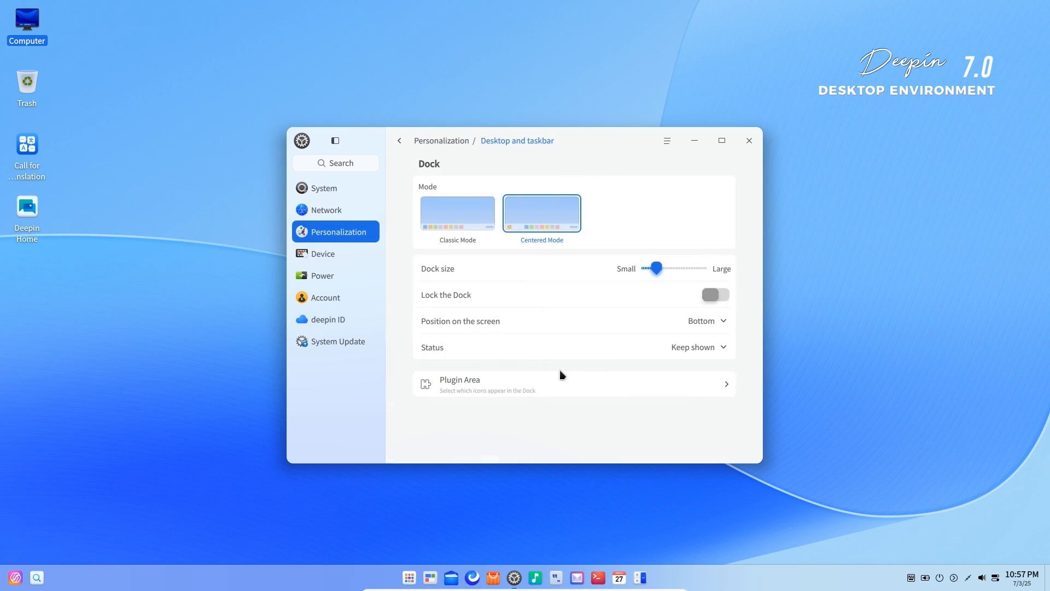
click(574, 384)
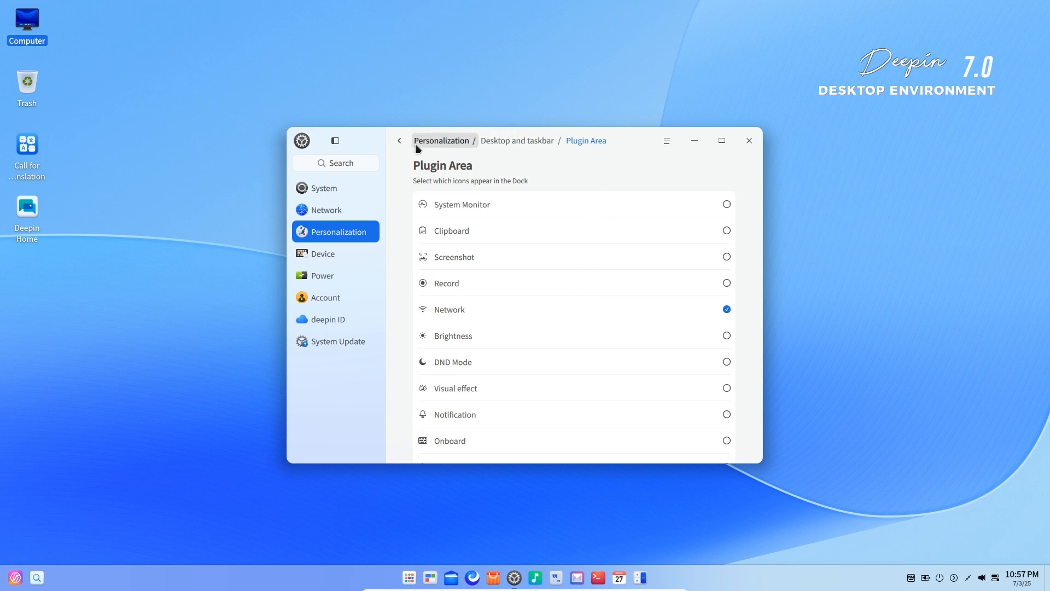
mouse_move(517, 140)
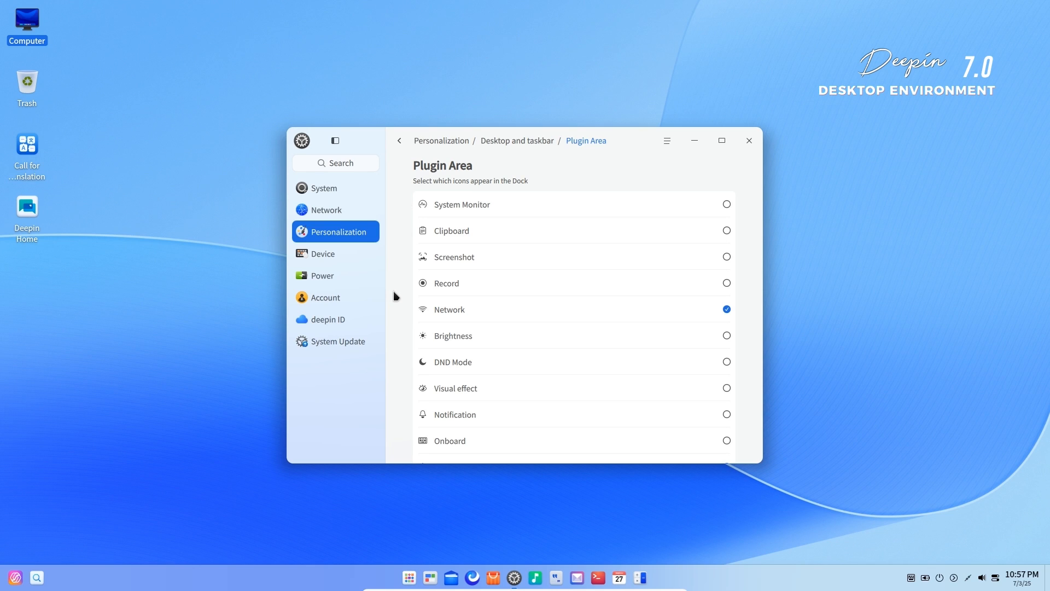
mouse_move(740, 178)
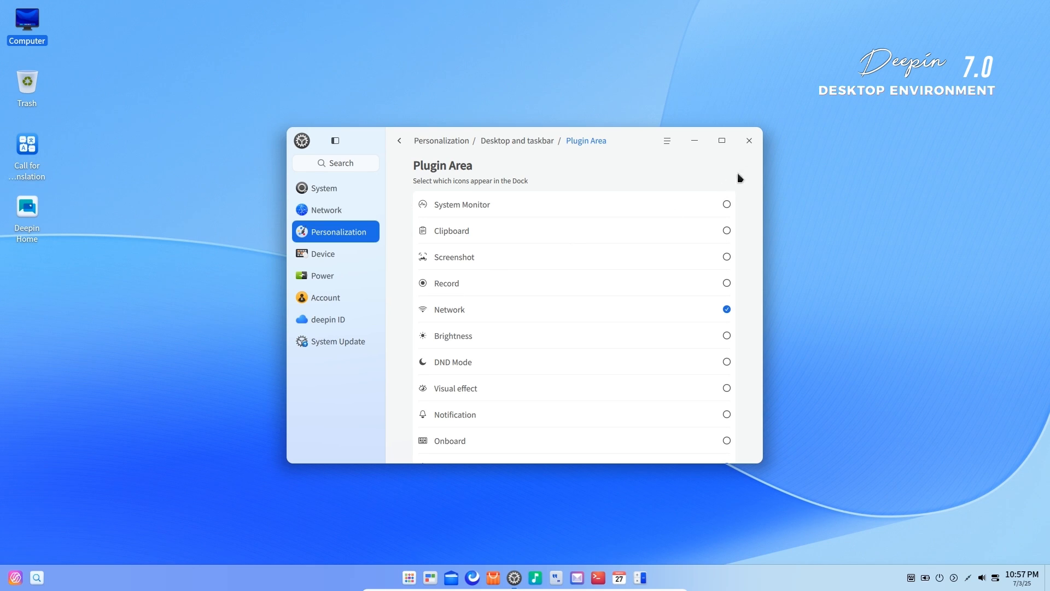
click(748, 141)
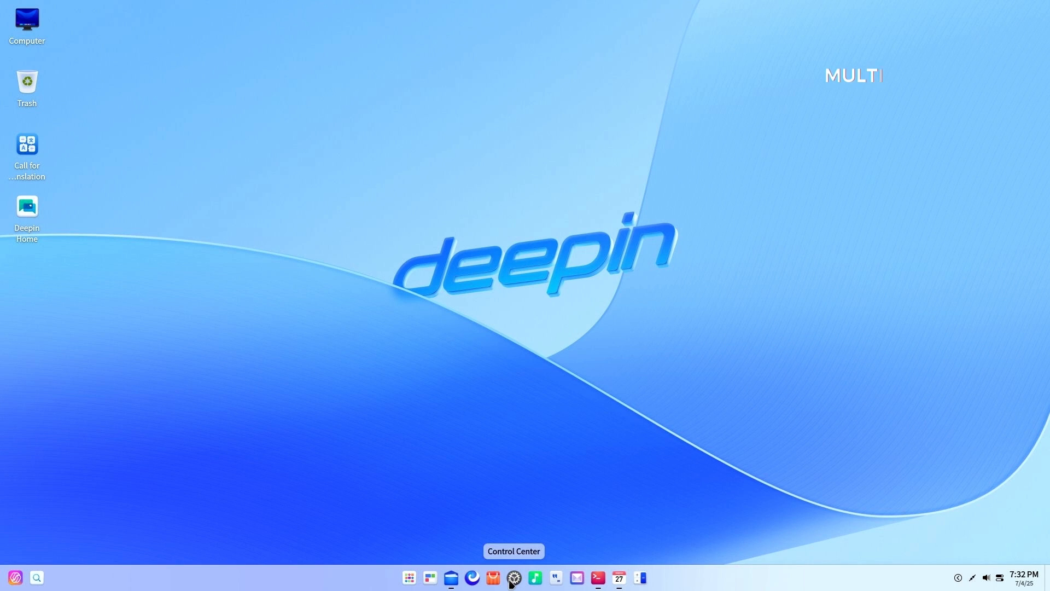
- Launch Control Center, open Device settings and scroll to the touchpad gesture actions
click(513, 578)
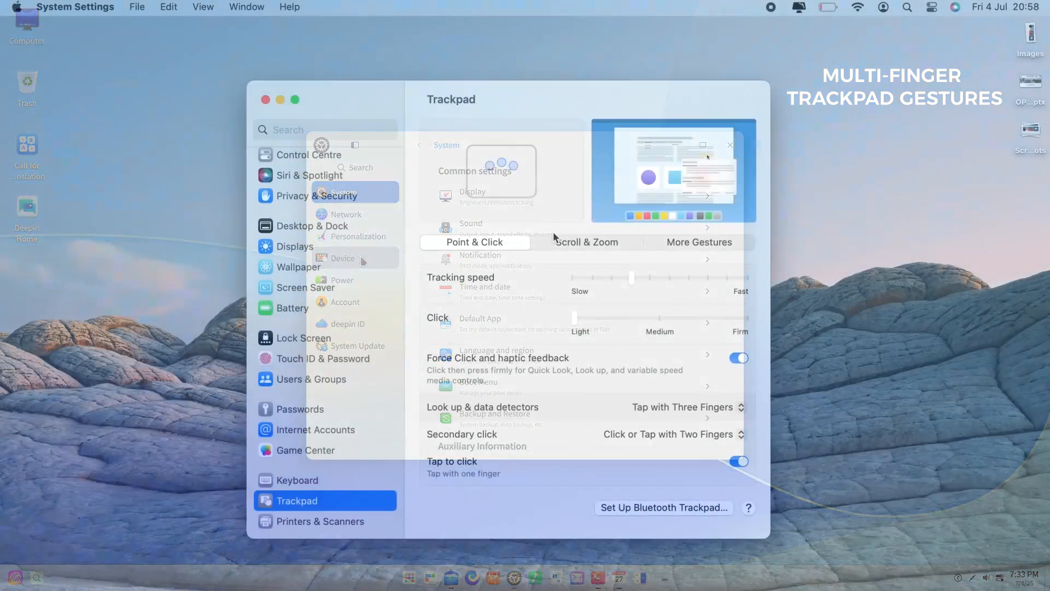
click(585, 242)
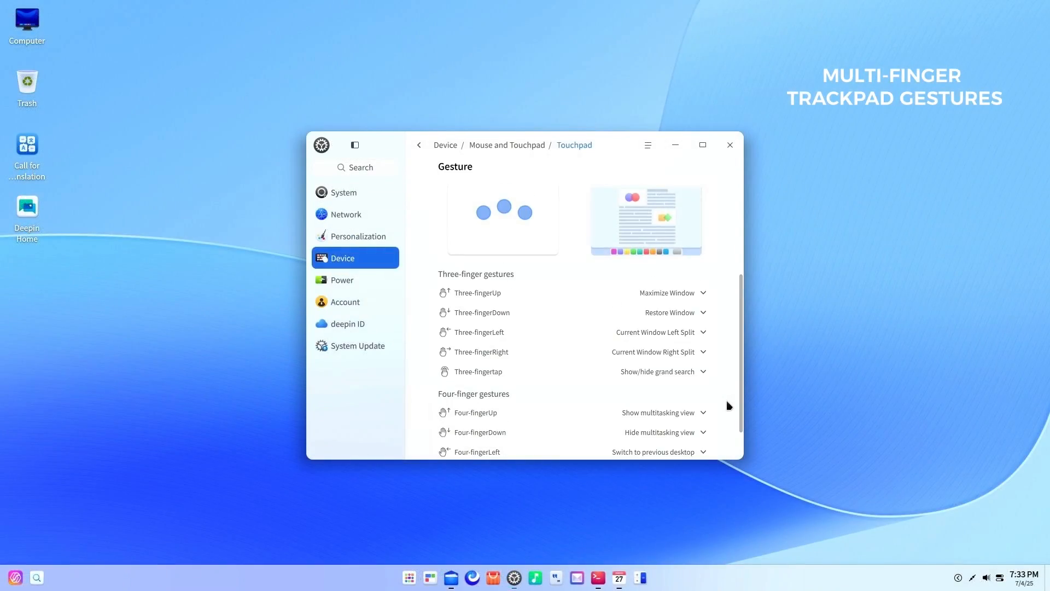
scroll(up, 3)
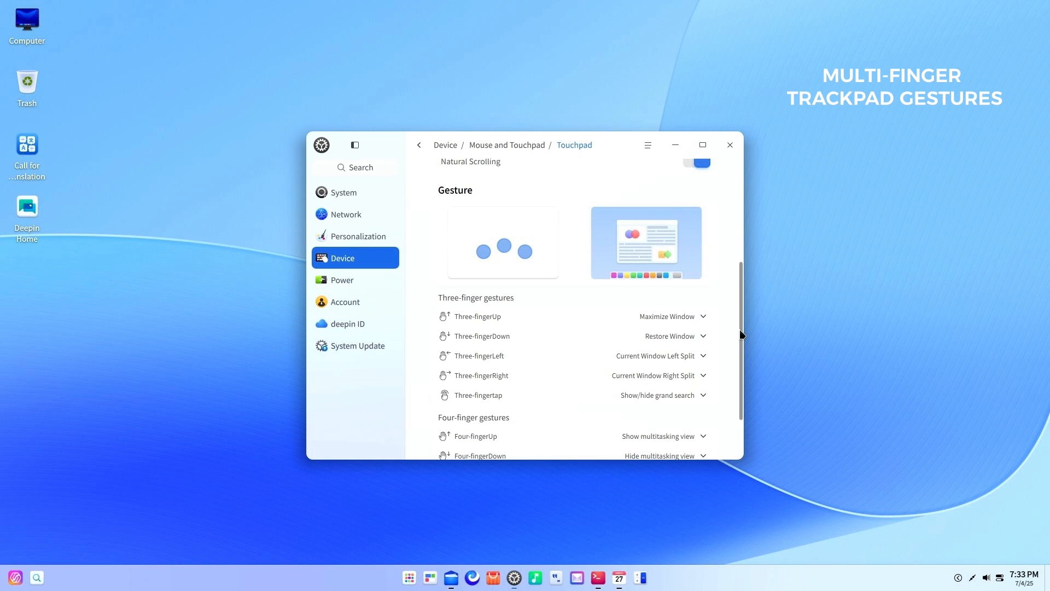
scroll(down, 3)
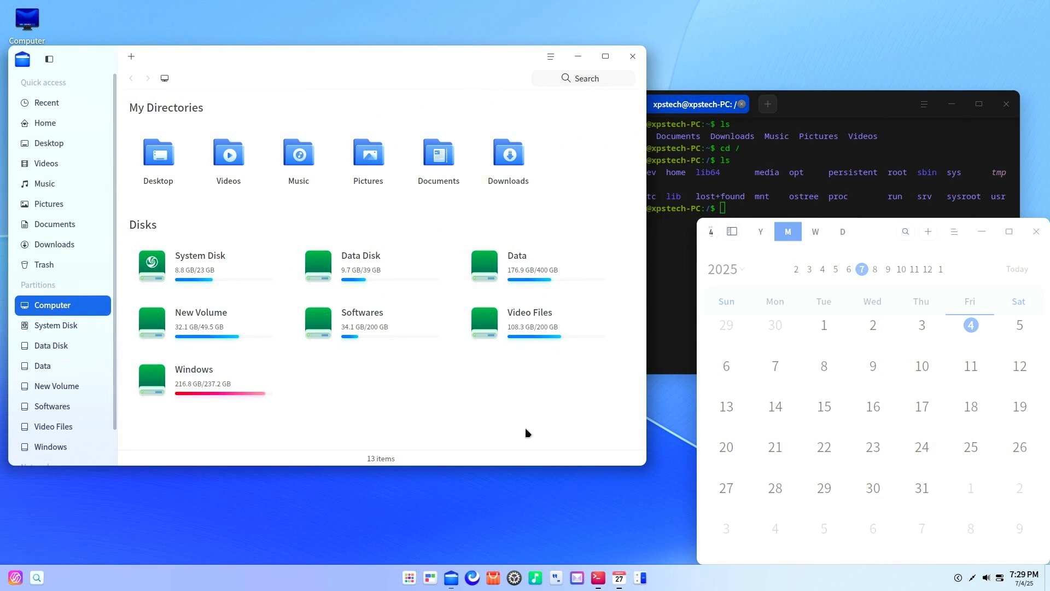
- Snap File Manager to the right half, maximize it, then press Super and click the dock
click(604, 56)
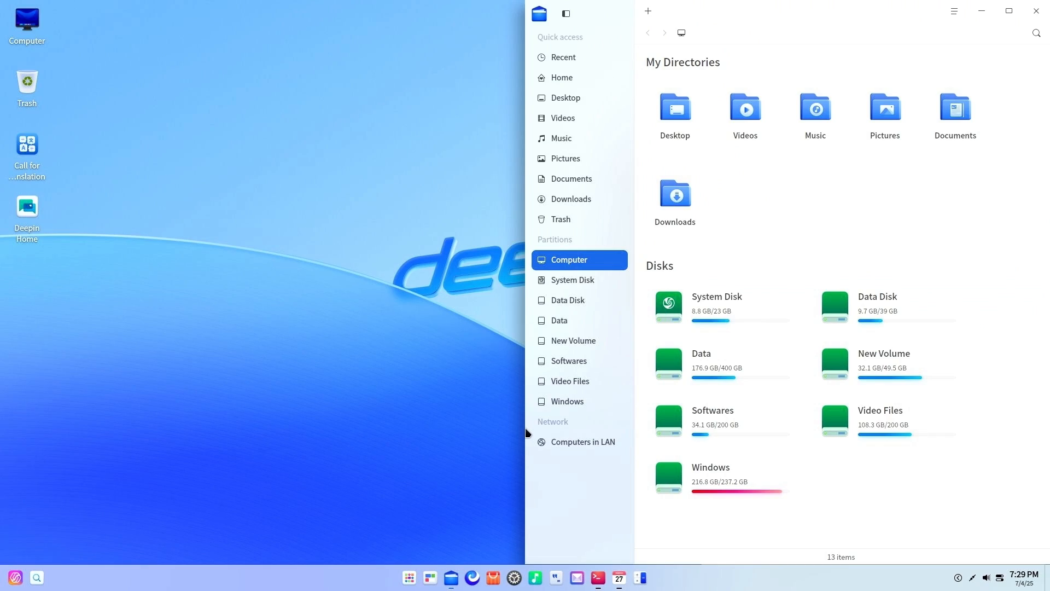
click(1009, 11)
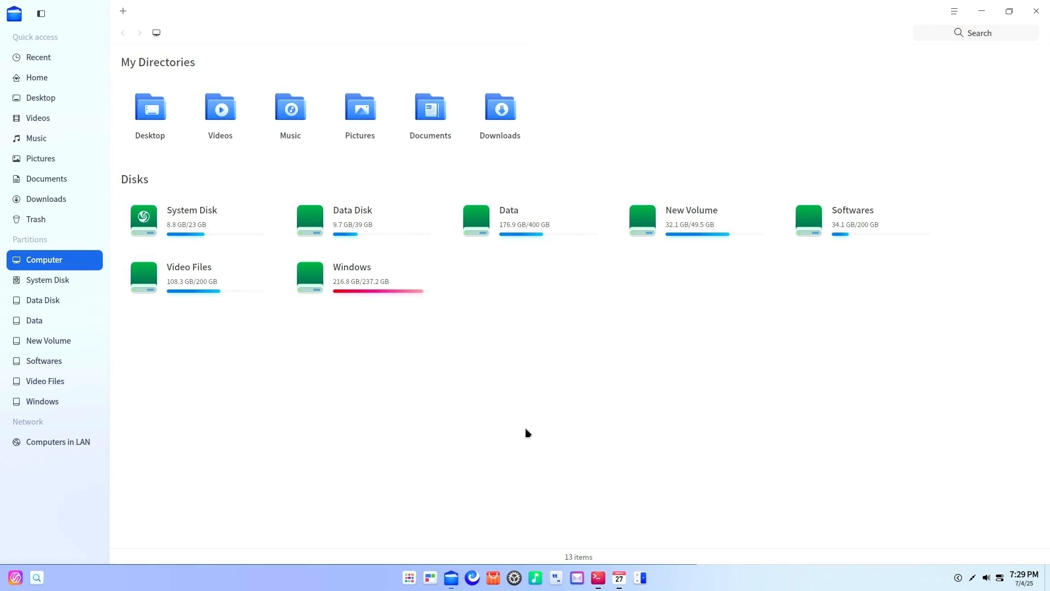
key(Super)
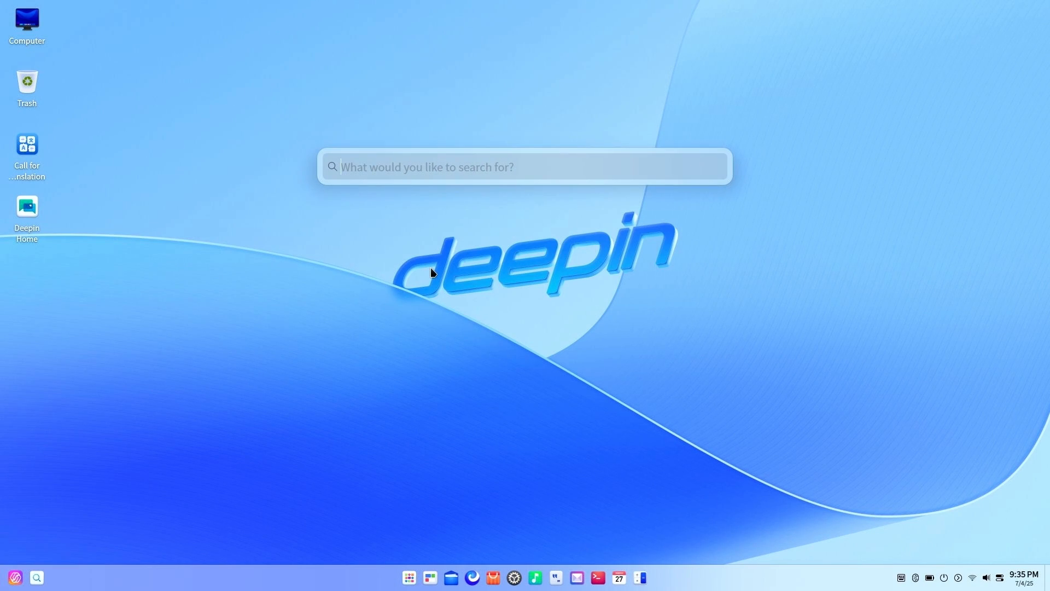
click(408, 577)
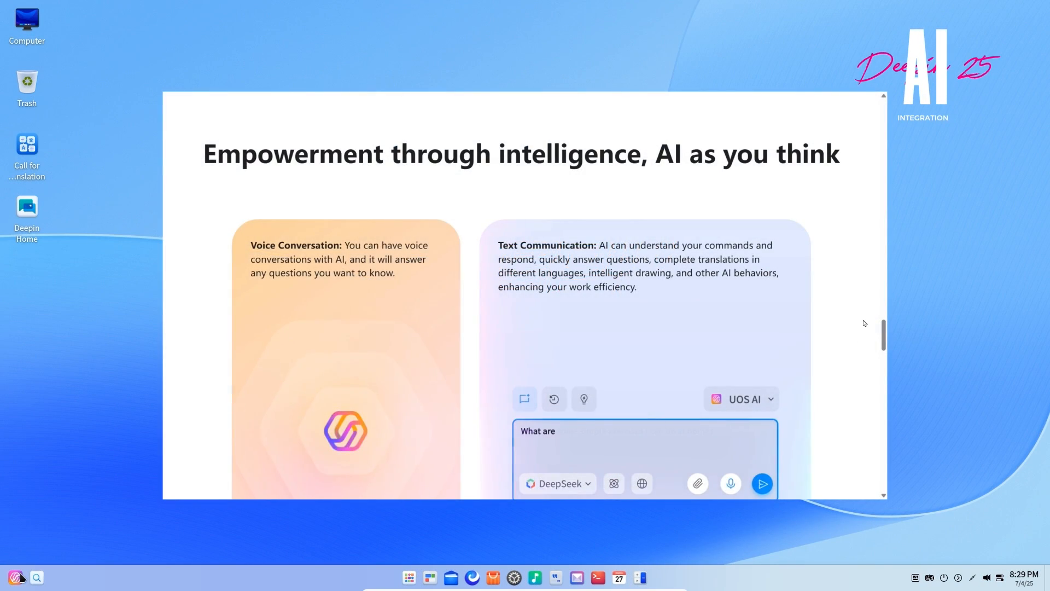
- Type 'Please gene' and 'Find the AI project plan' into the UOS AI search prompt
text(Please gene)
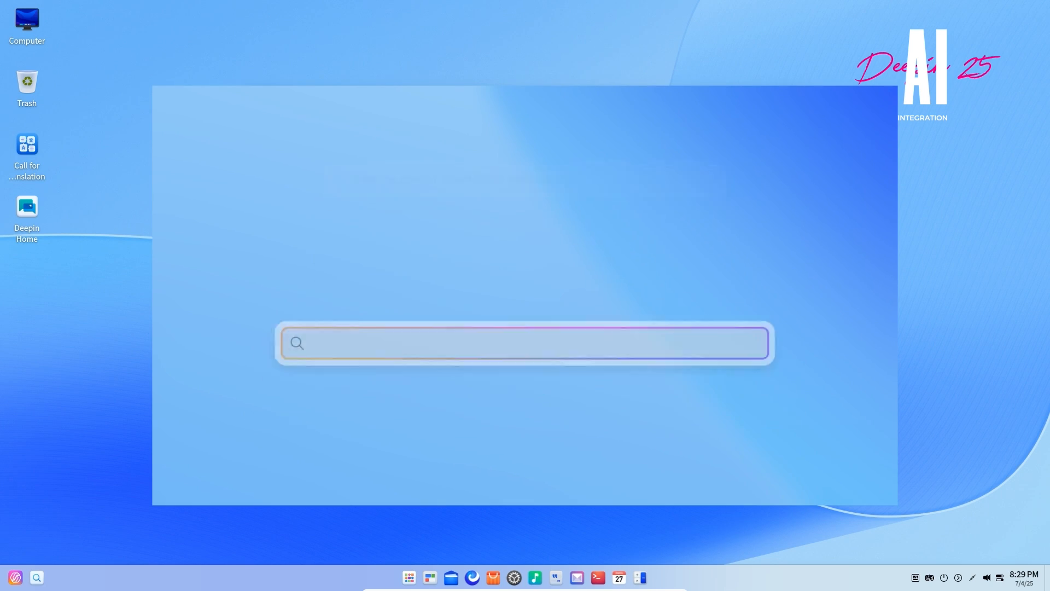
text(Find the AI project plan)
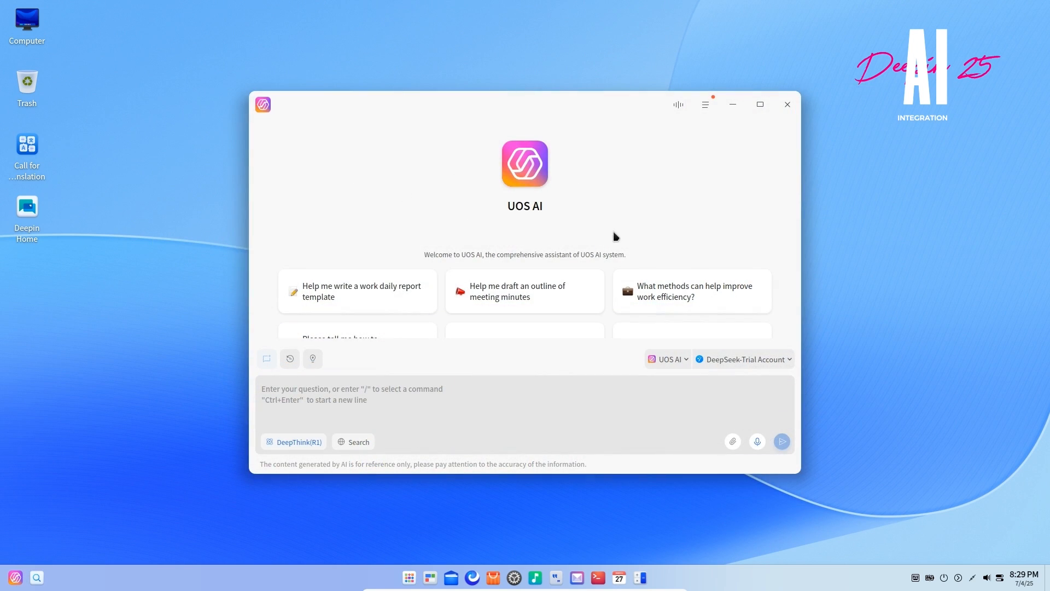
mouse_move(755, 364)
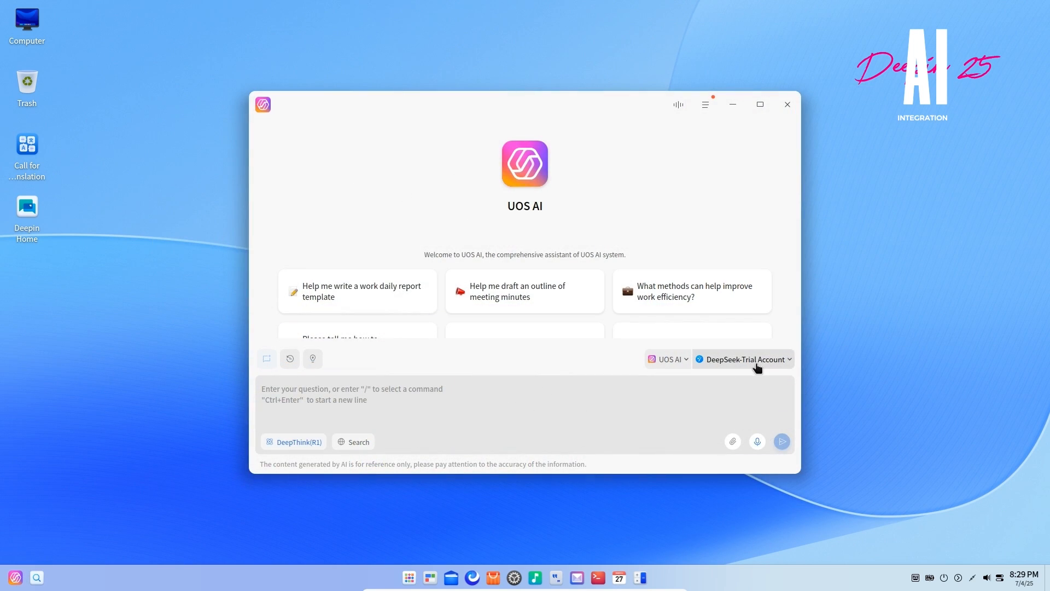
click(743, 359)
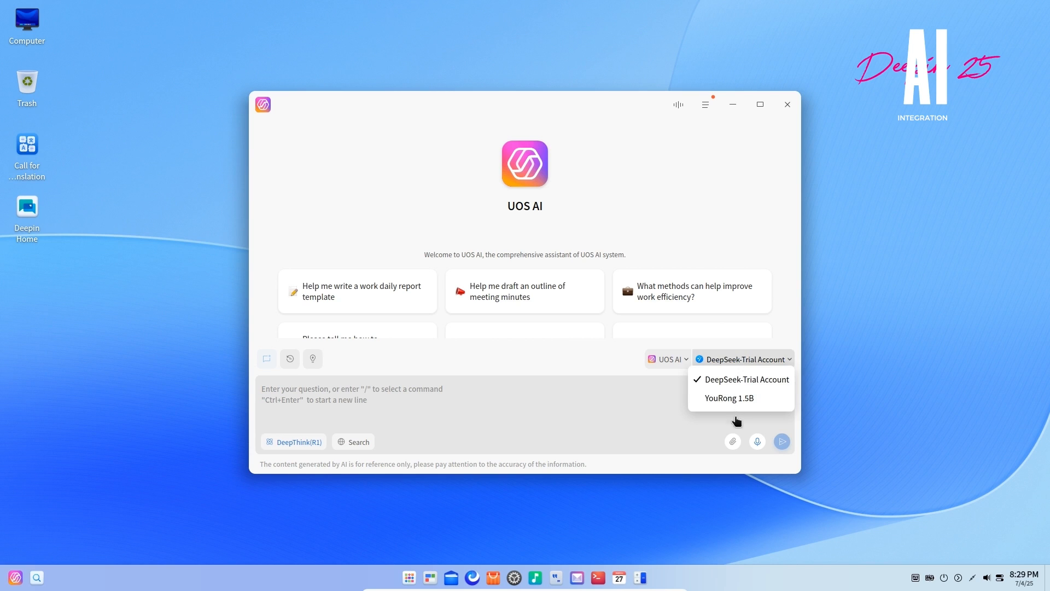
mouse_move(737, 349)
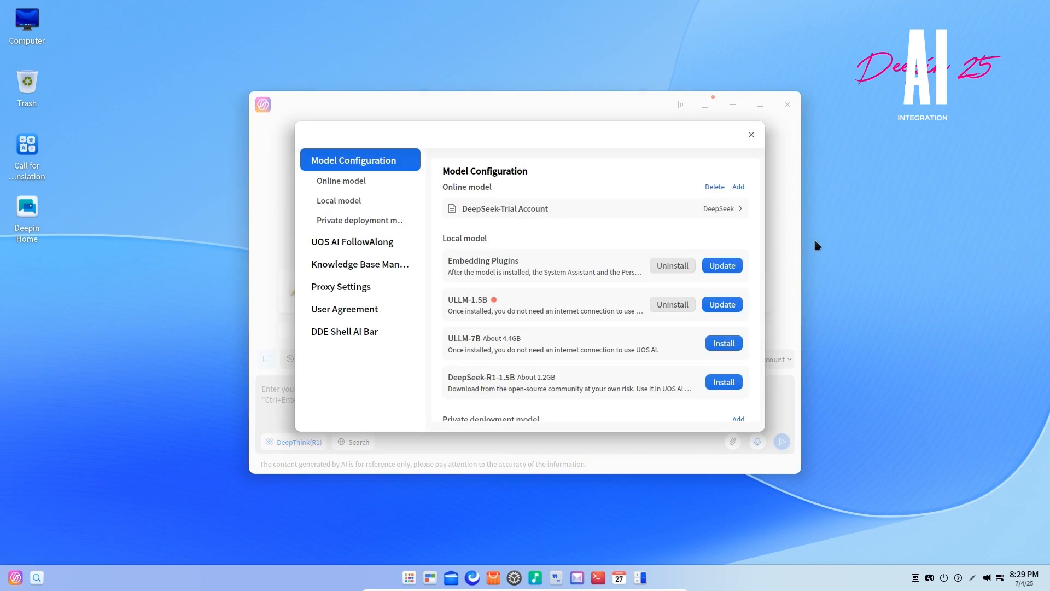
click(342, 180)
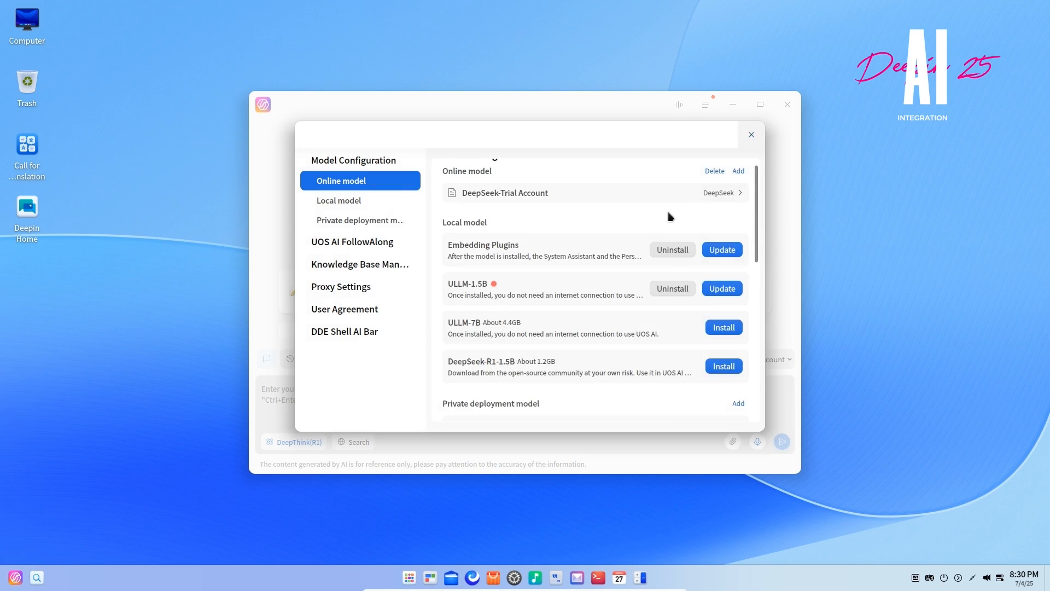
click(750, 134)
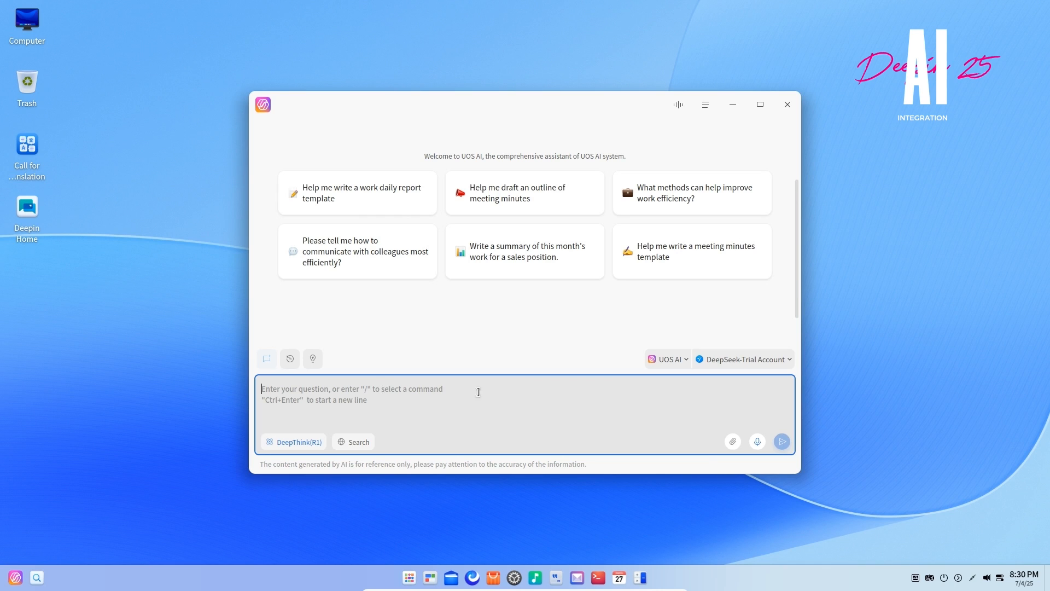
- Switch to Deepin System Assistant and ask which display technology Treeland is based on
click(667, 358)
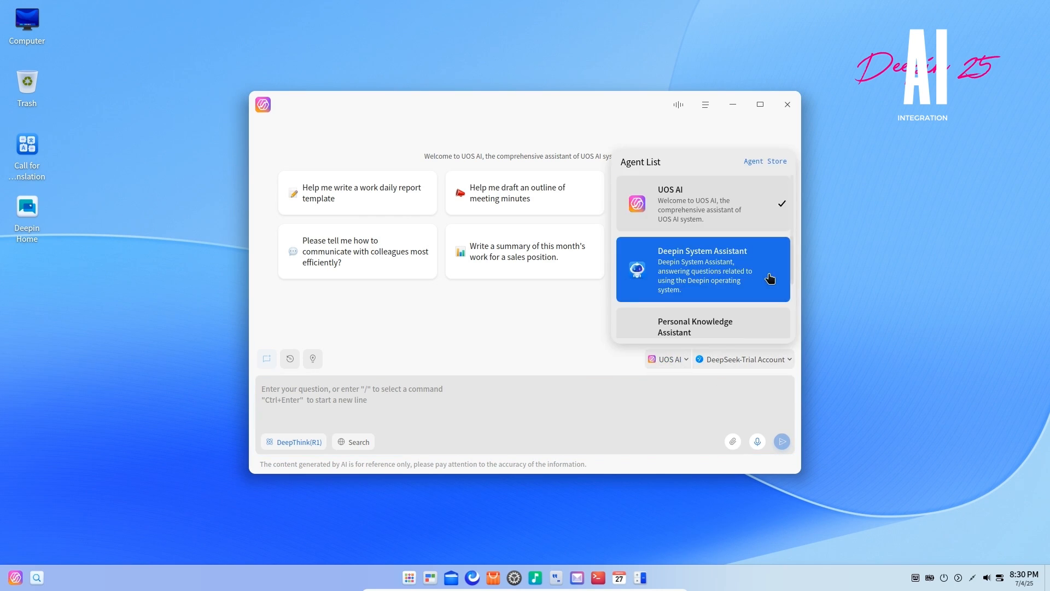
click(702, 268)
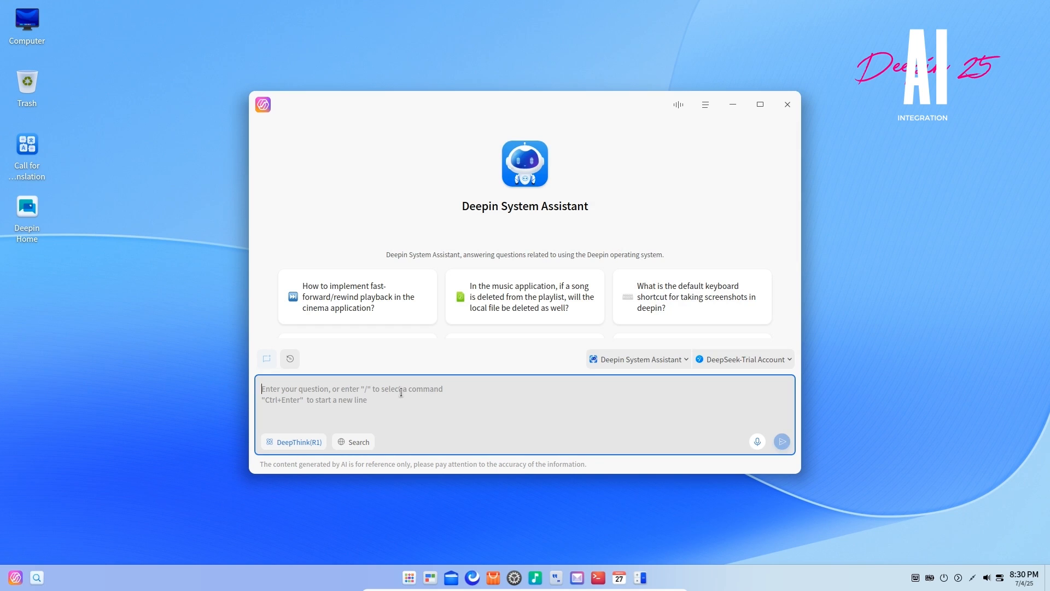
text(Tree)
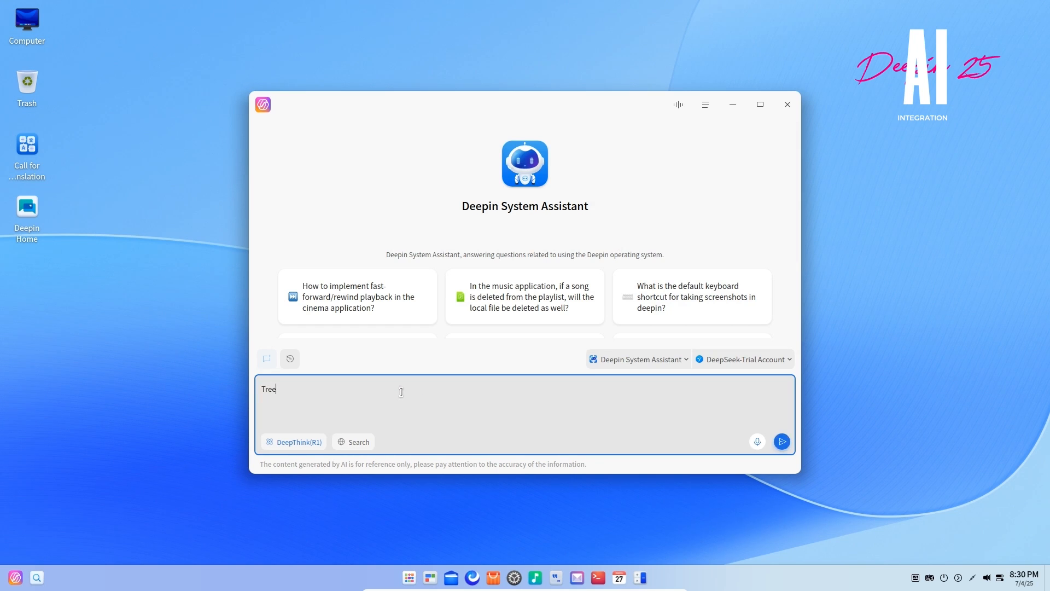
text(land display manger)
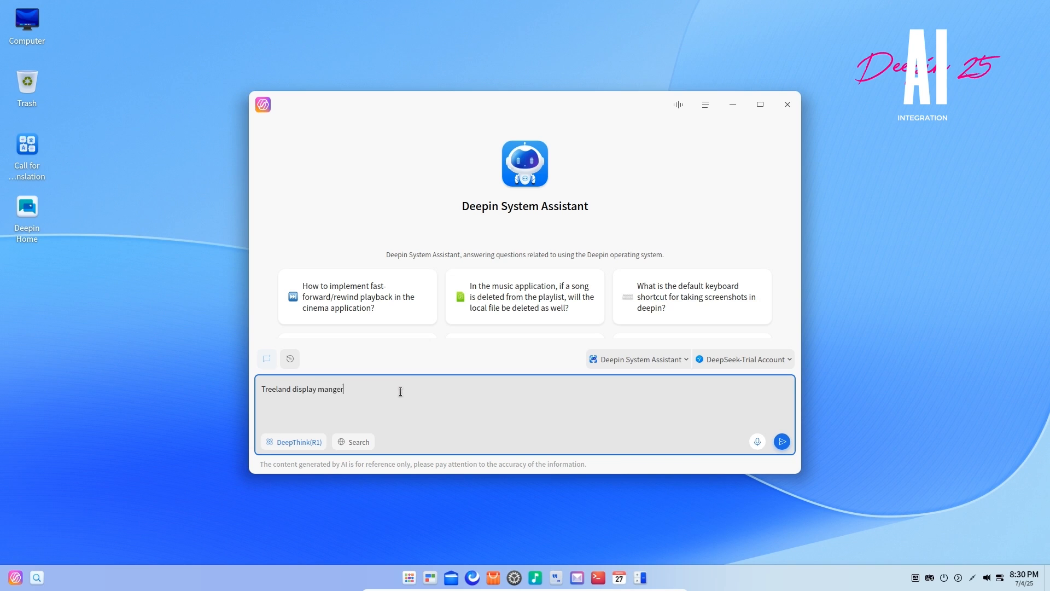
text(of deepin is base)
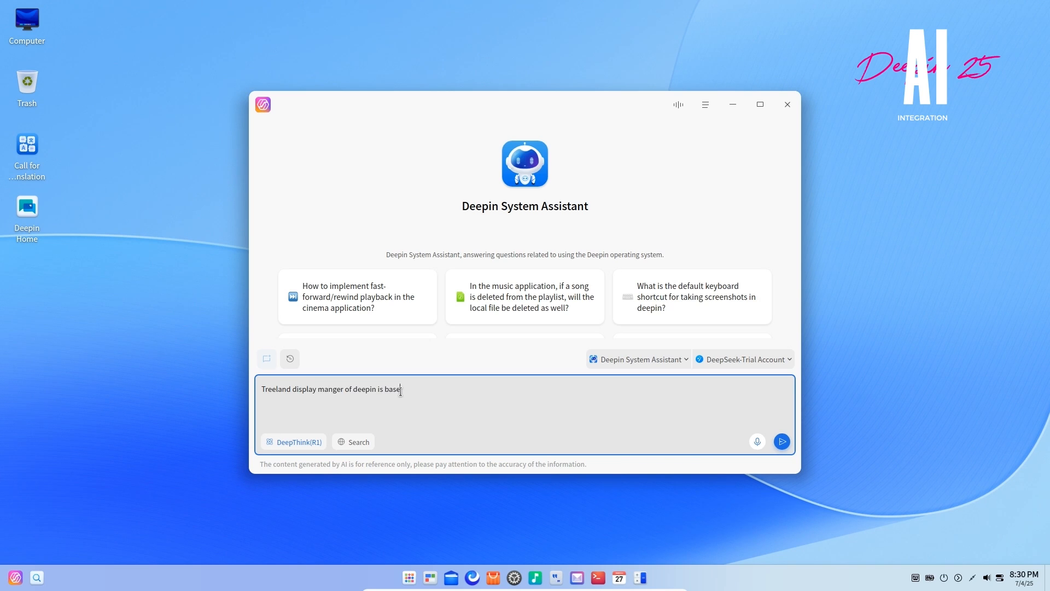
text(on which display manager)
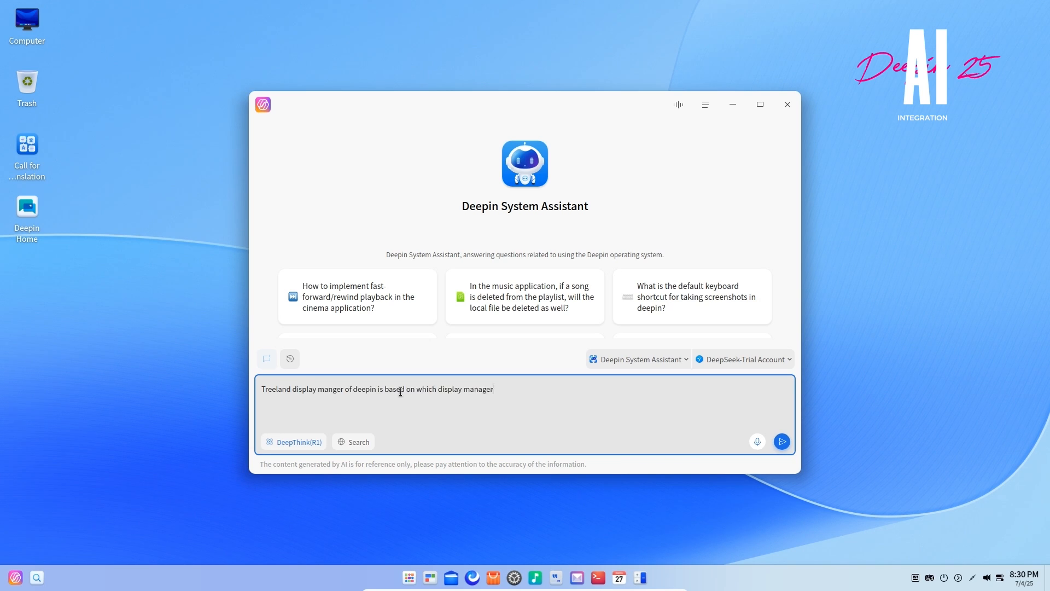
text(technology?)
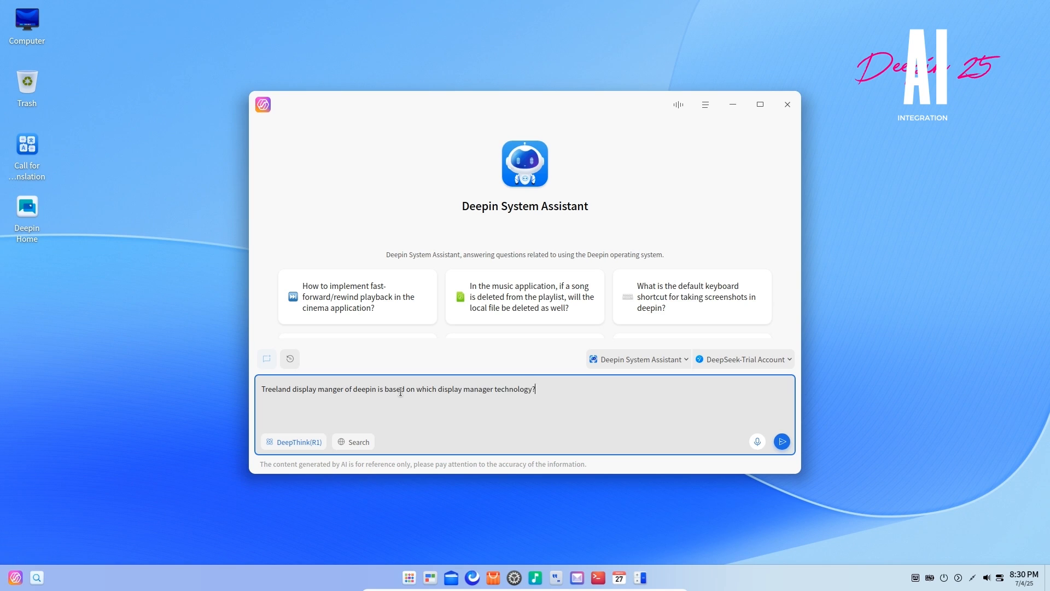
click(781, 442)
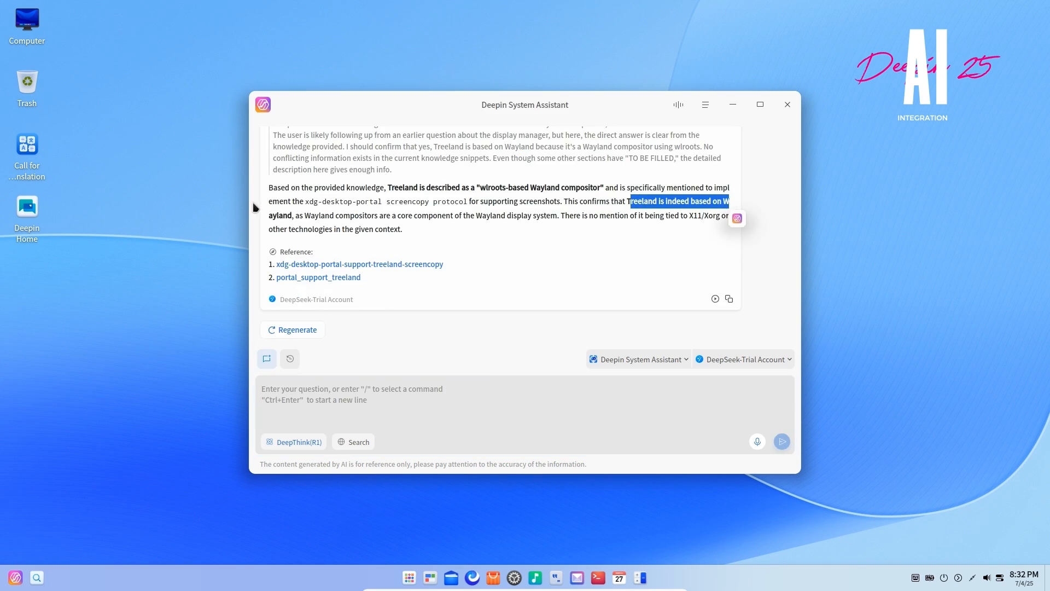
click(638, 359)
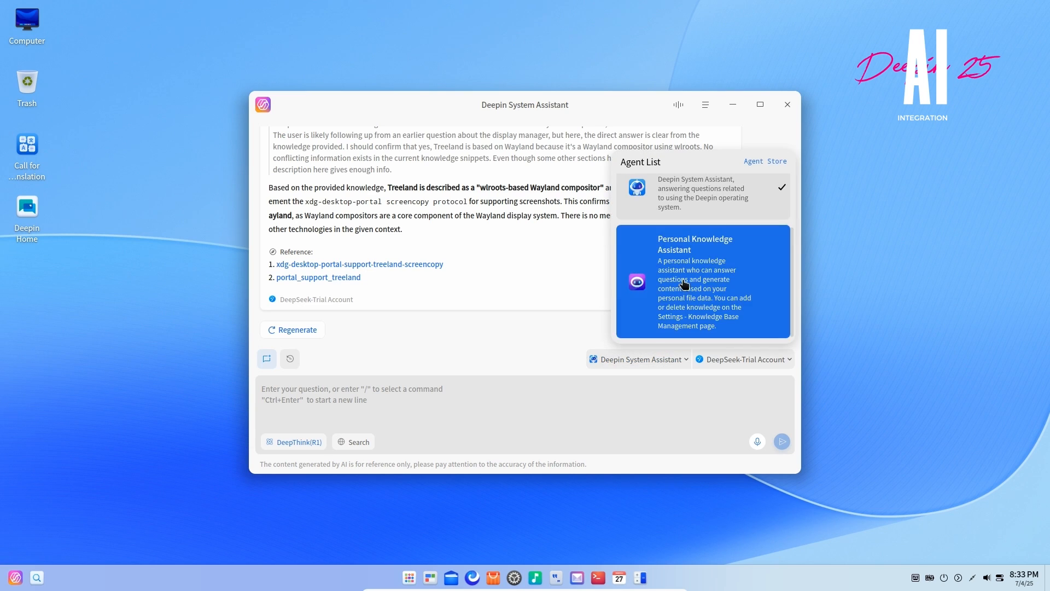
- Select Personal Knowledge Assistant, configure its knowledge base and add mist.txt
click(702, 281)
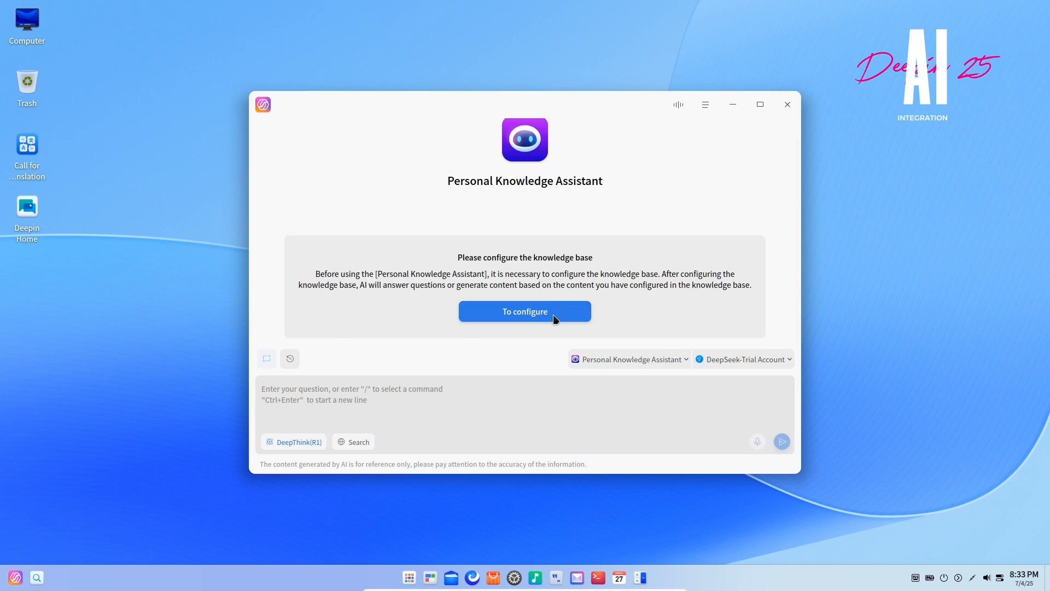
click(525, 311)
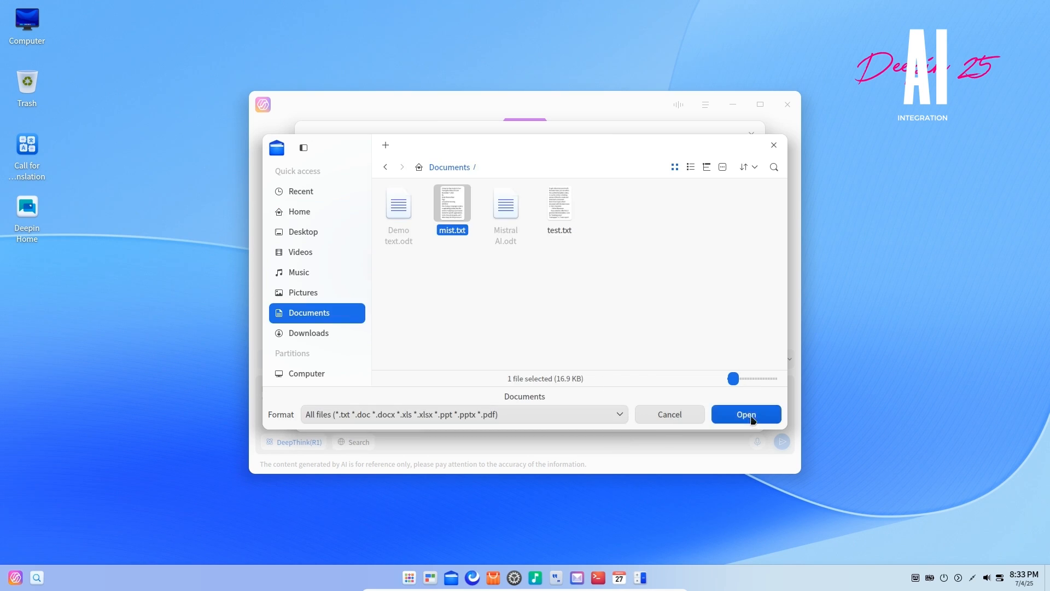
click(745, 414)
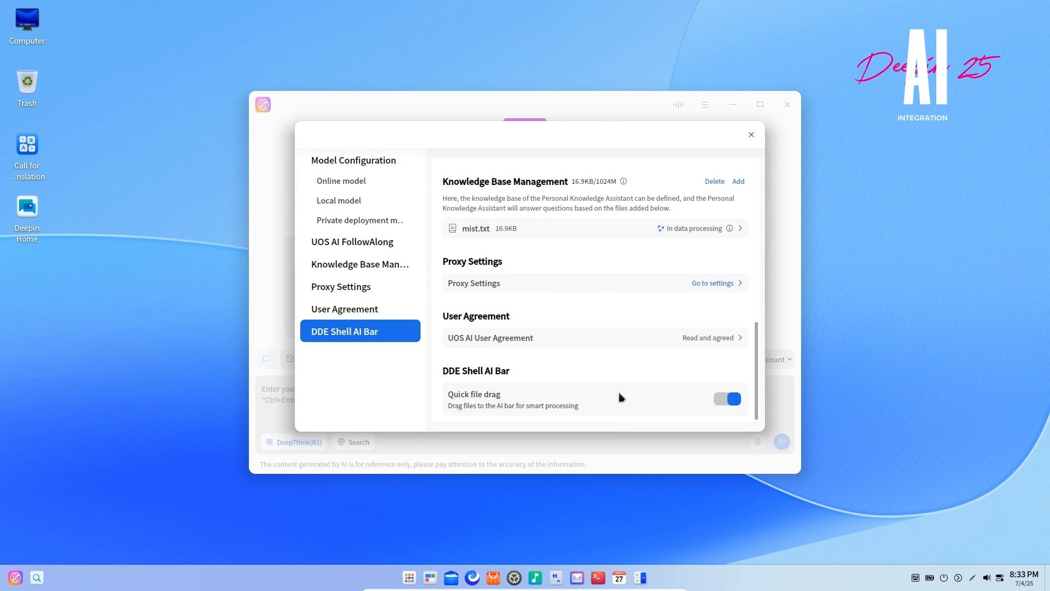
mouse_move(682, 243)
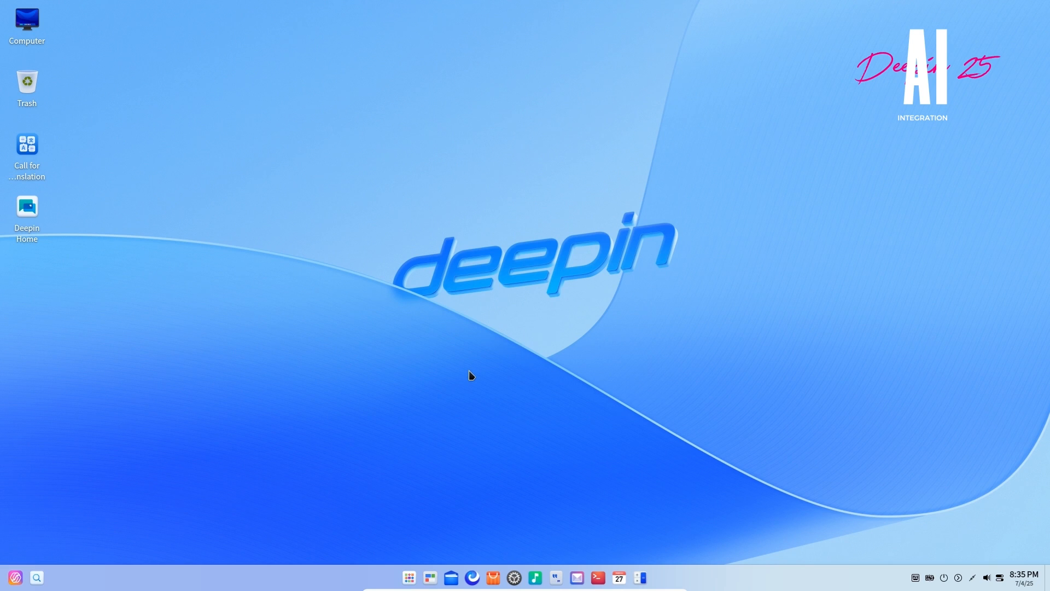
- Open the AI writing assistant and fill its prompt with the Notification template
click(653, 577)
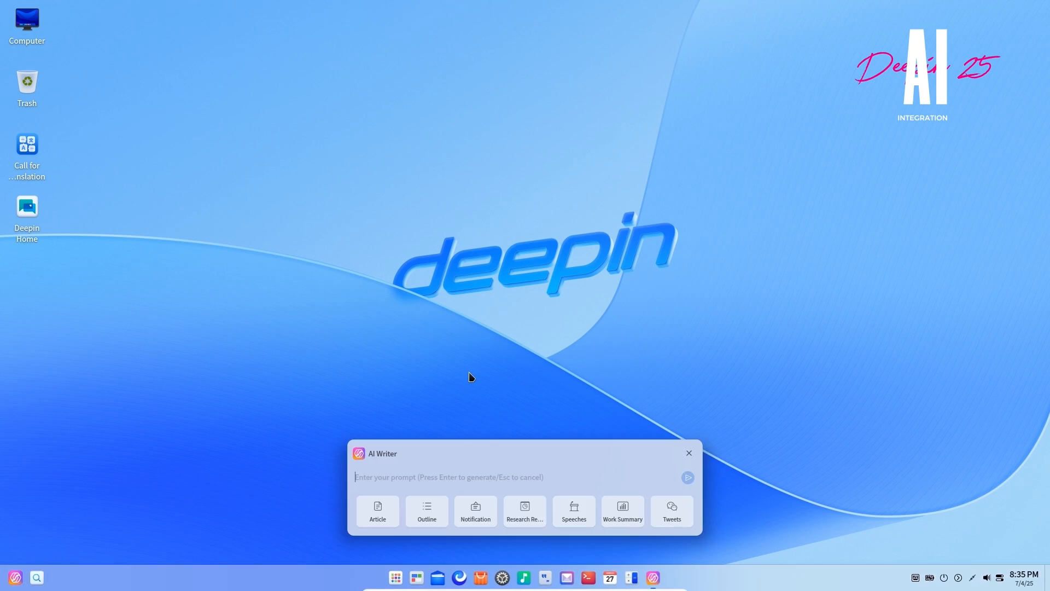
mouse_move(659, 456)
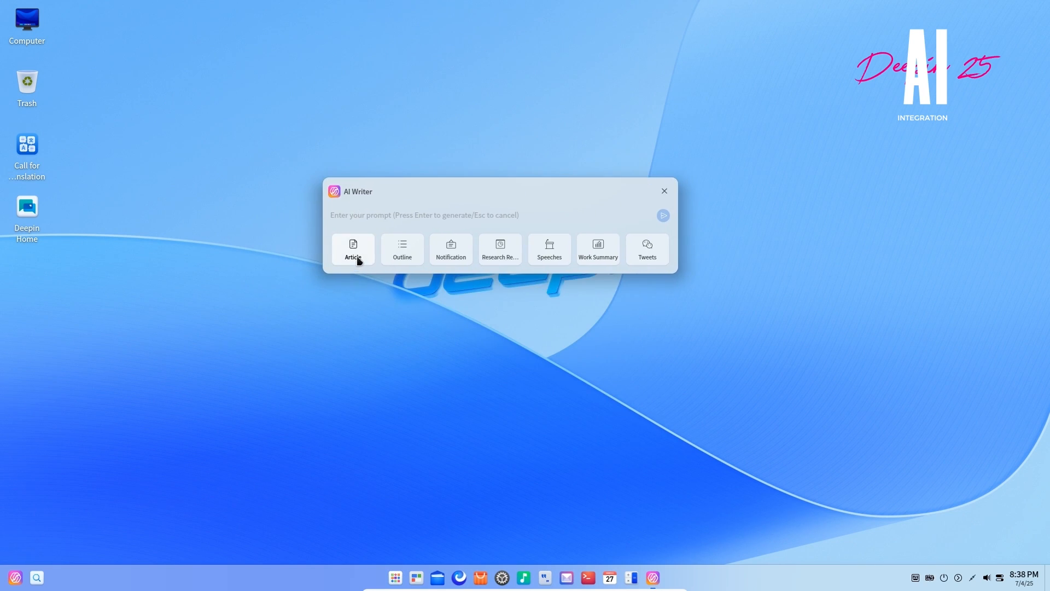
click(451, 250)
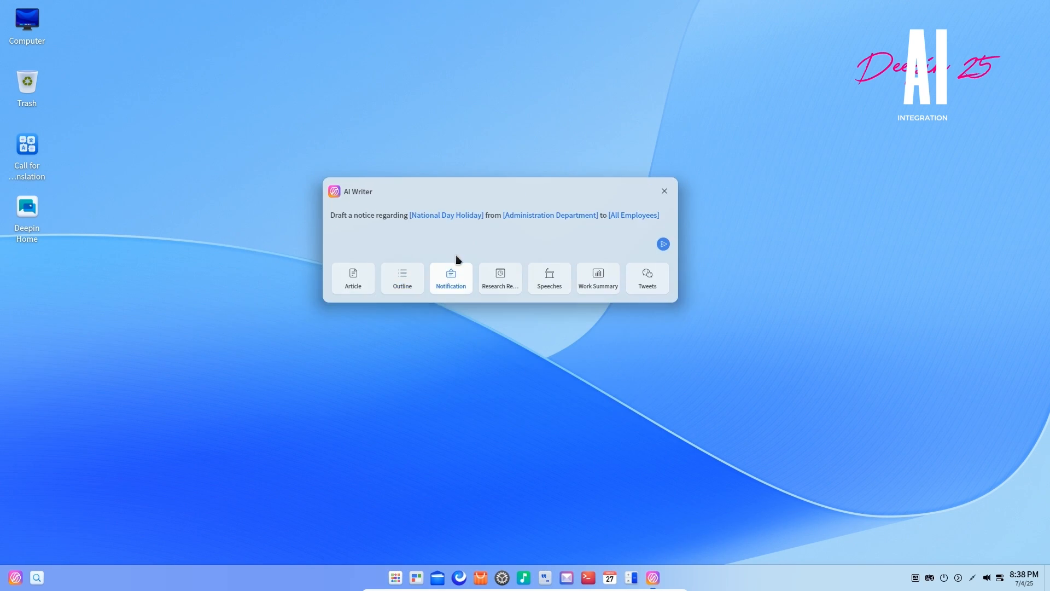
click(597, 277)
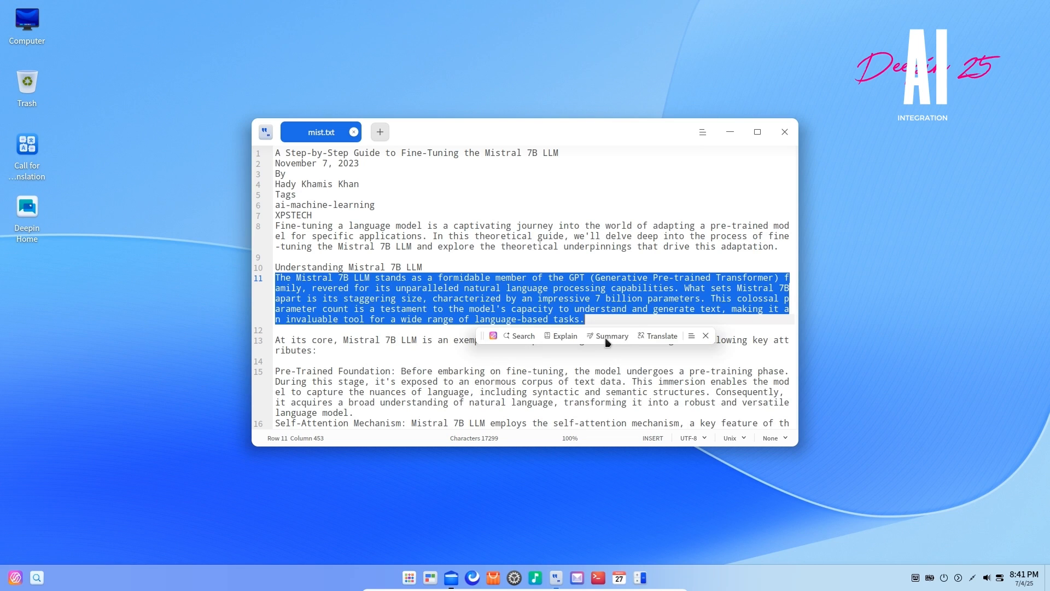
- Summarize the selected 'Understanding Mistral 7B LLM' paragraph with the AI Summary button
click(611, 335)
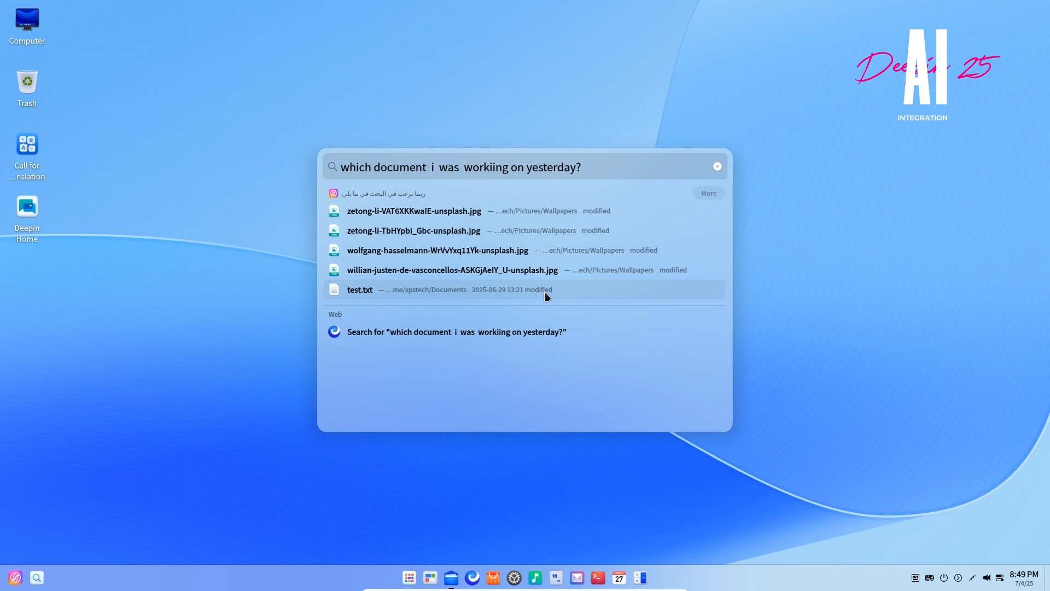
mouse_move(521, 304)
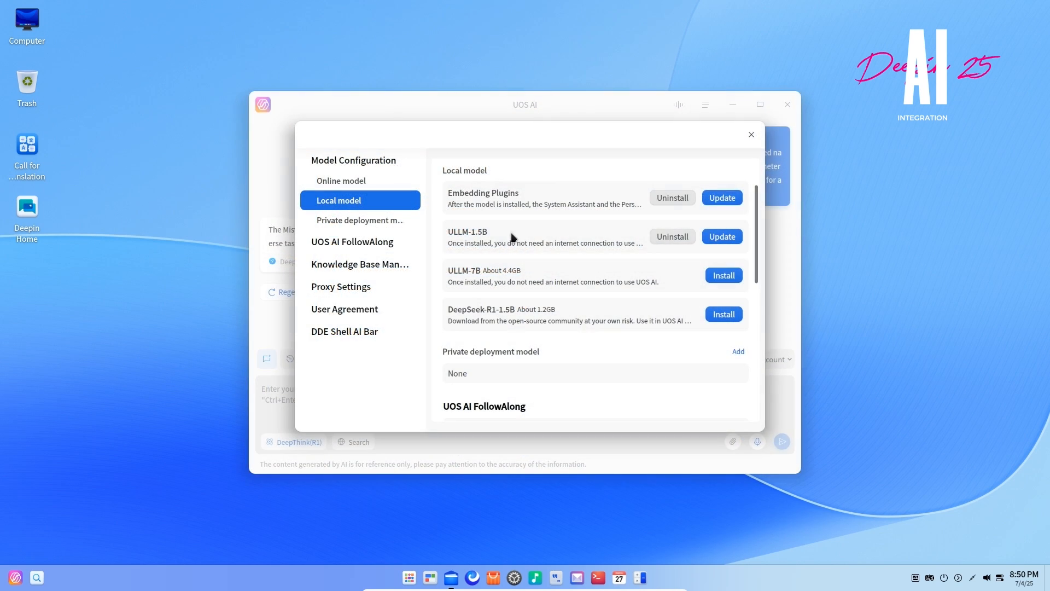
mouse_move(573, 260)
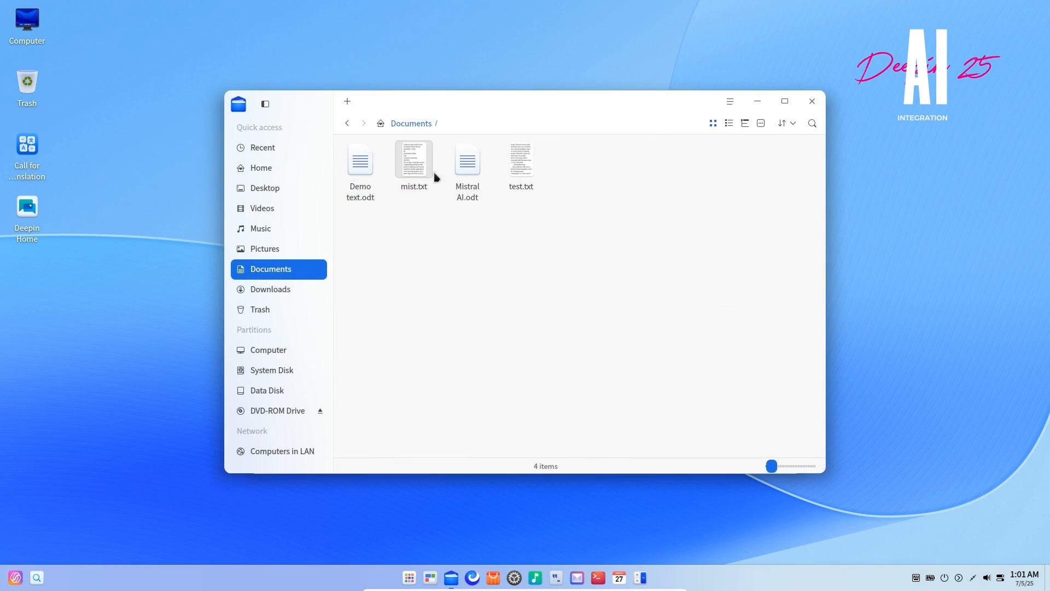
mouse_move(417, 174)
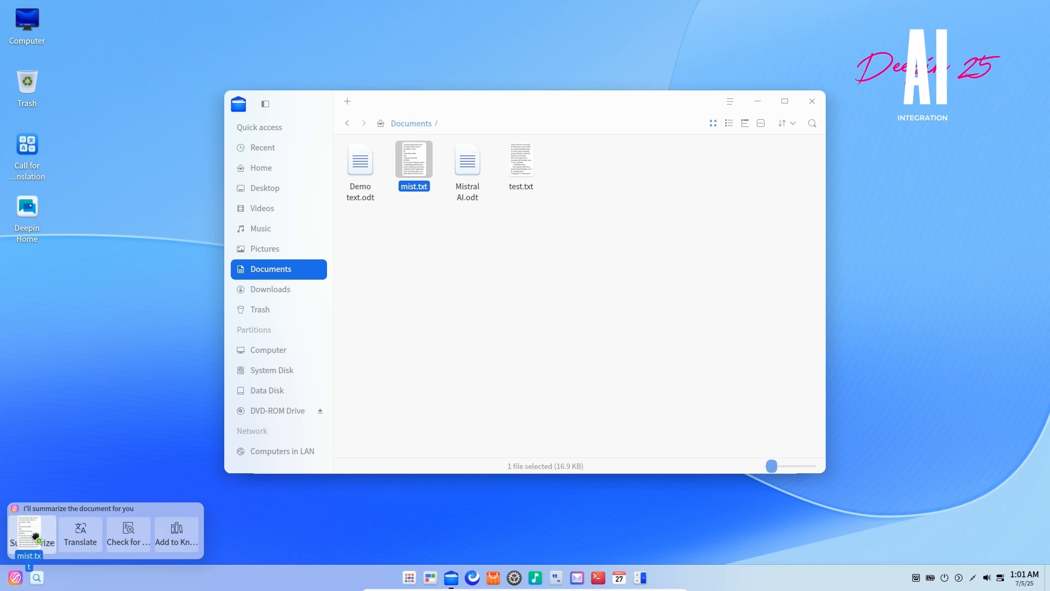
- Start a UOS AI summary of mist.txt from the bottom-left AI bar
click(30, 535)
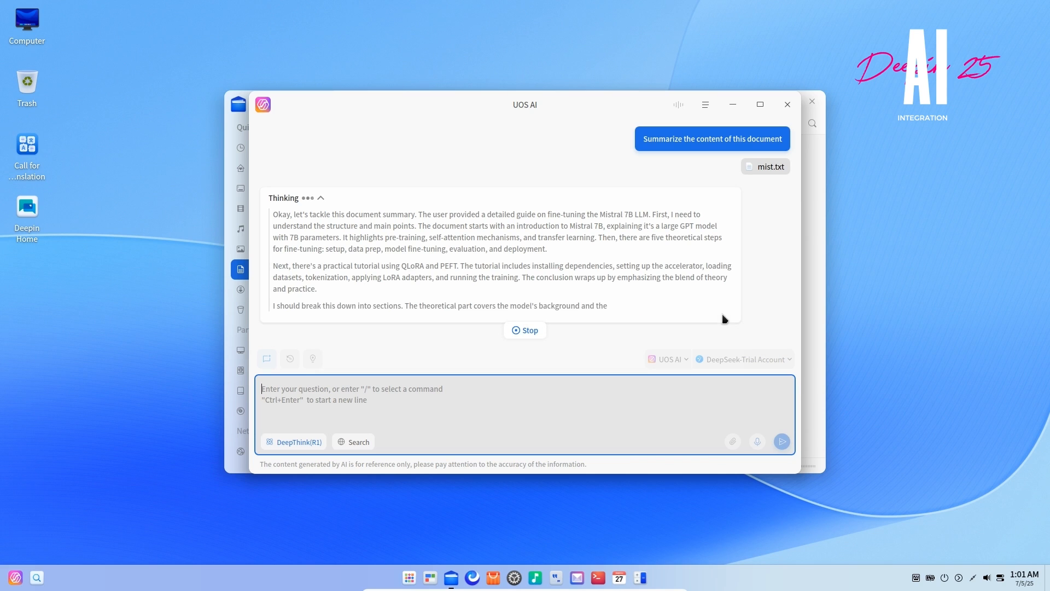
- Check System Update's technology preview options, then launch and close a Treeland terminal
click(788, 104)
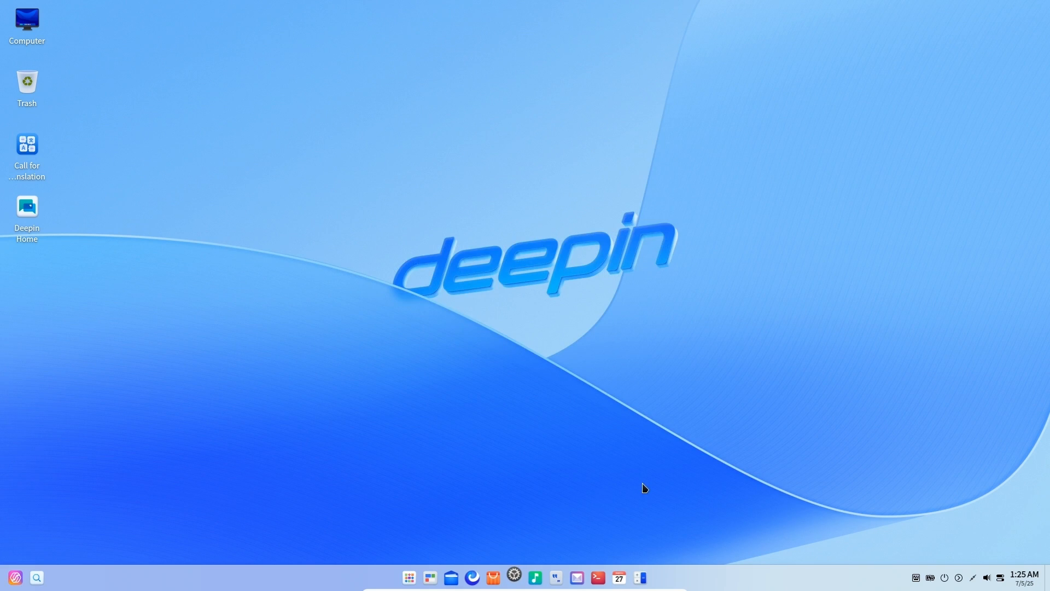
click(514, 576)
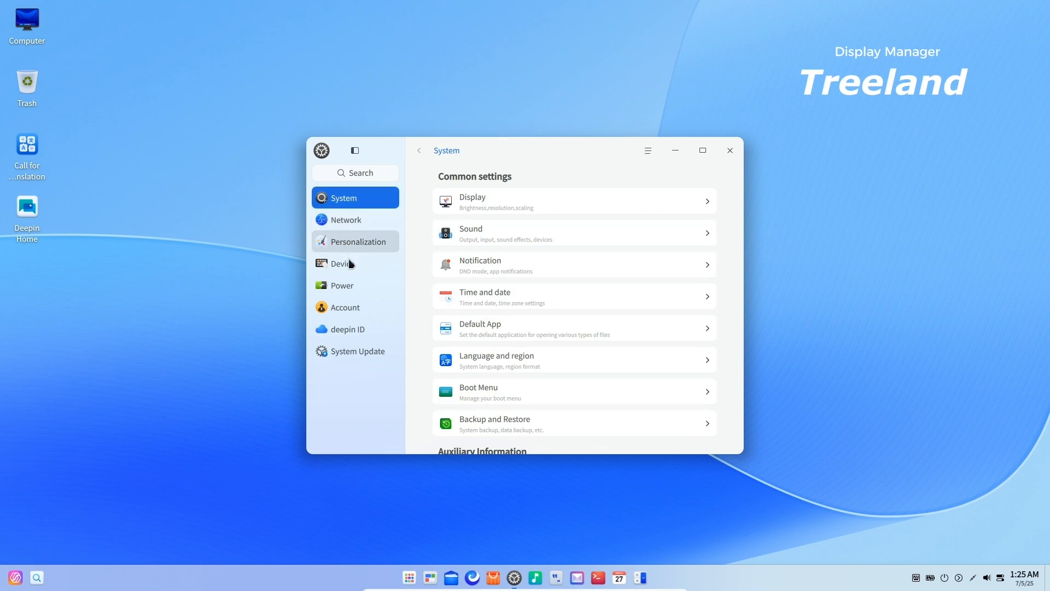
mouse_move(361, 350)
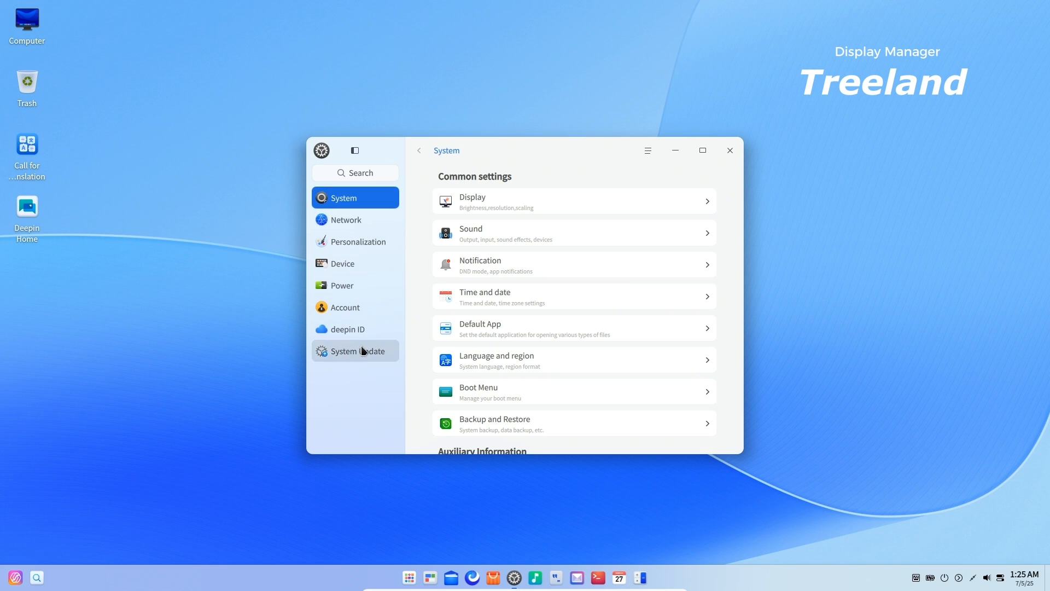
click(355, 350)
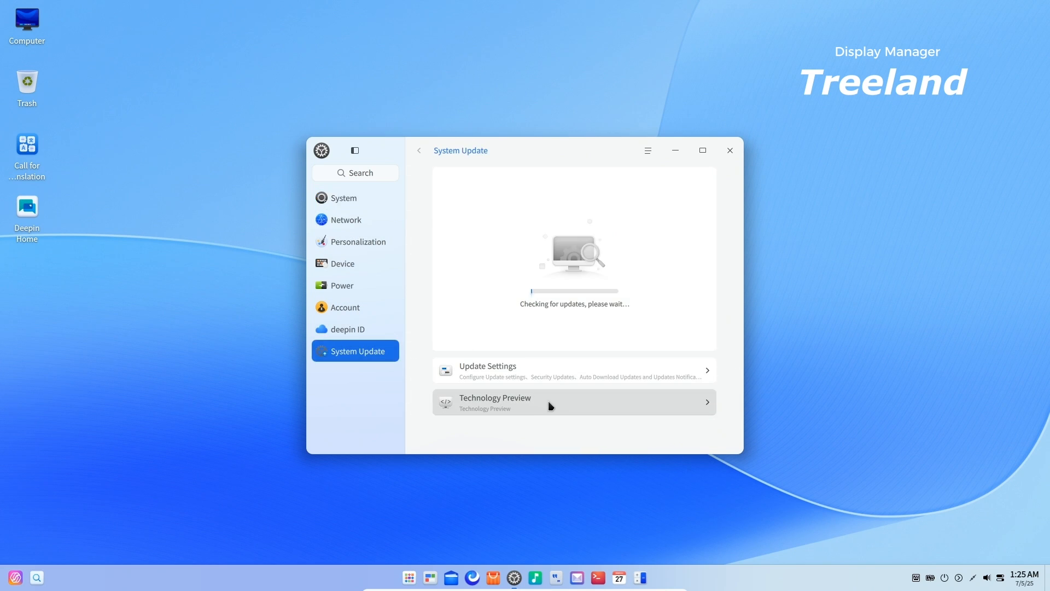
click(573, 403)
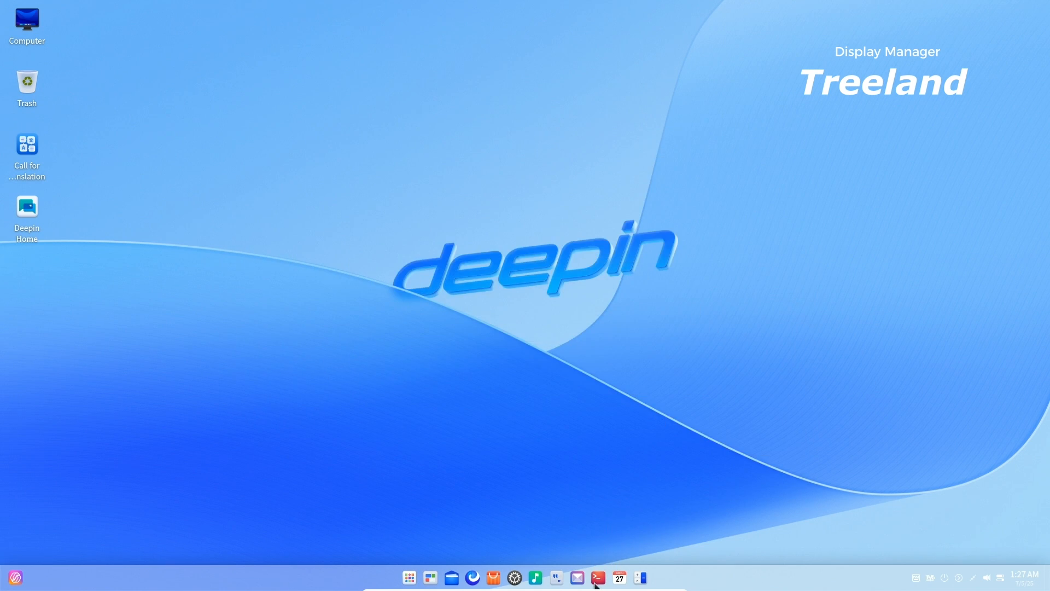
click(597, 577)
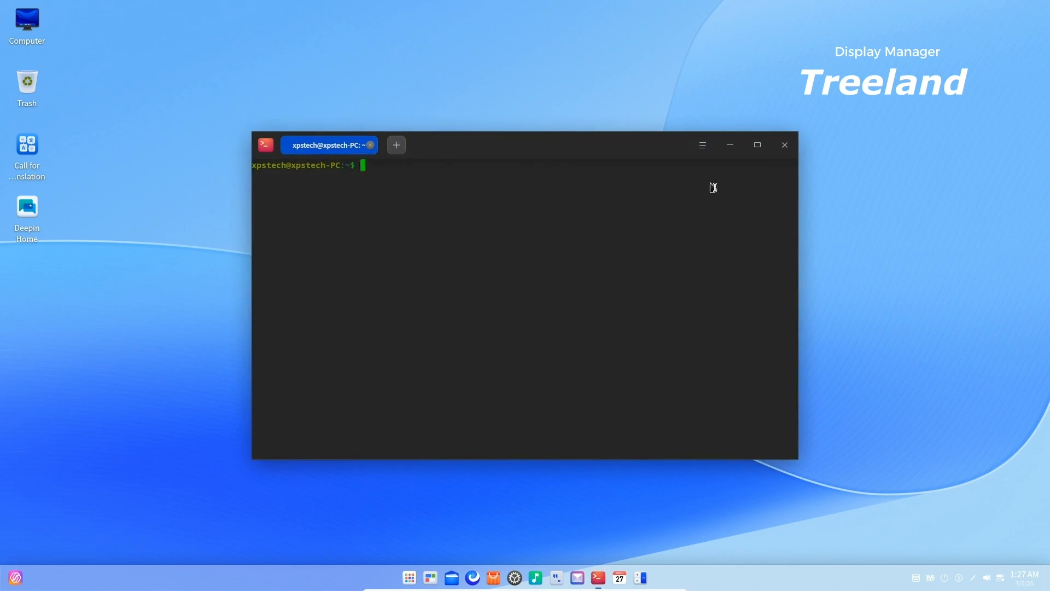
click(783, 144)
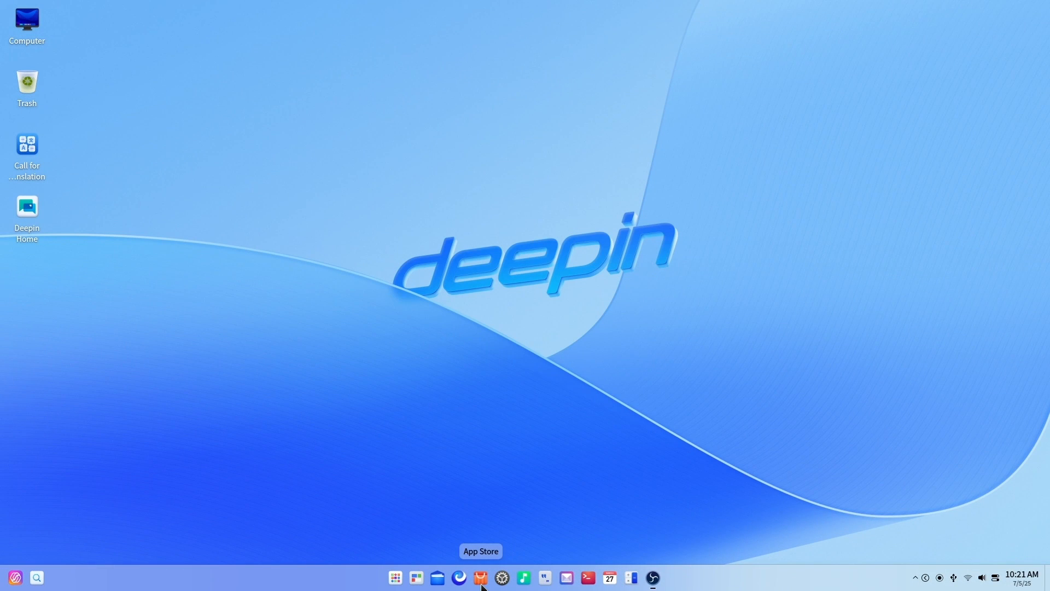
- Show the App Store's Manage page and scroll through the 31 installed apps
click(479, 578)
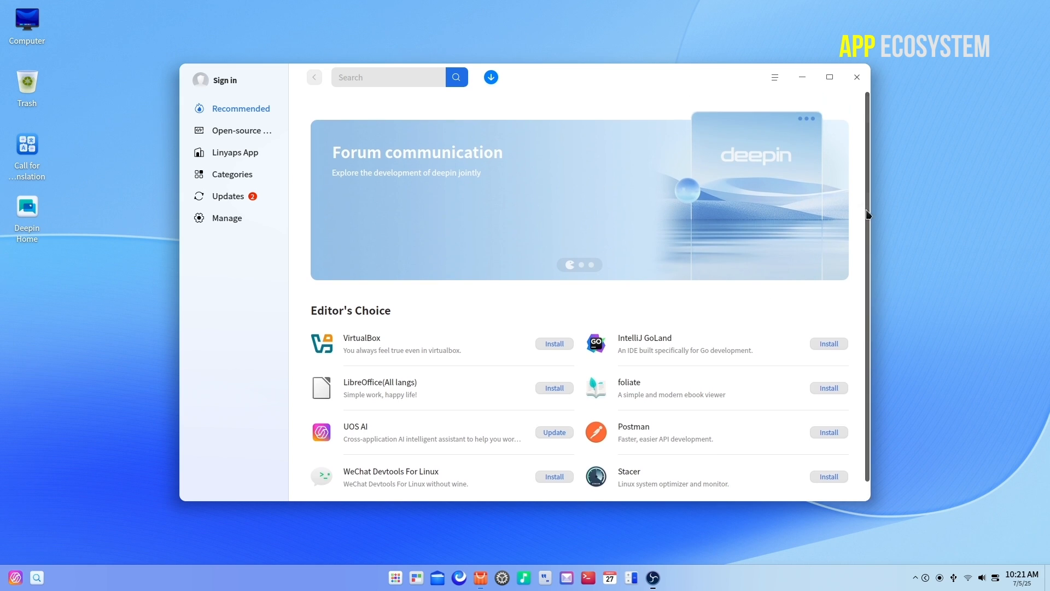
click(227, 218)
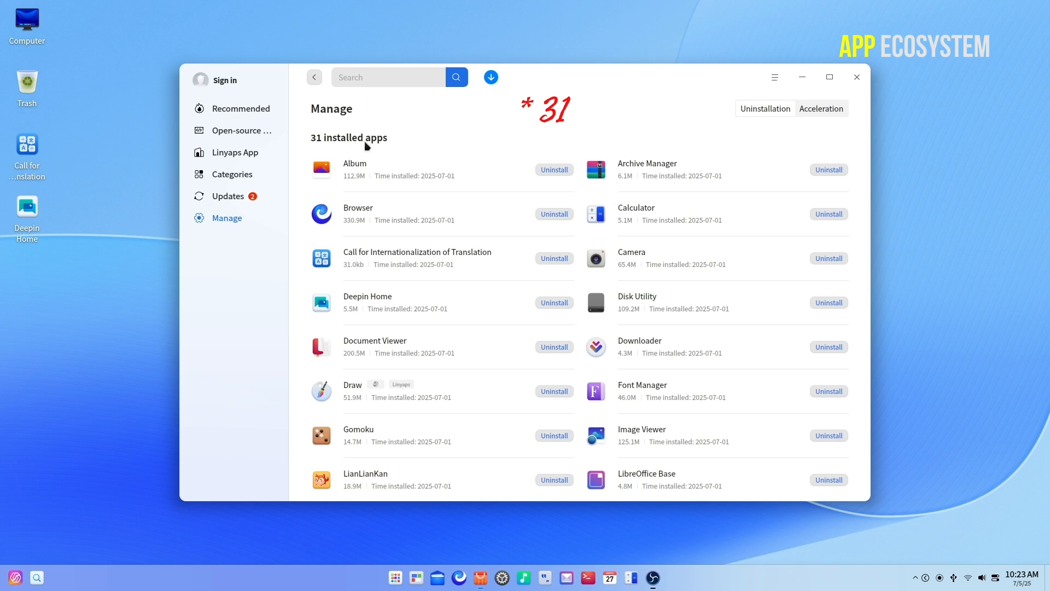
scroll(down, 3)
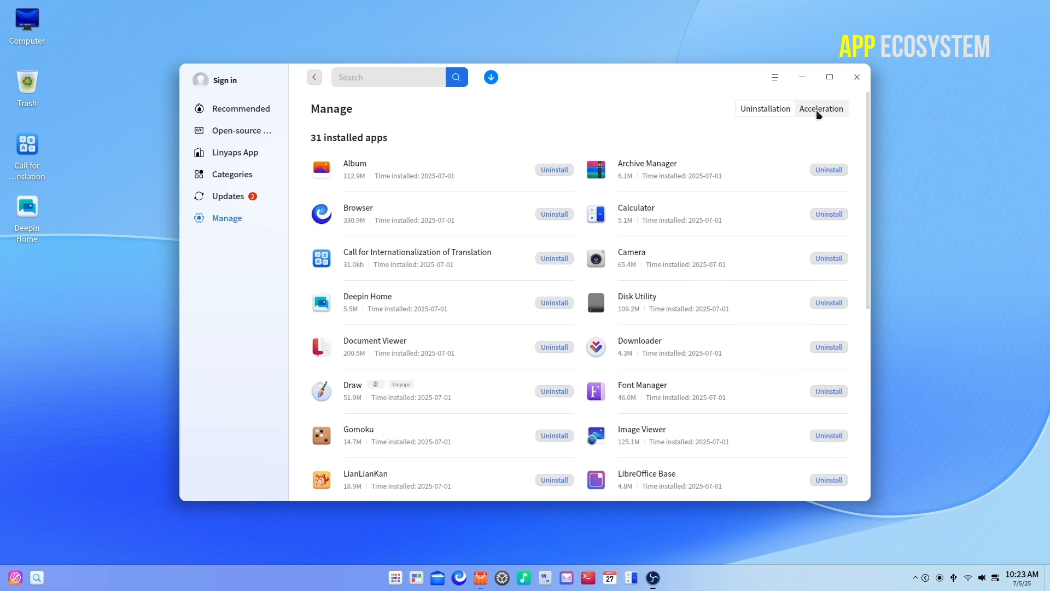
- Open Edraw MindMaster Consumer Edition from the Linyaps catalogue, keeping Linyaps as source
click(235, 152)
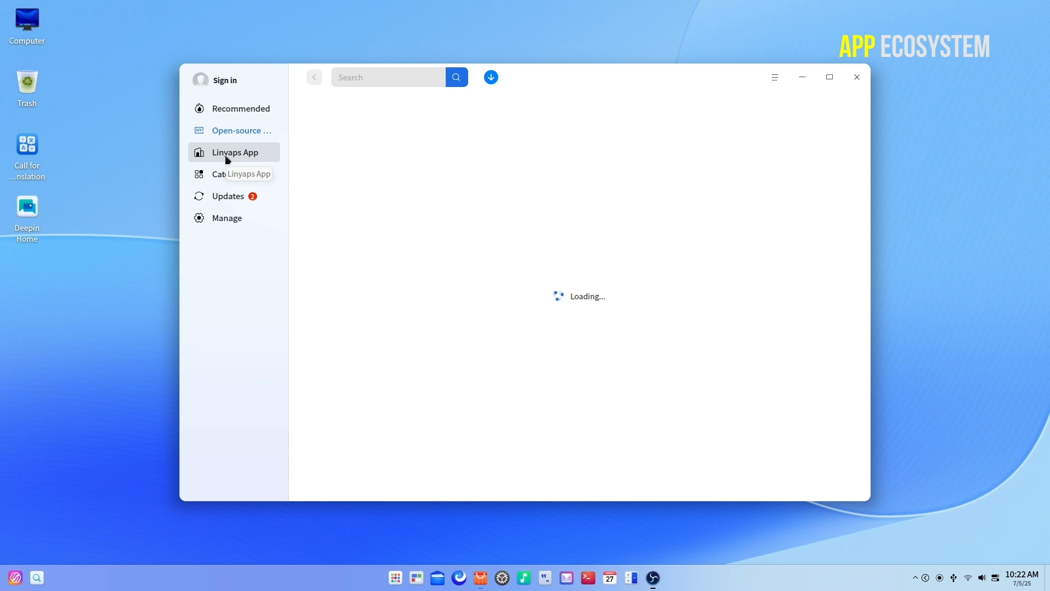
mouse_move(272, 161)
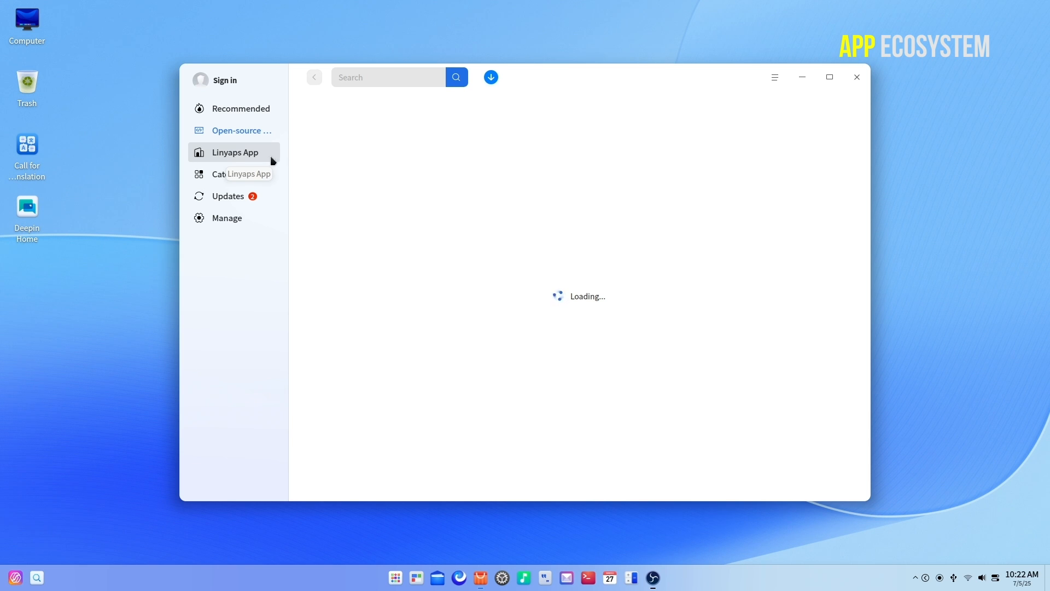
click(235, 152)
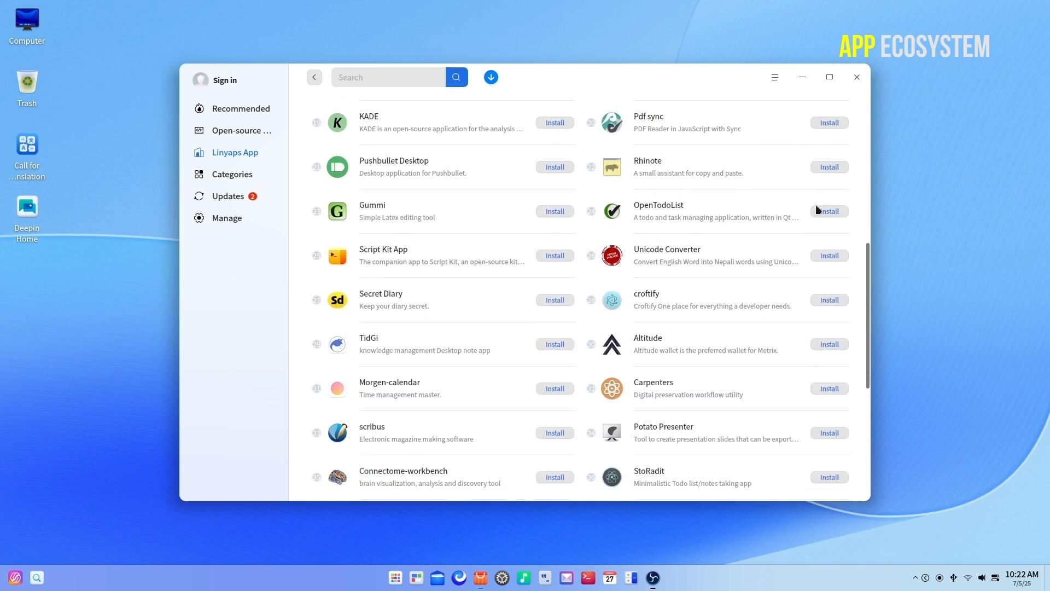
scroll(up, 3)
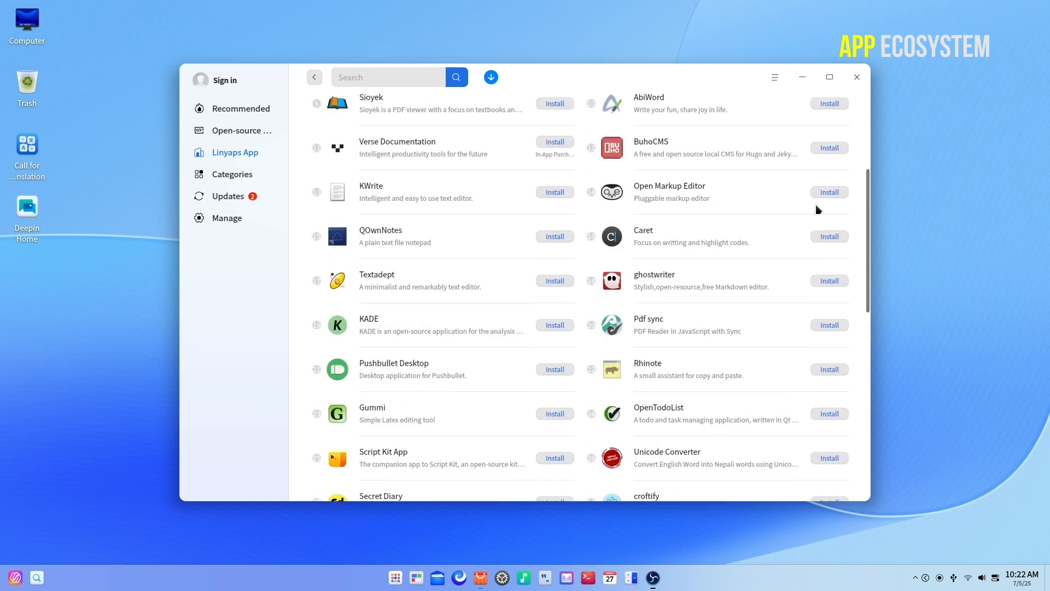
click(235, 152)
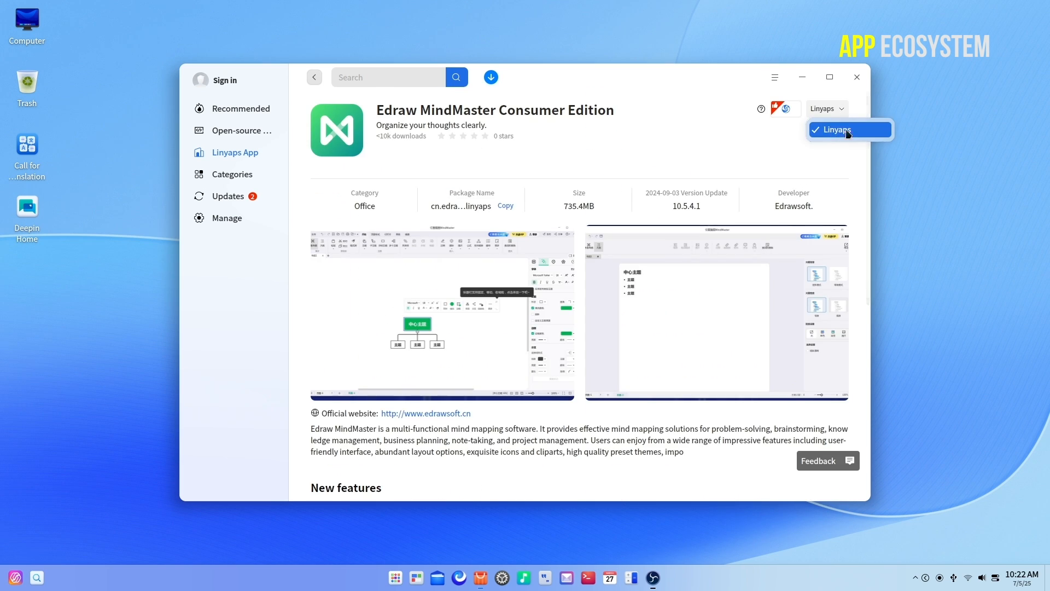
mouse_move(857, 136)
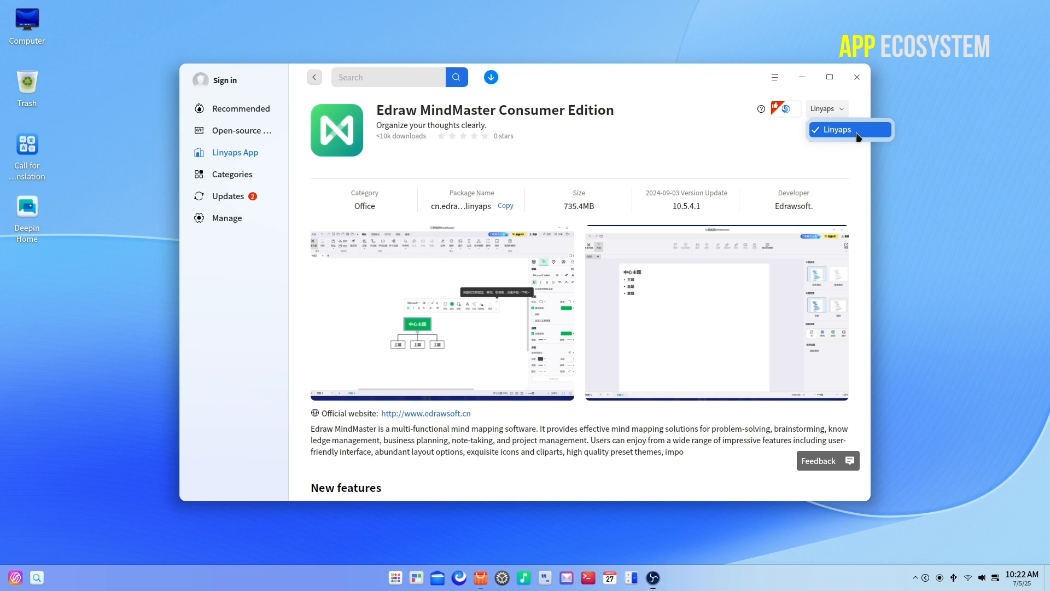
click(837, 129)
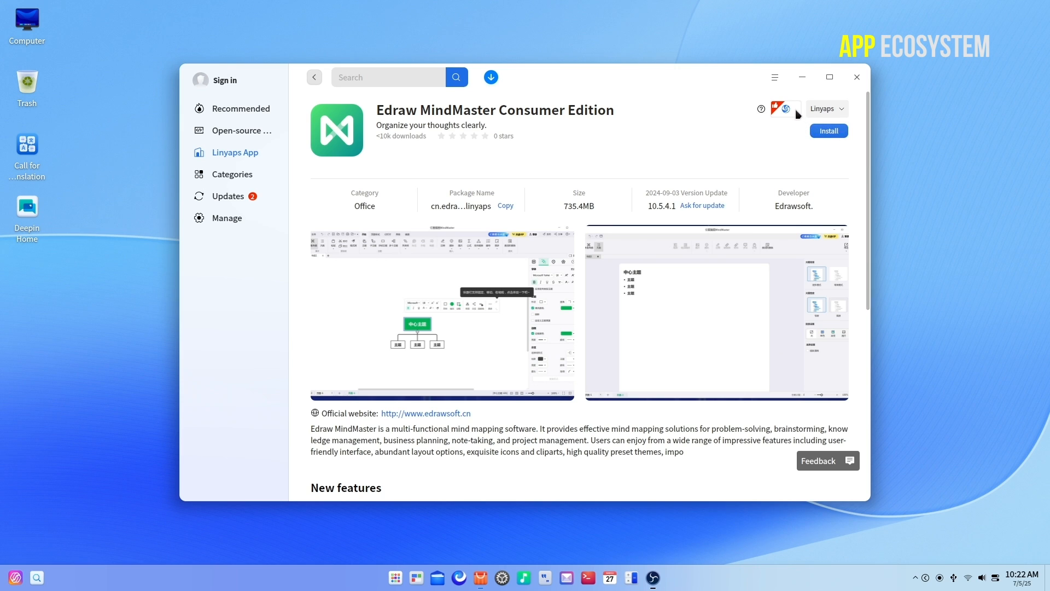
scroll(down, 3)
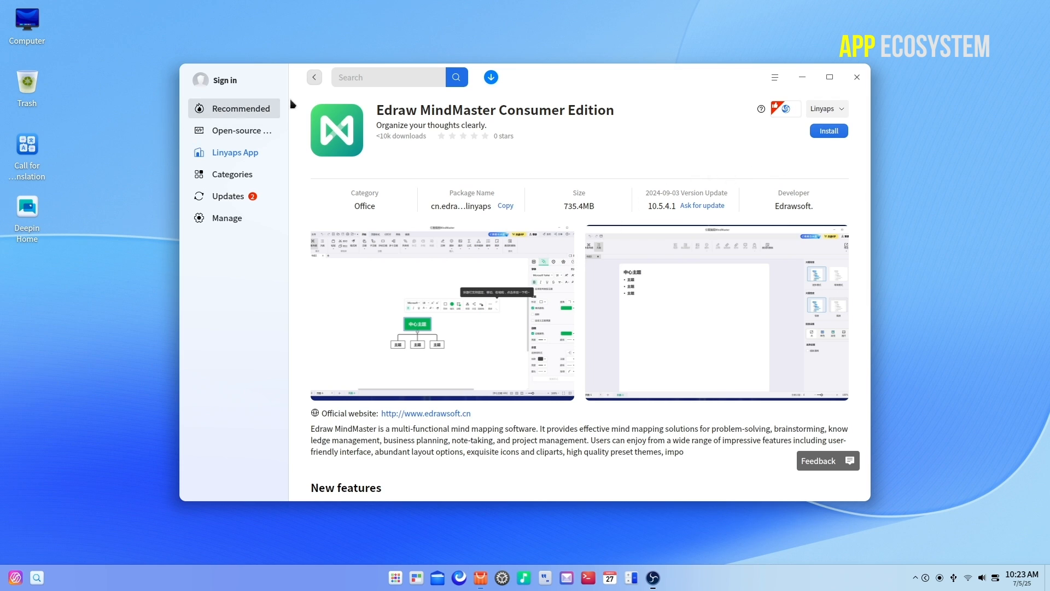
- Switch System Monitor's details pane from CPU to Memory usage
click(856, 77)
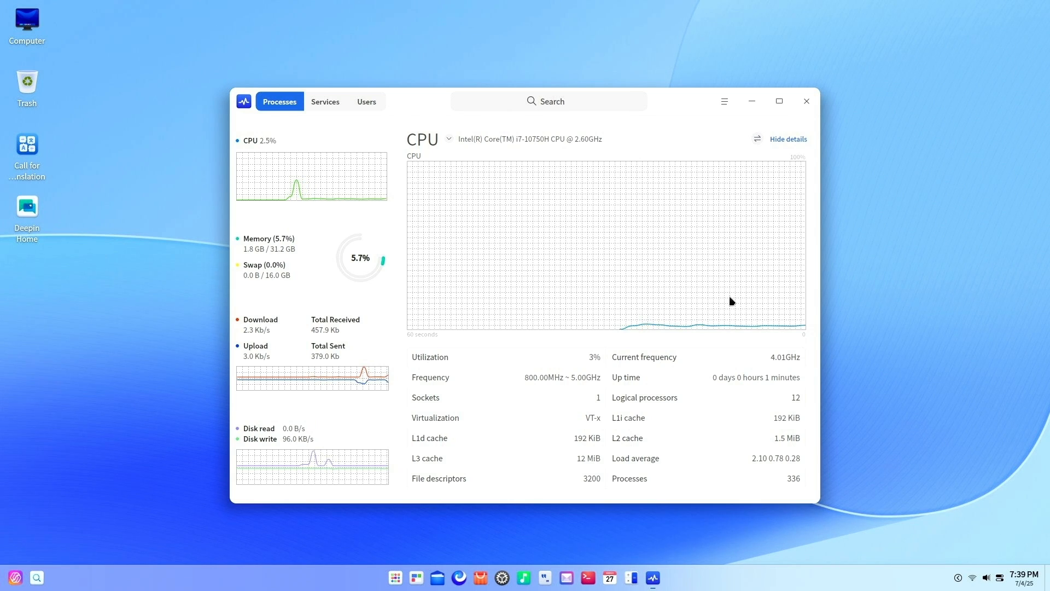
click(448, 139)
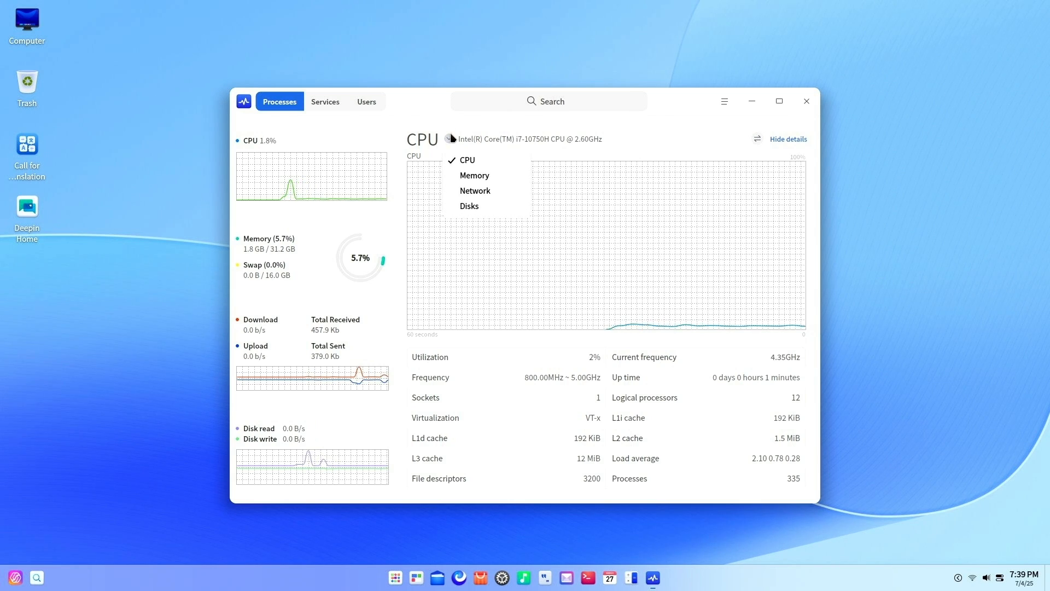
click(474, 175)
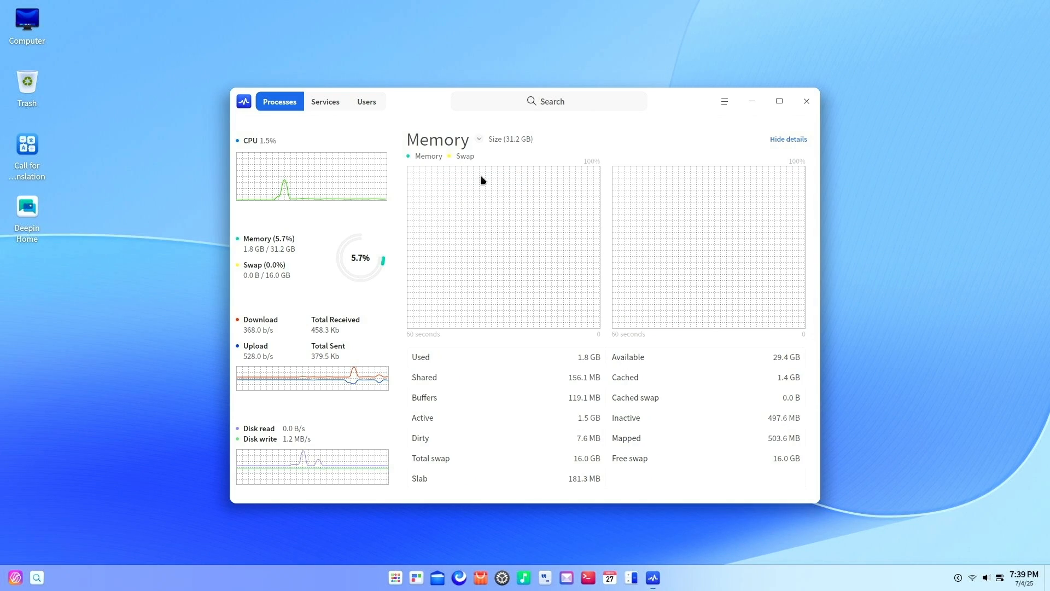
mouse_move(679, 281)
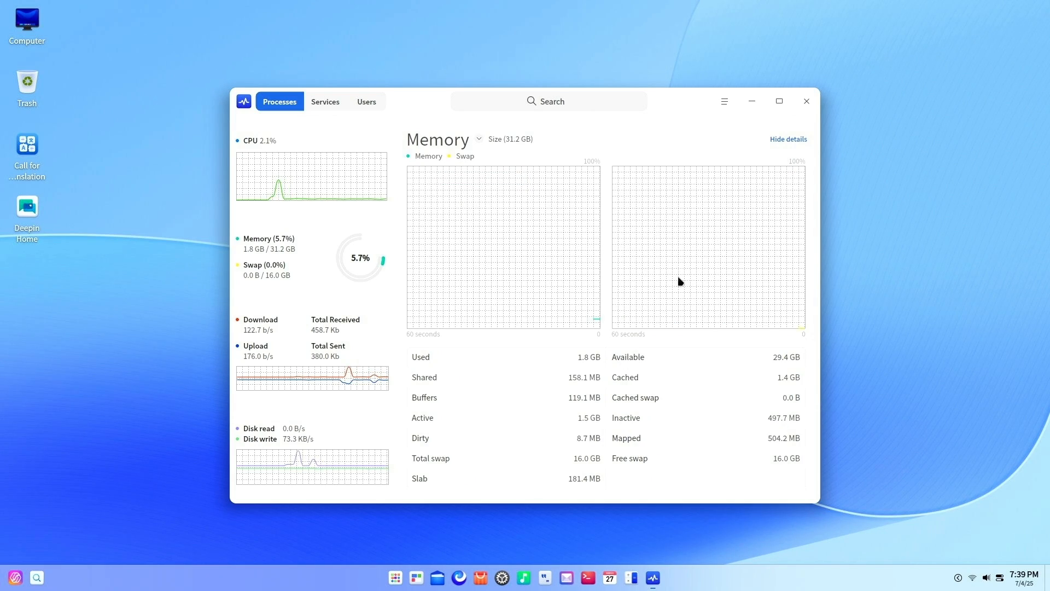
click(438, 578)
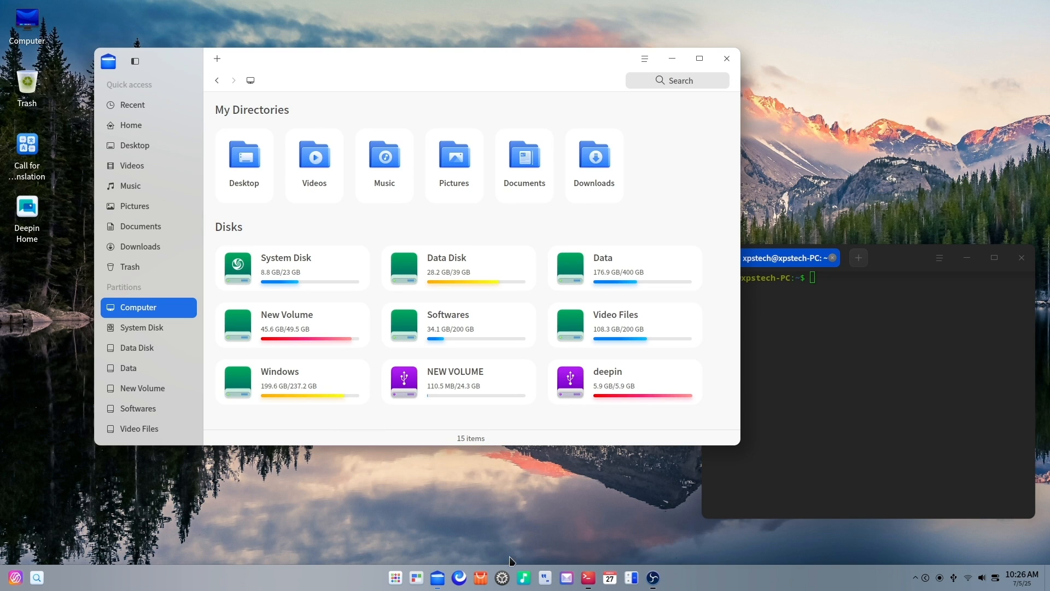
- Select the Dark theme under Visual effect and open the UOS AI panel
click(501, 577)
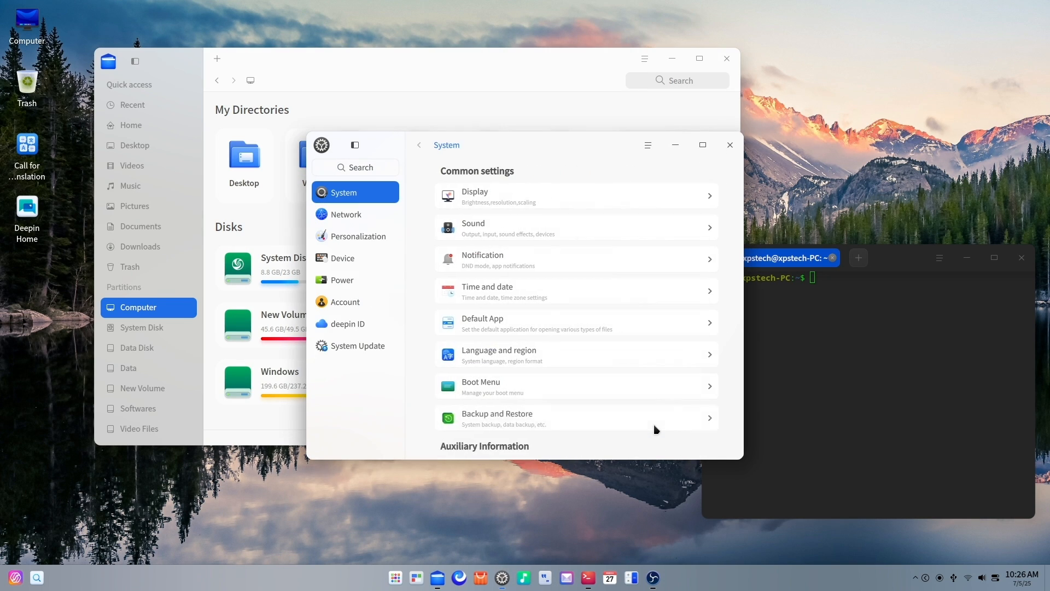
click(729, 145)
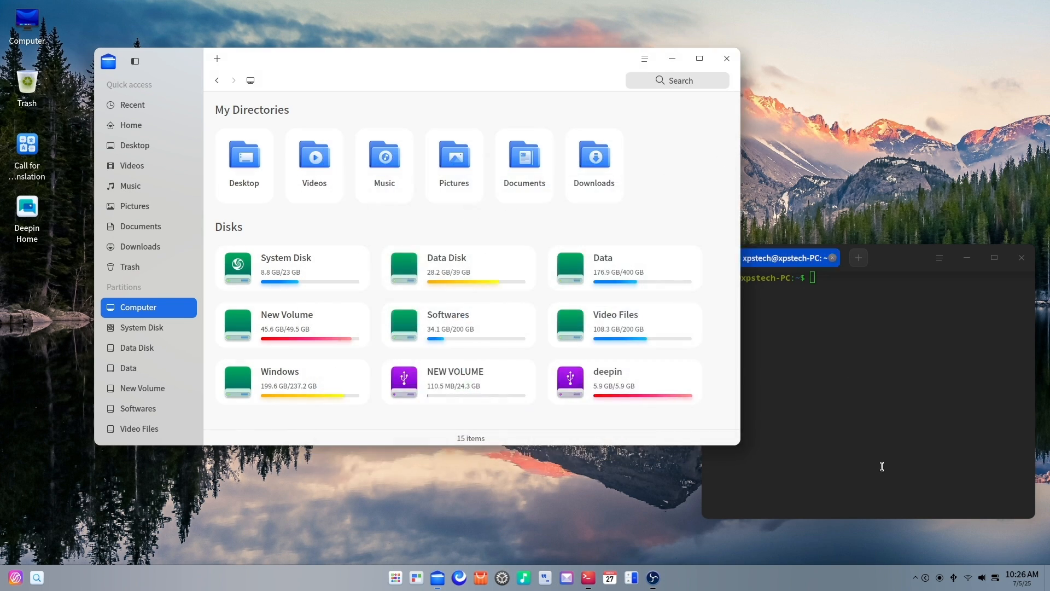
click(981, 578)
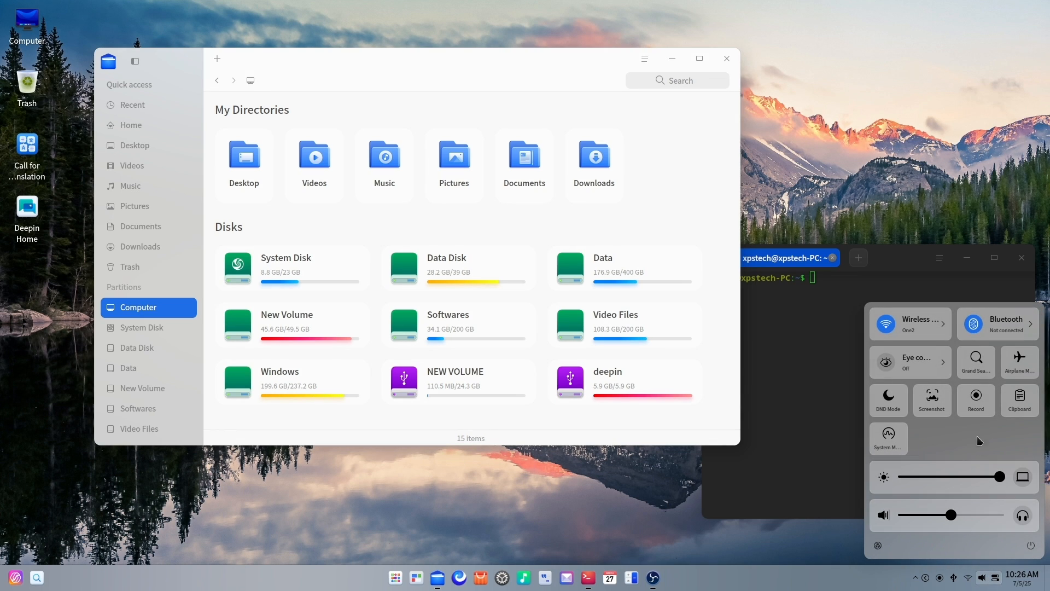
click(910, 362)
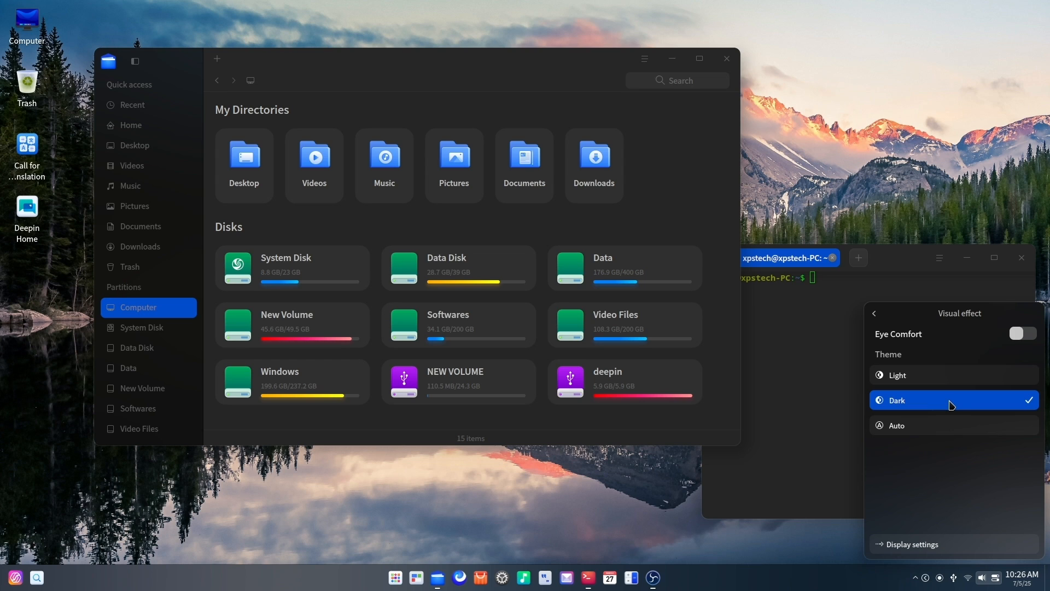
click(1018, 579)
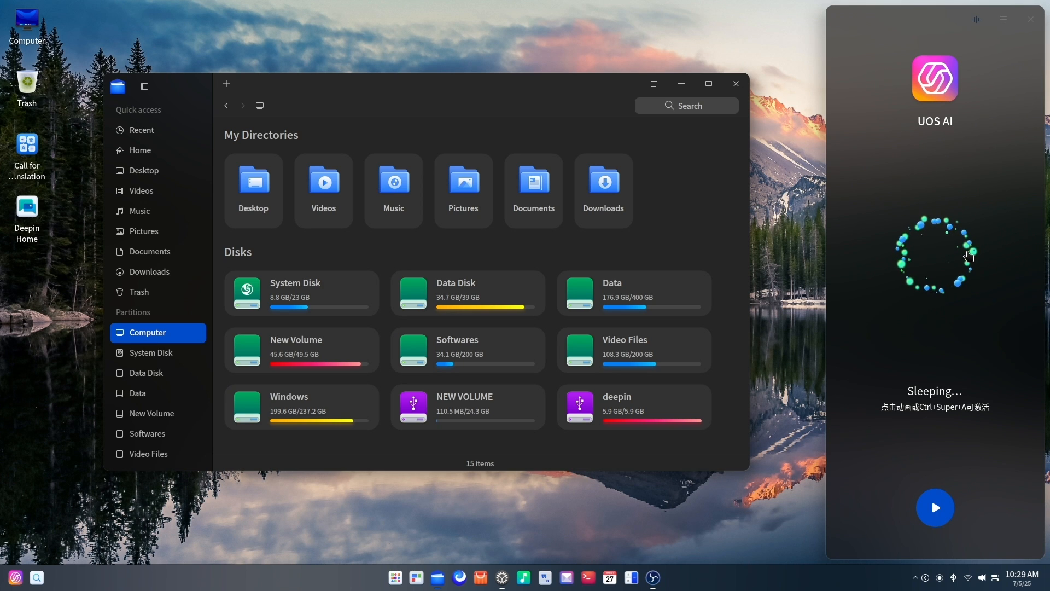
- Restore the Light theme, show the desktop, and open the launcher's frequently used apps
click(968, 577)
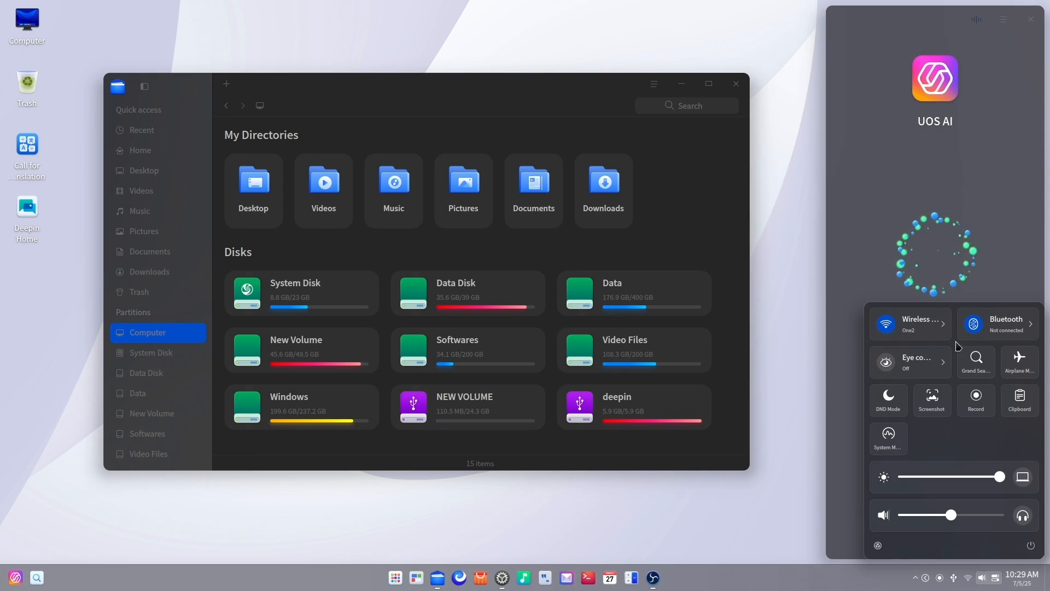
click(909, 362)
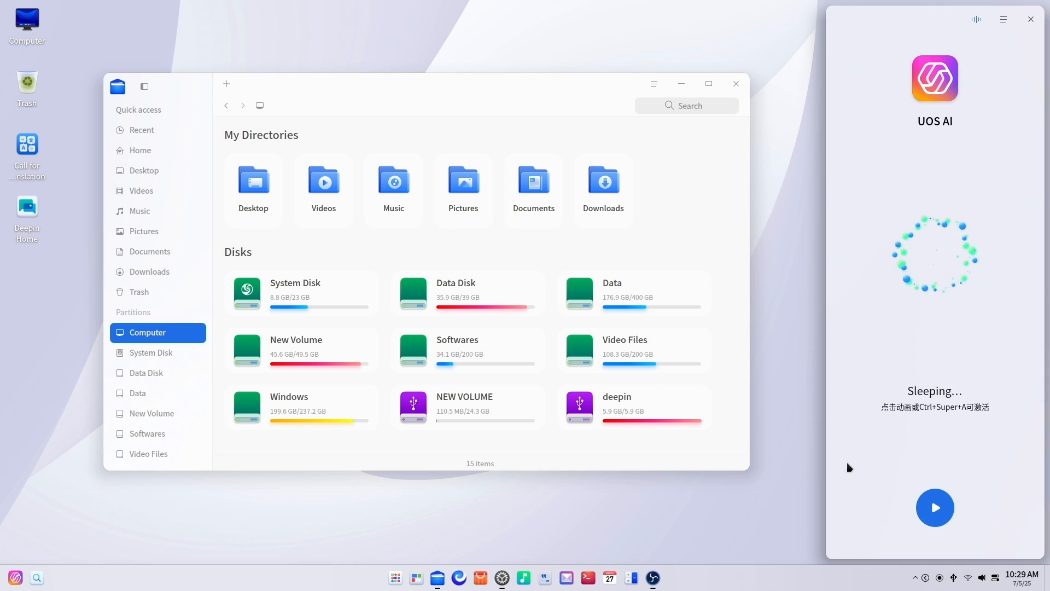
mouse_move(845, 468)
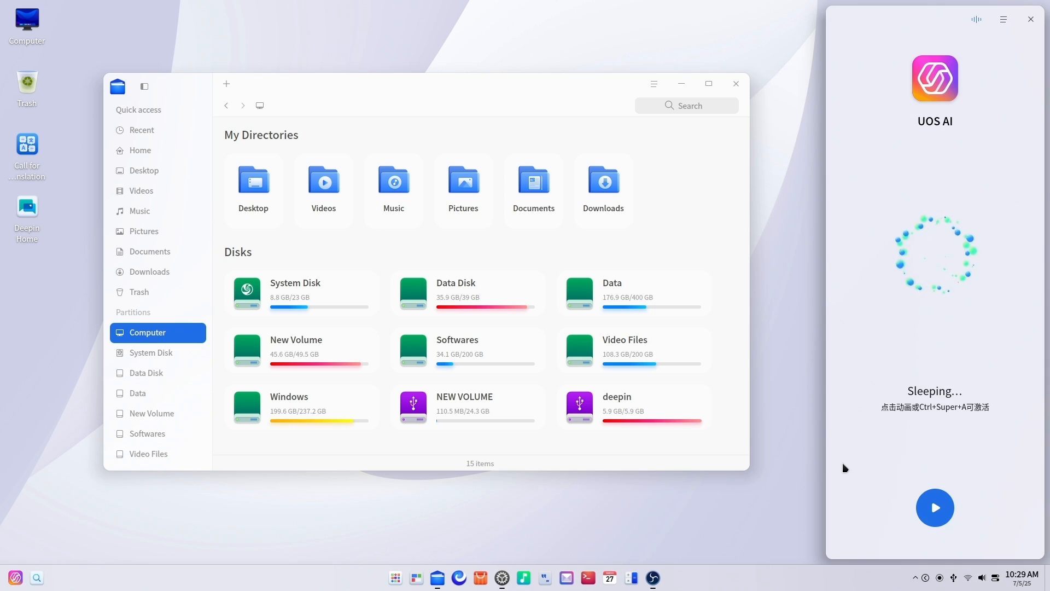
click(736, 83)
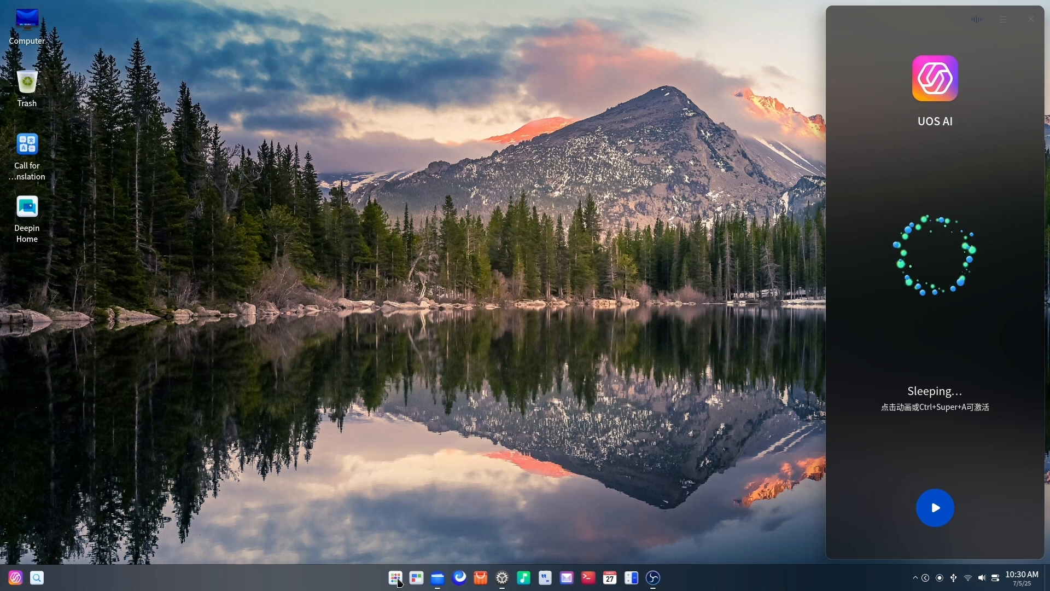
click(394, 577)
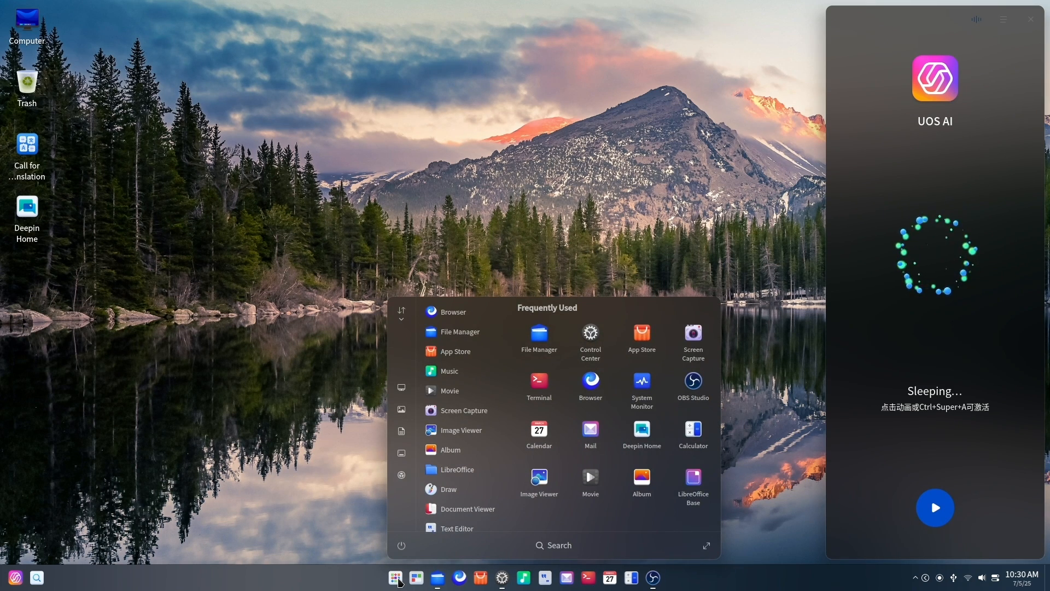